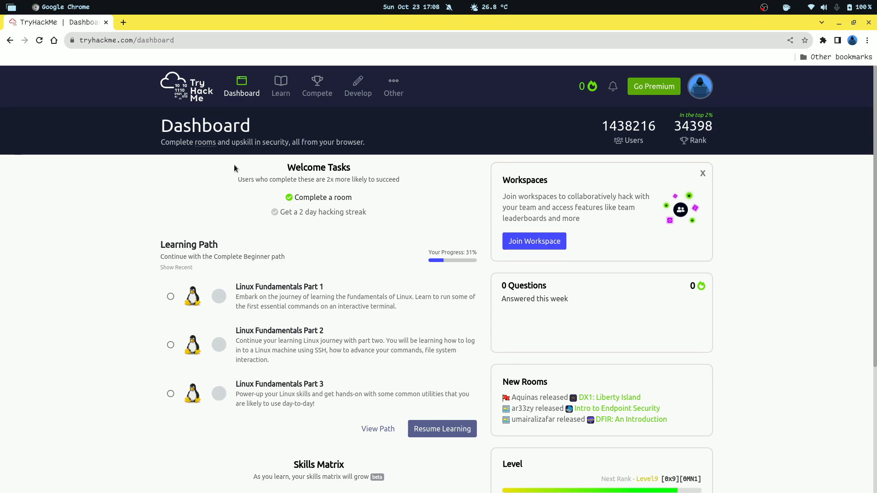
mouse_move(281, 93)
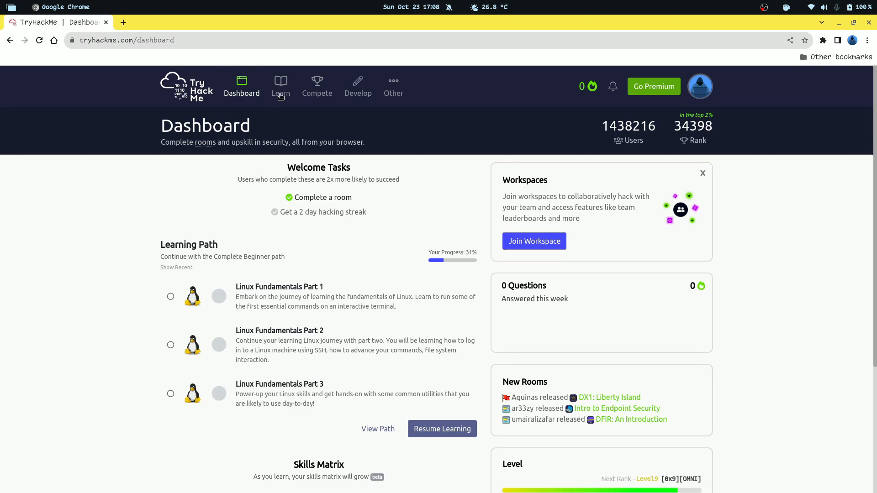
Filter the Learn room search to Challenges (CTF), listing Basic Pentesting, Pickle Rick and RootMe
click(280, 86)
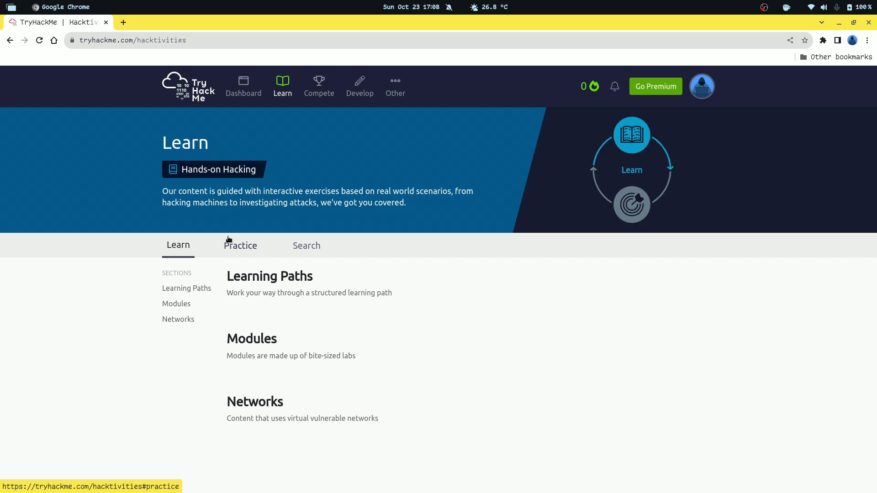
click(307, 245)
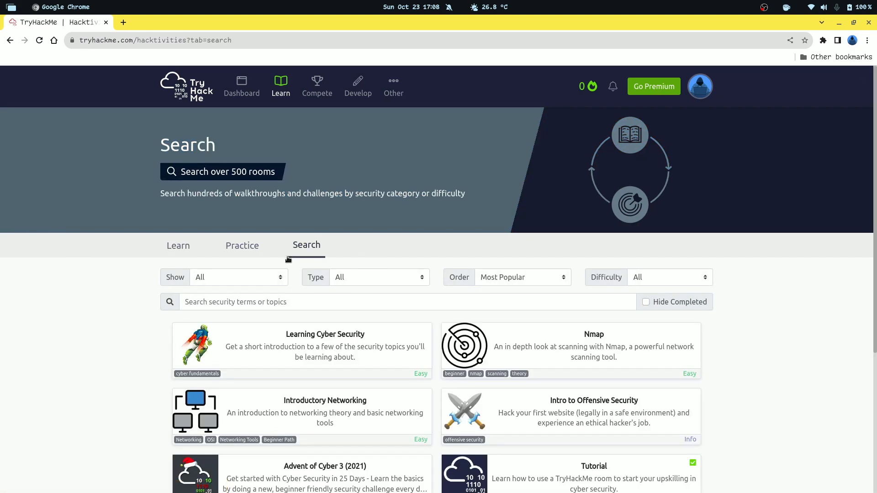
mouse_move(73, 55)
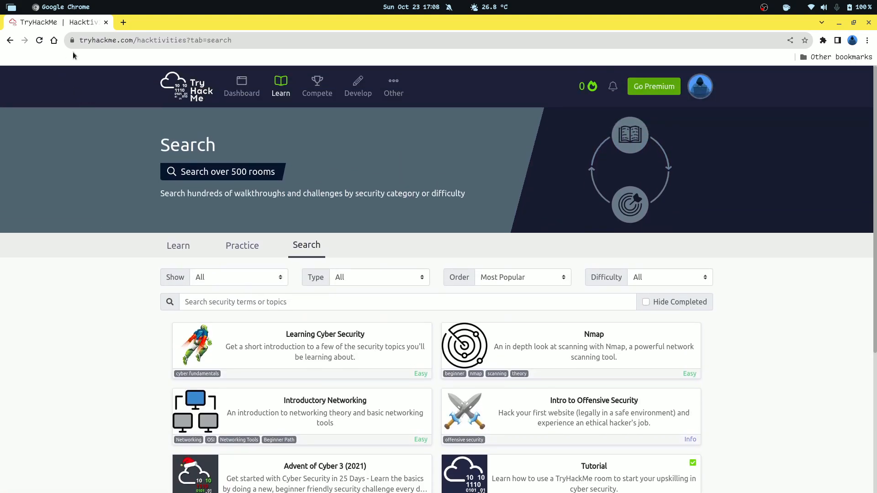
mouse_move(197, 56)
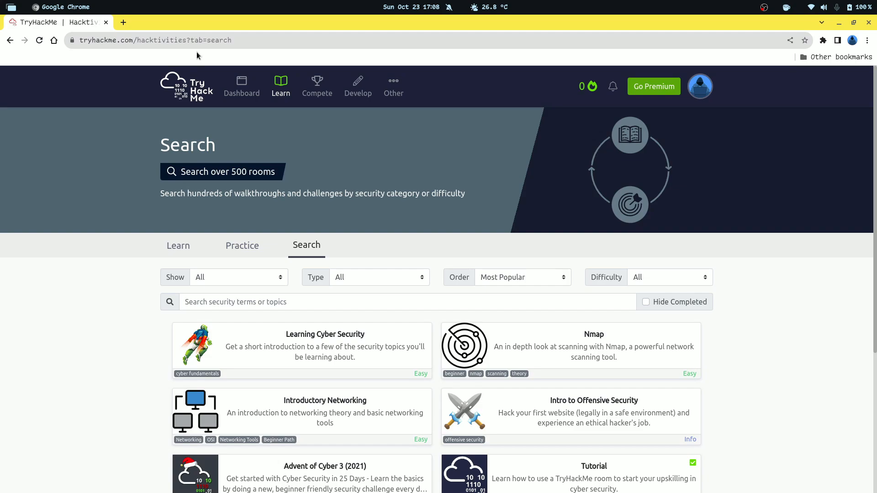
scroll(down, 3)
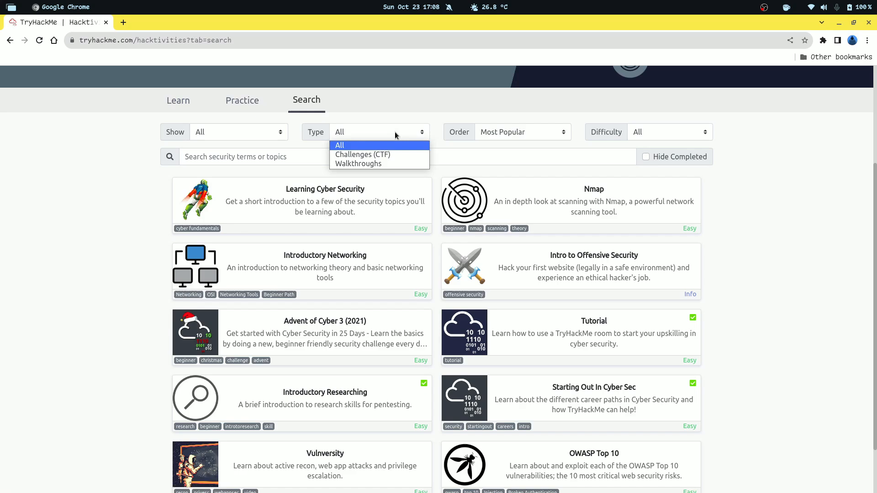
click(362, 155)
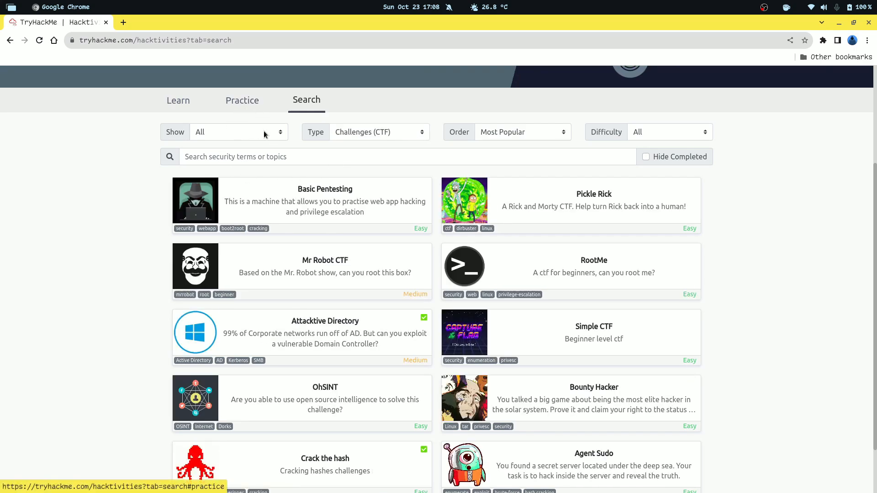
scroll(up, 3)
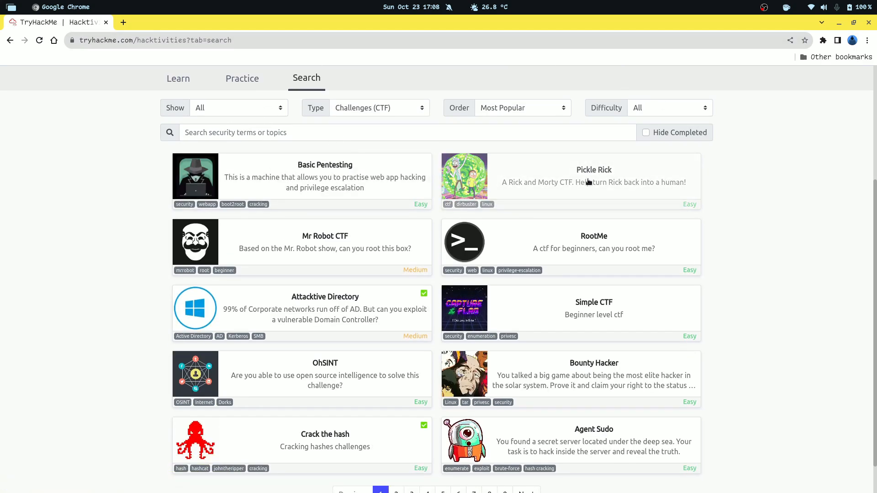
mouse_move(492, 190)
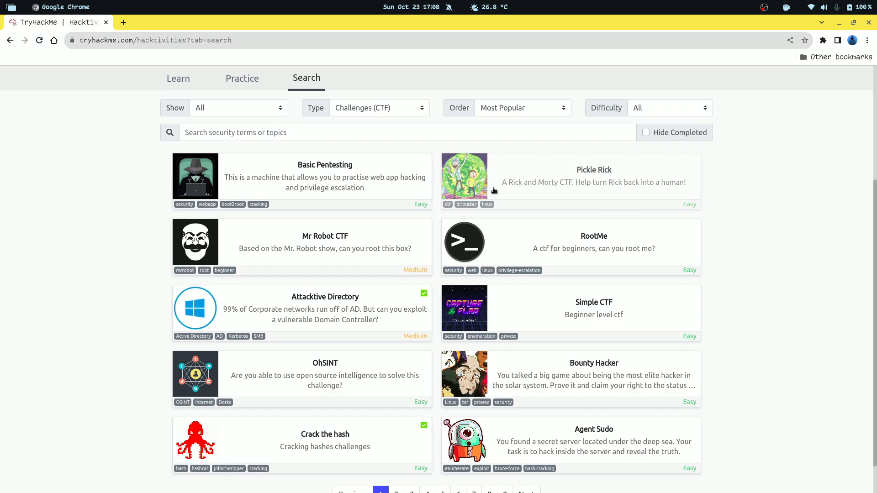
Join the Pickle Rick room and bring Task 1 with its three ingredient questions into view
click(594, 169)
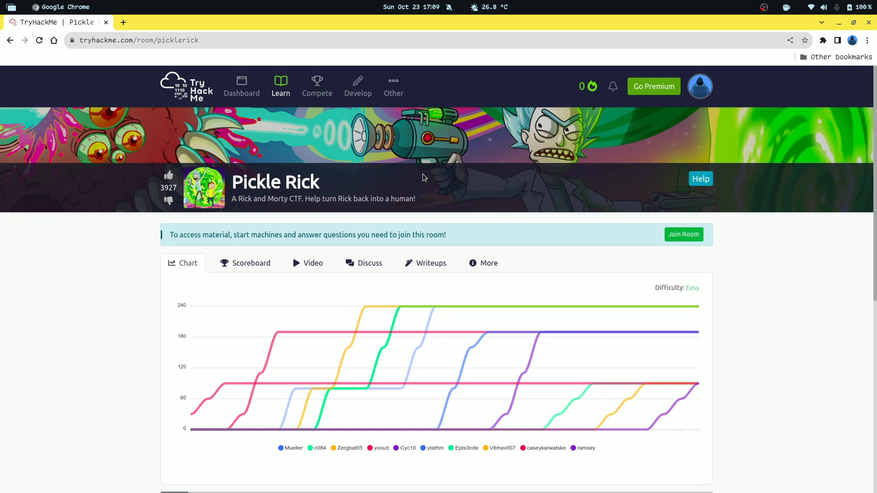
mouse_move(223, 203)
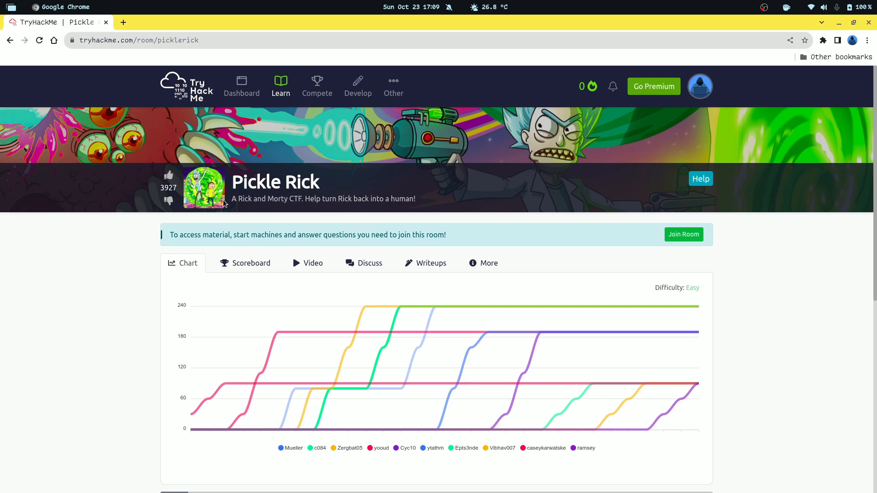
mouse_move(76, 265)
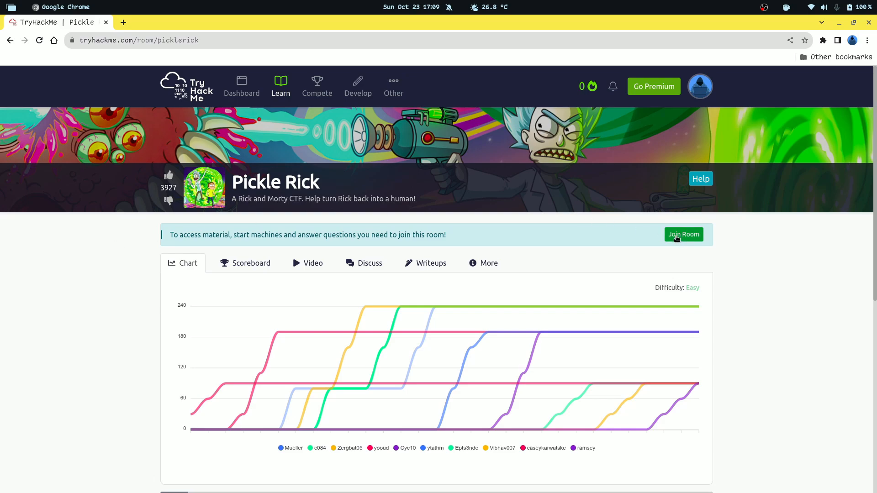
click(684, 235)
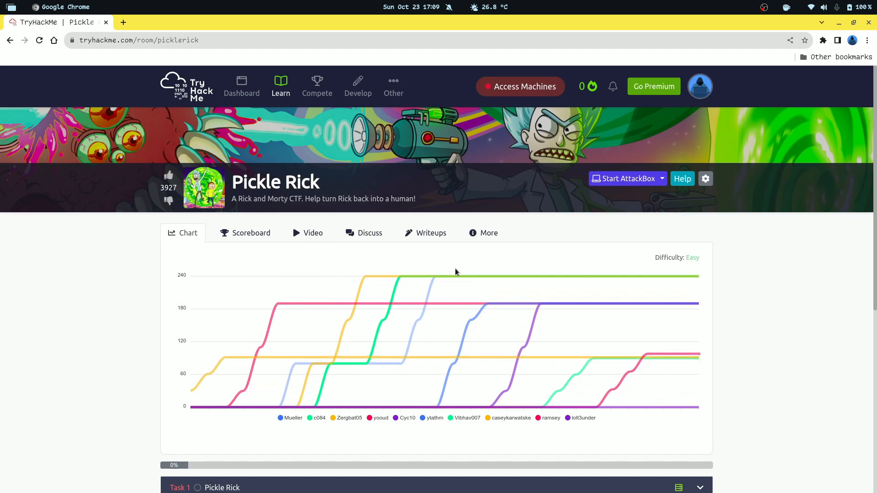
scroll(down, 3)
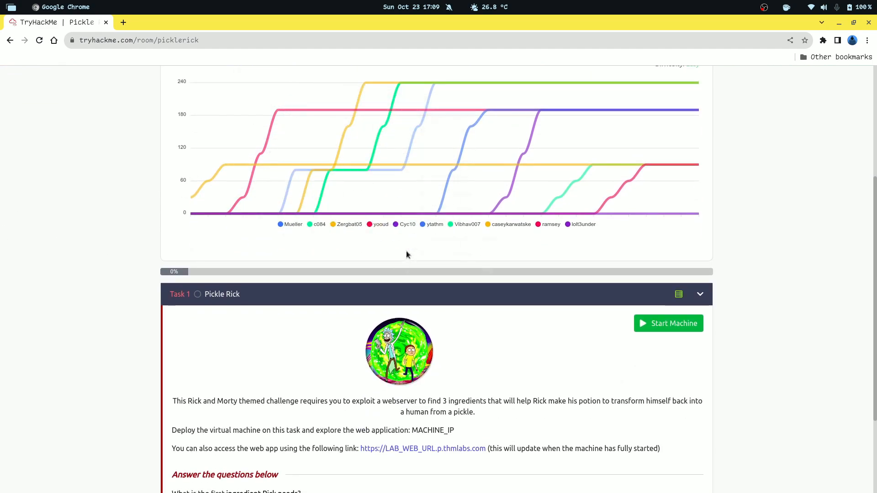
mouse_move(500, 279)
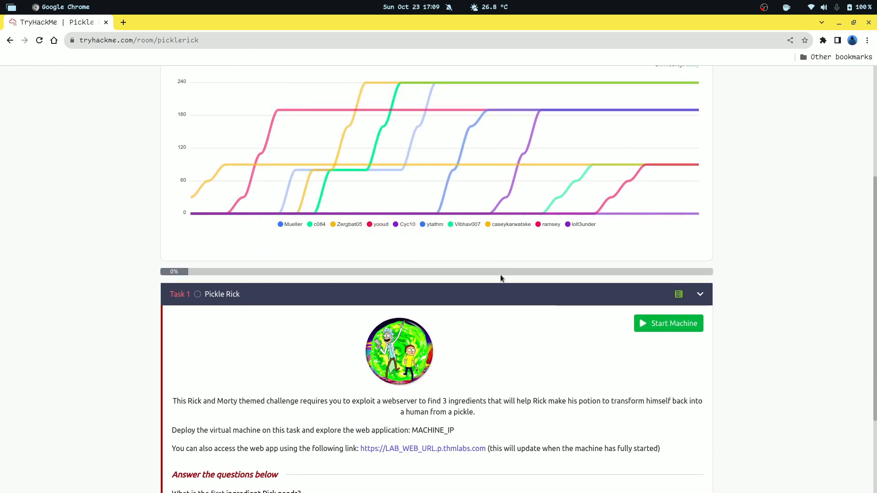
scroll(down, 3)
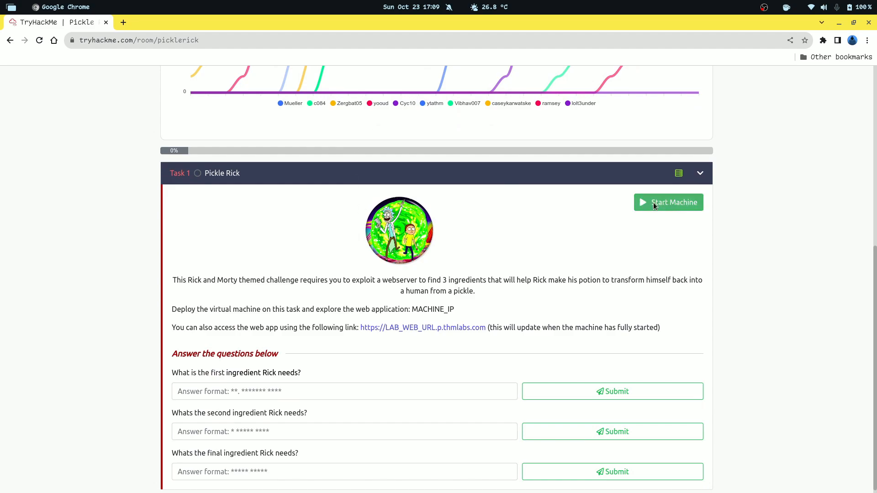
Start the Pickle Rick target machine and dismiss the access-options popup
click(667, 202)
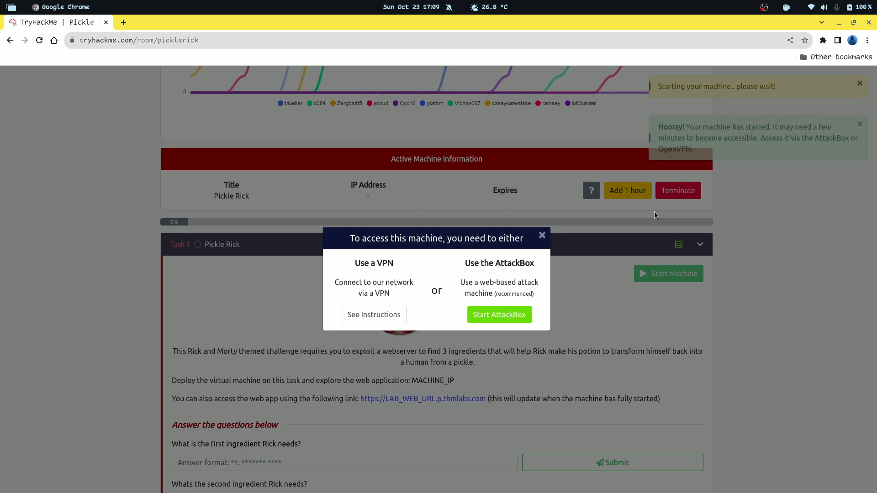
click(541, 235)
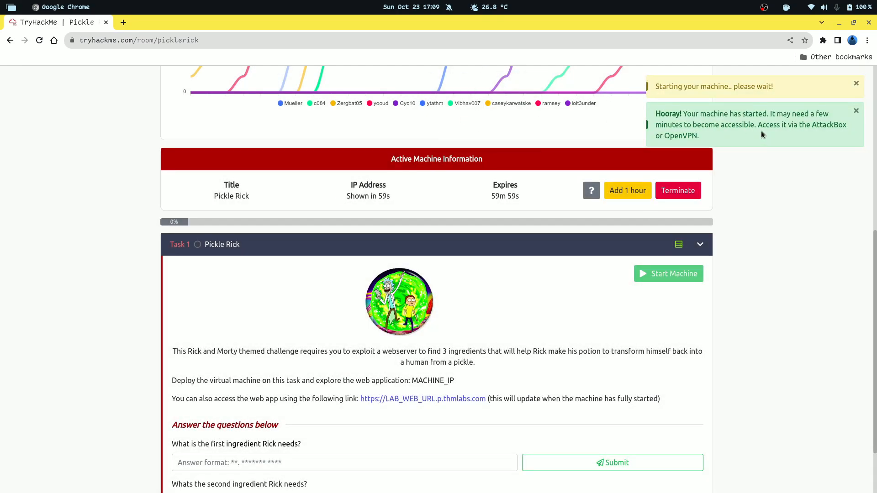
mouse_move(867, 105)
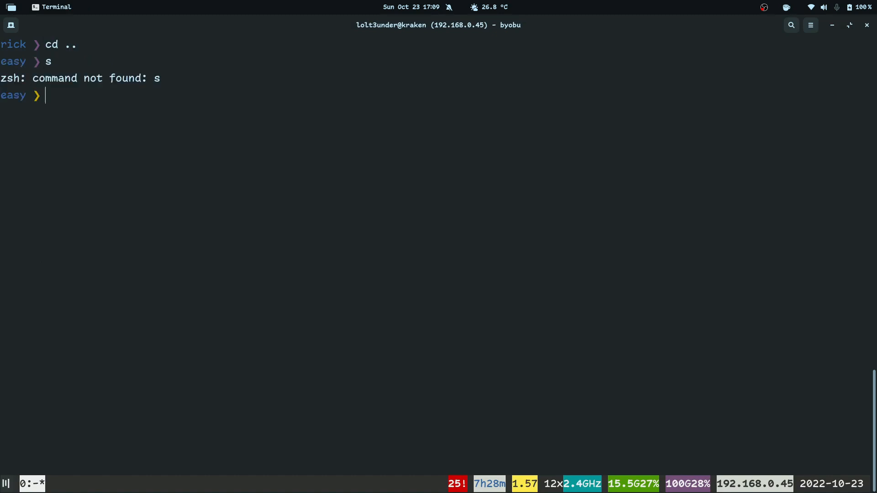
Move the byobu shell into thm/easy/rick and list its contents, showing nmap
key(Return)
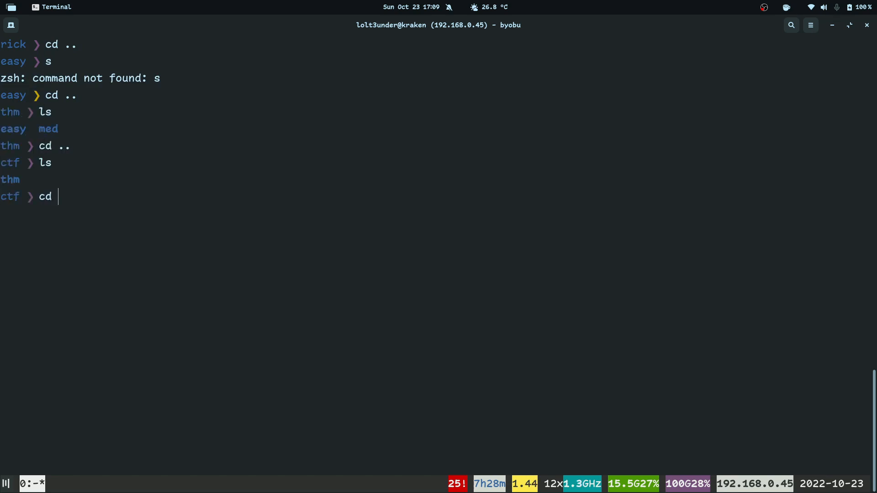
key(ctrl+l)
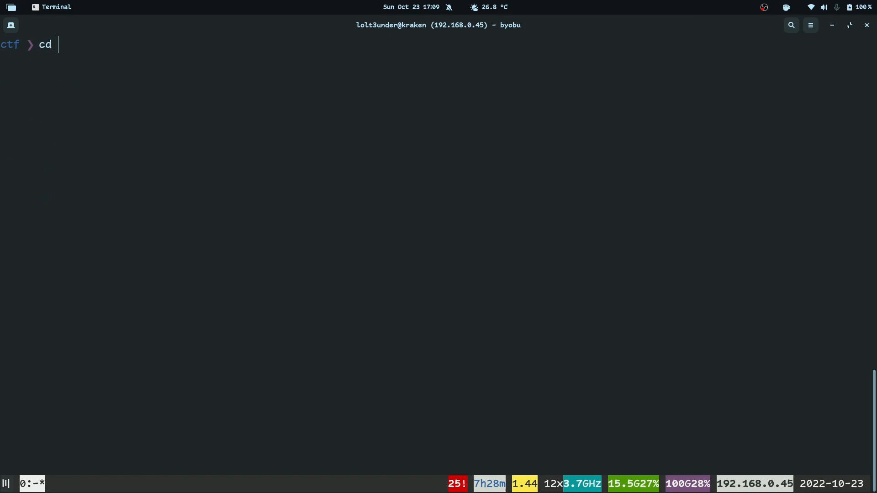
key(Return)
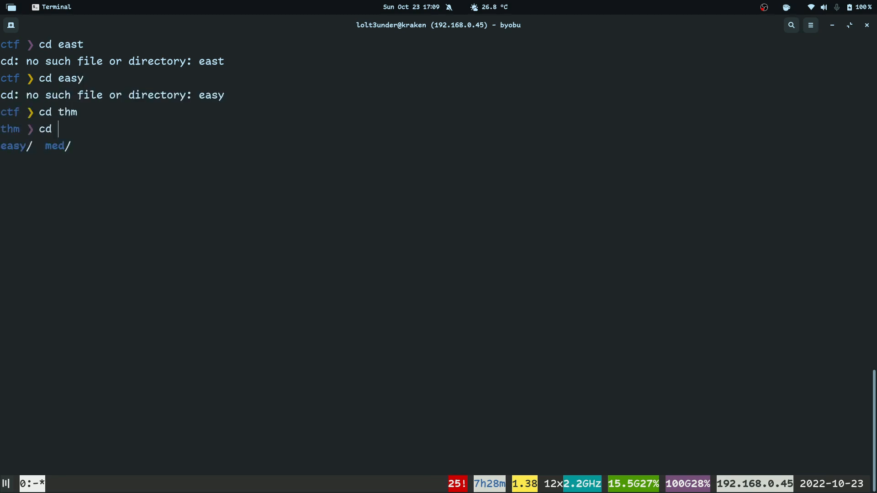
key(Tab)
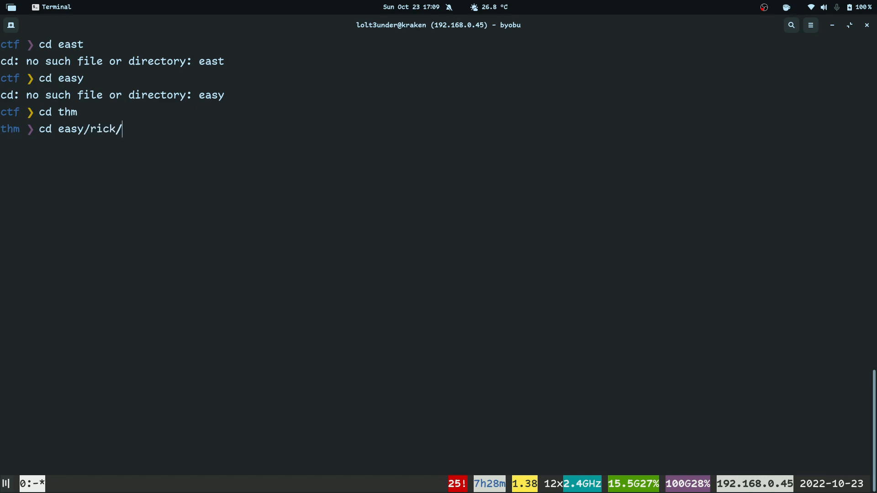
key(Return)
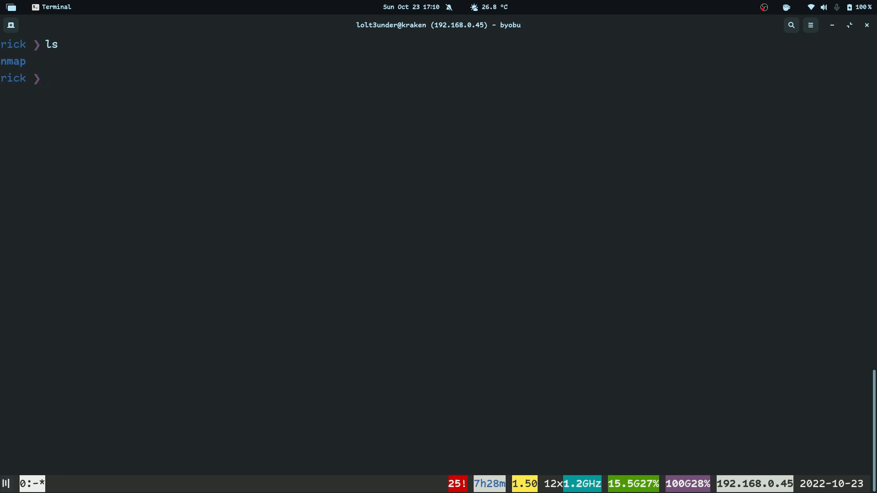
text(la)
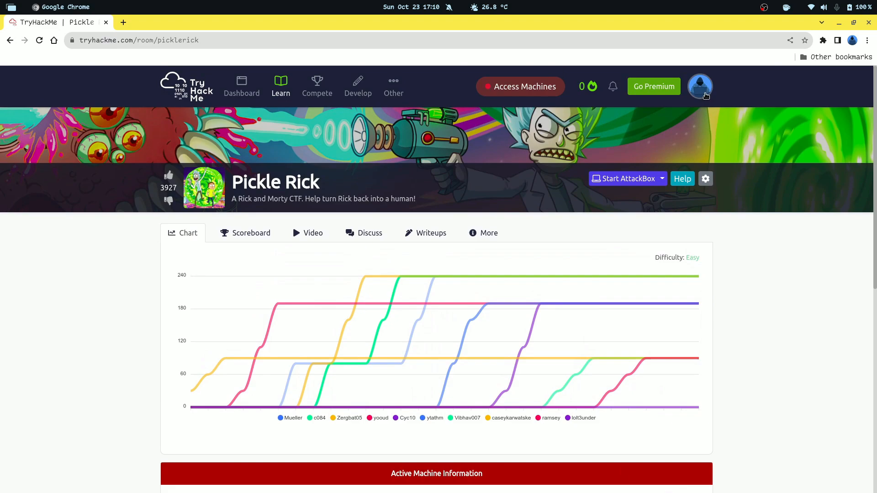
Download the IN-Regular-1 OpenVPN configuration file from the Access page
click(700, 86)
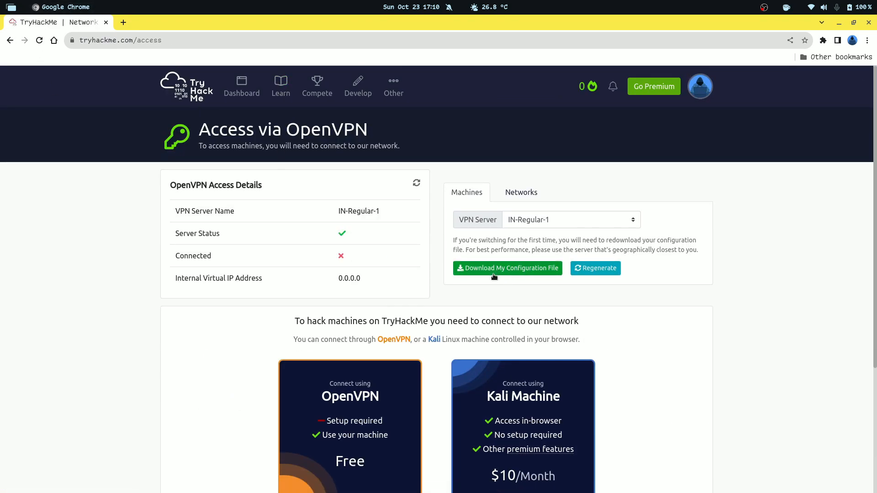
click(507, 268)
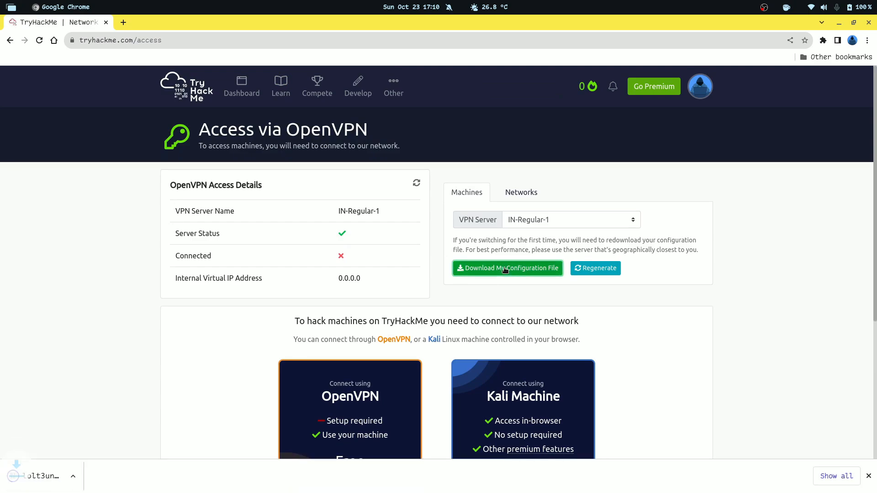
click(506, 268)
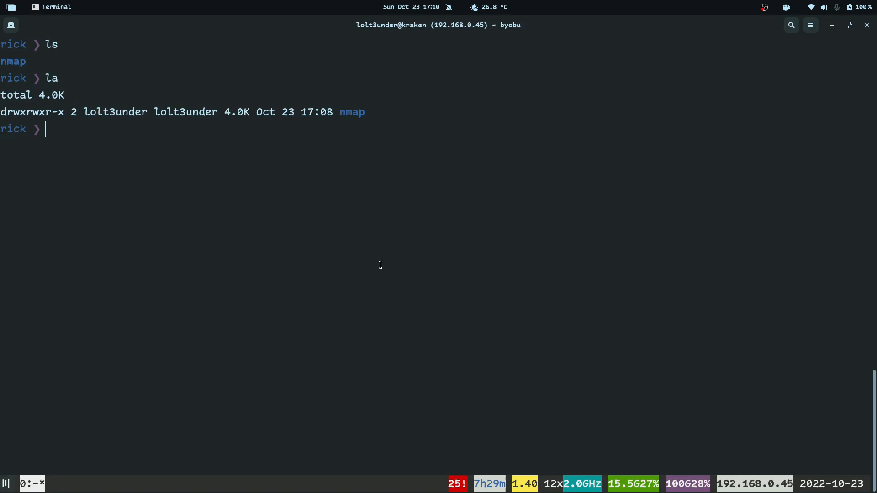
Copy the .ovpn file from ~/Downloads into the rick folder beside nmap
text(cp ~/)
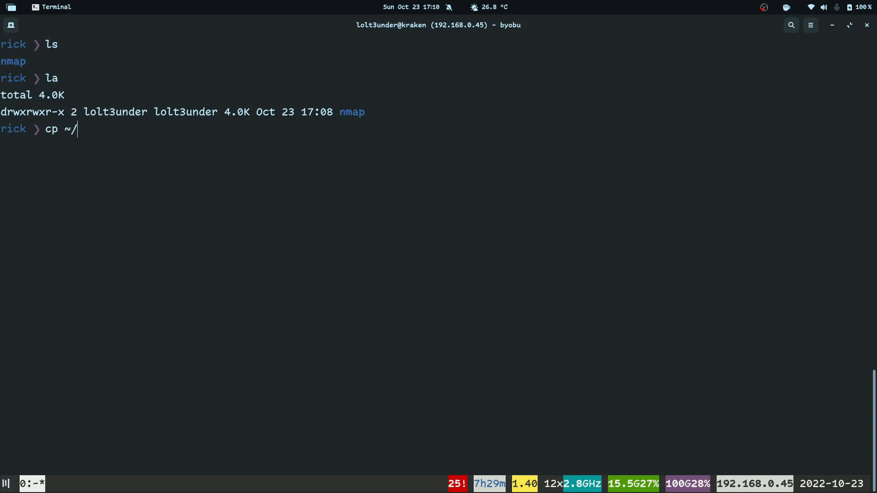
text(Do)
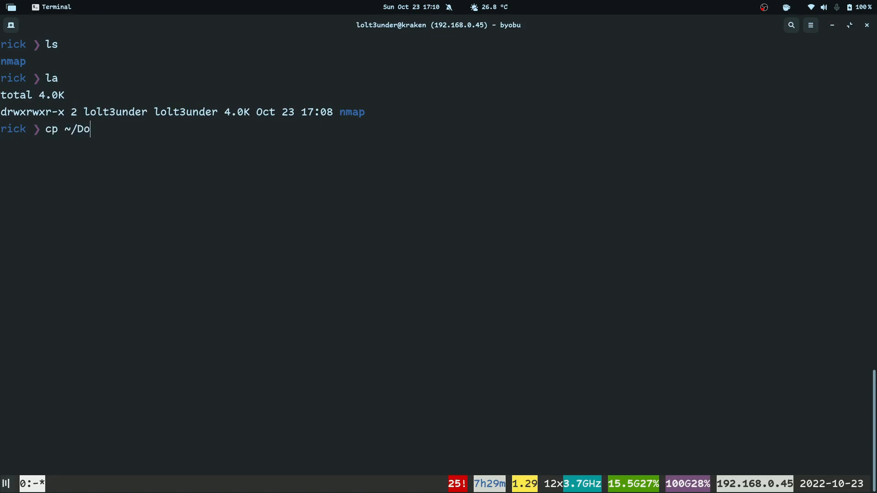
text(wnloads/lolt3under\ \(1\).ovpn .)
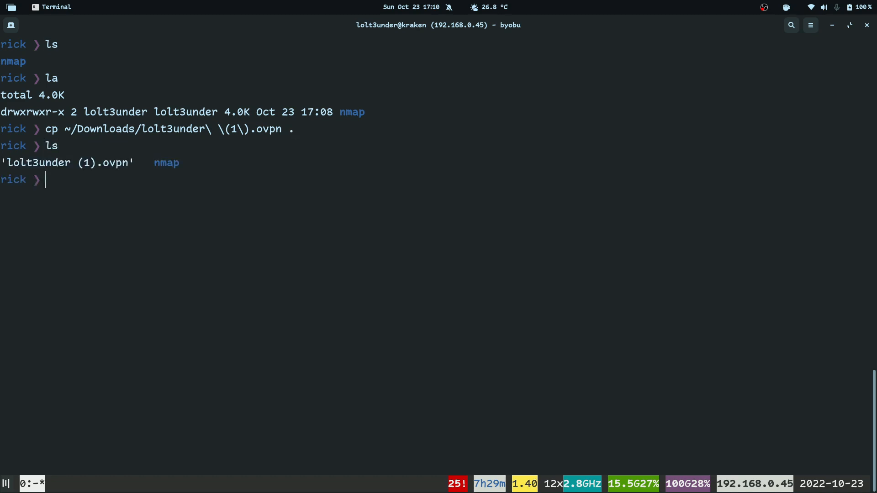
text(sudo apt)
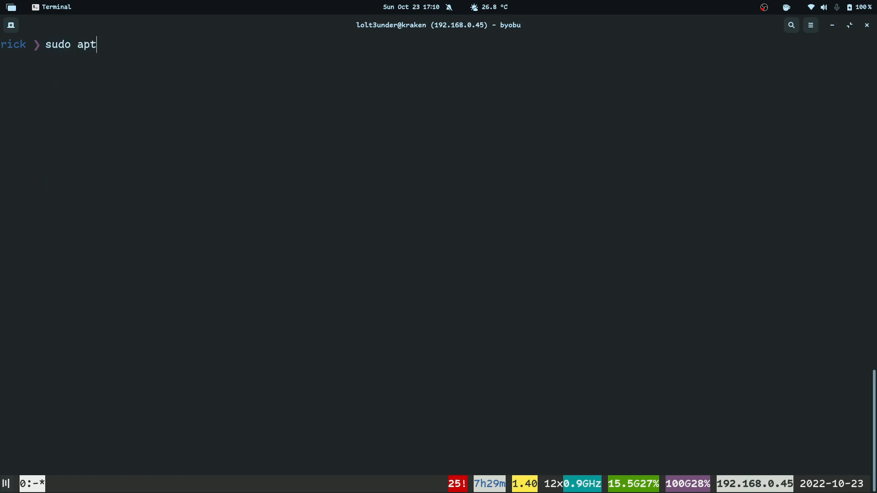
Connect with sudo openvpn using the .ovpn file, then start a second byobu window
text(openvpn lolt3under\ \(1\).ovpn)
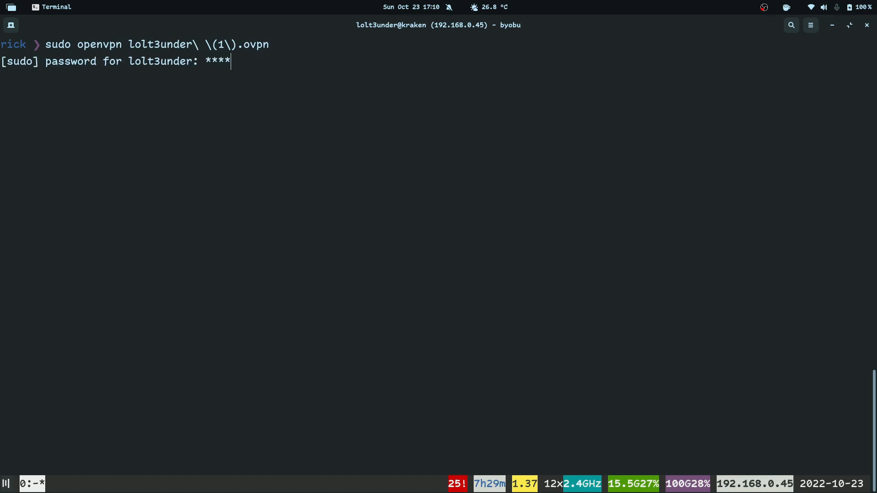
key(Return)
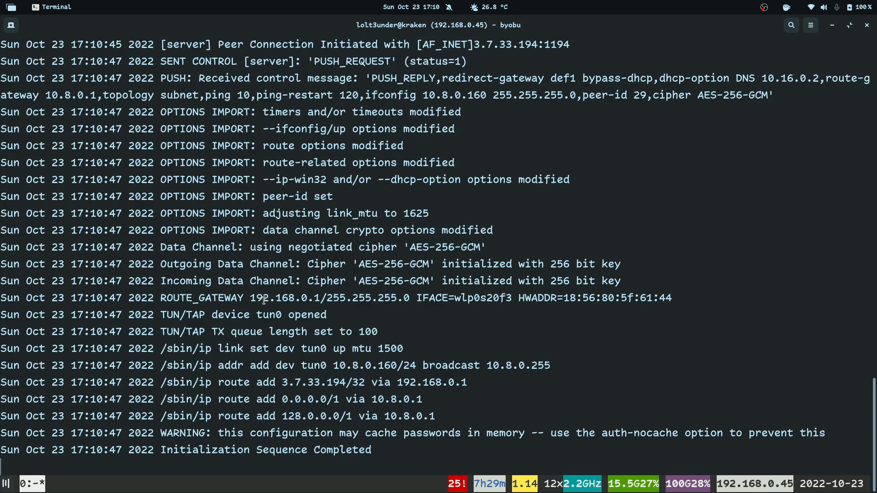
double_click(268, 314)
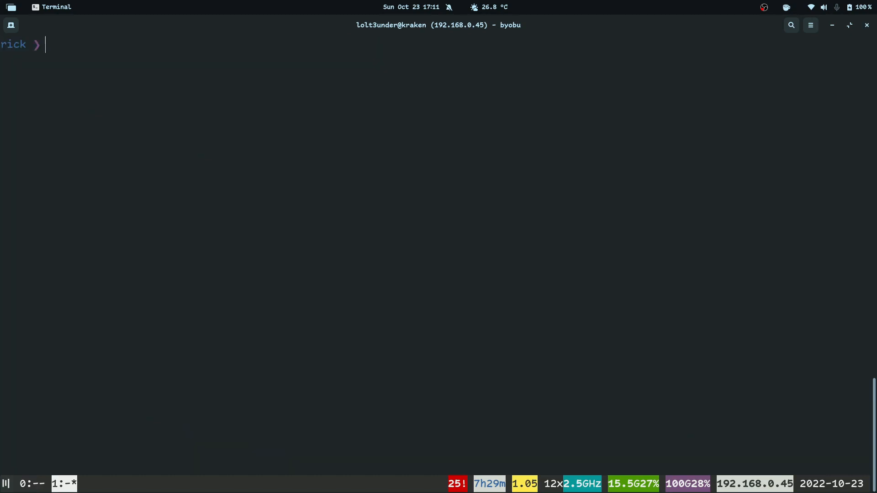
Launch sudo nmap -sC -sV -oA nmap/initial -vvvv against the copied IP 10.10.191.73
text(sudo)
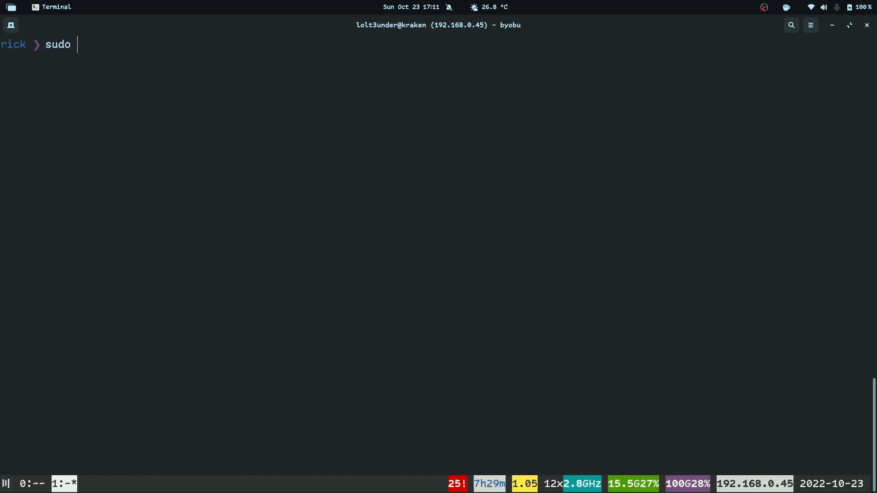
text(nmap -s)
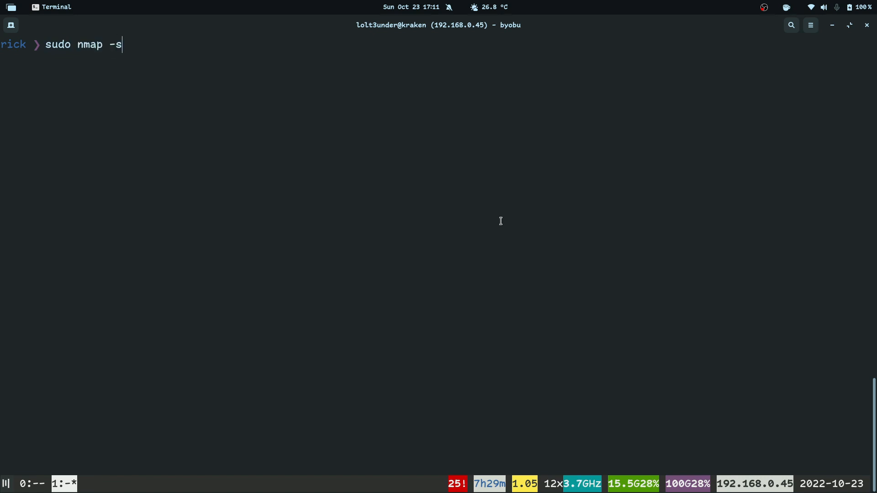
text(C -sV)
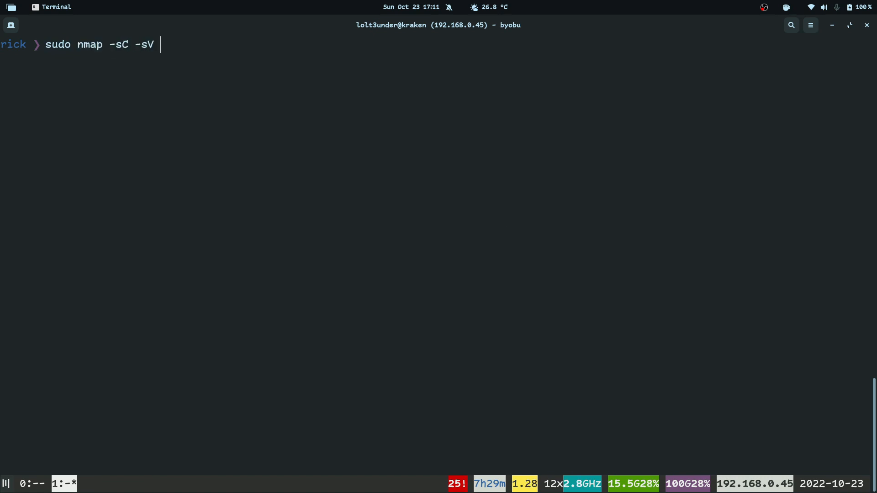
text(-oA)
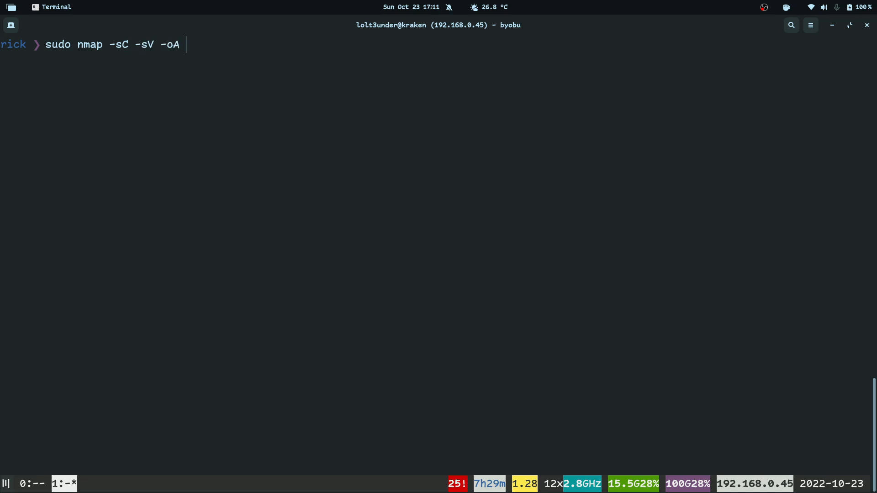
text(nmap/initial)
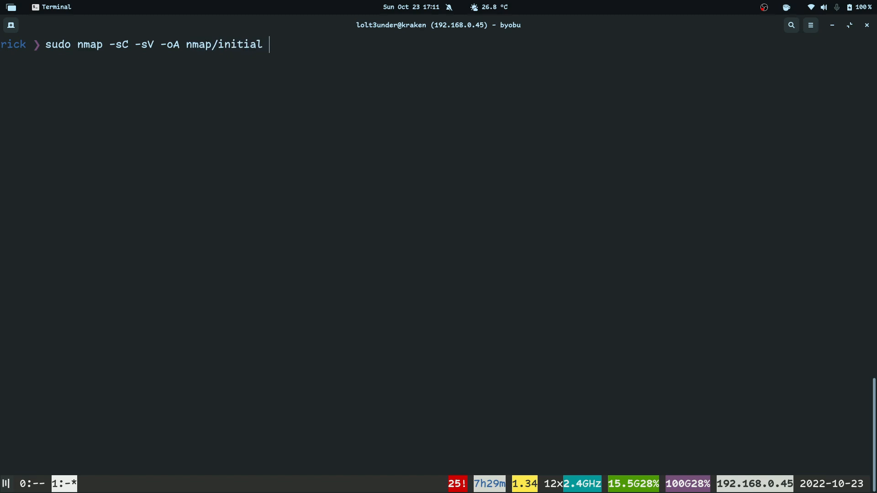
text(-vvvv)
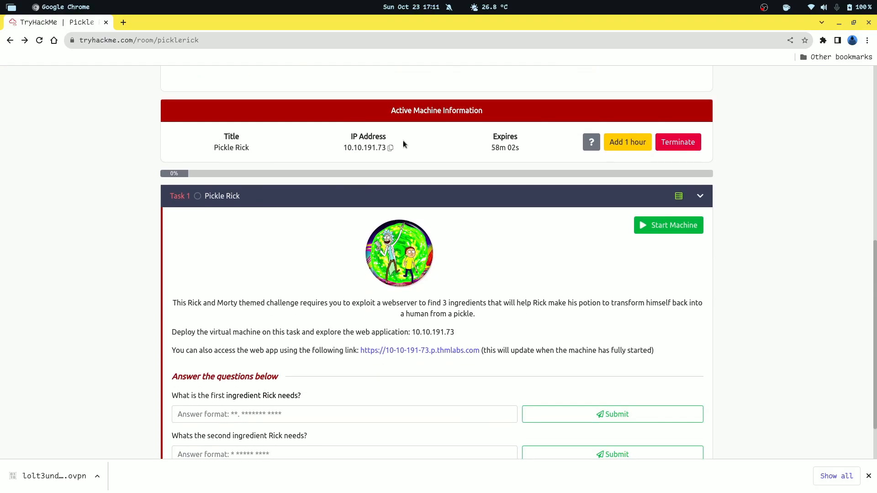
click(627, 142)
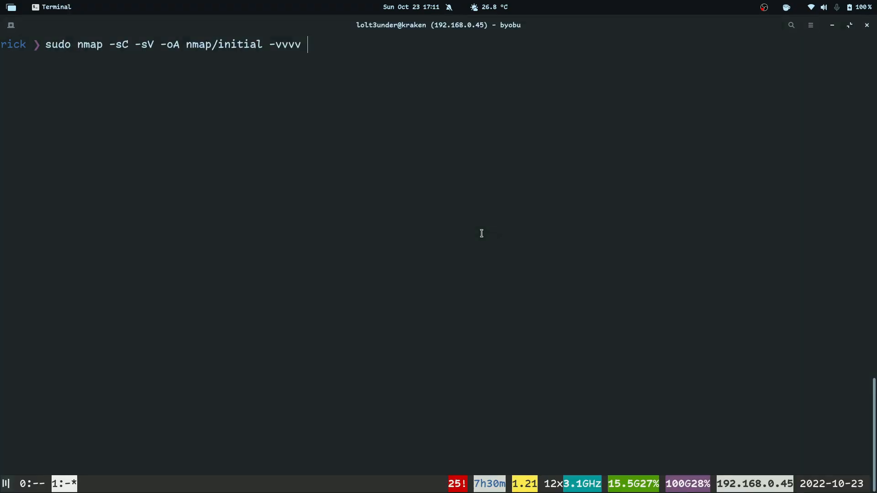
key(Return)
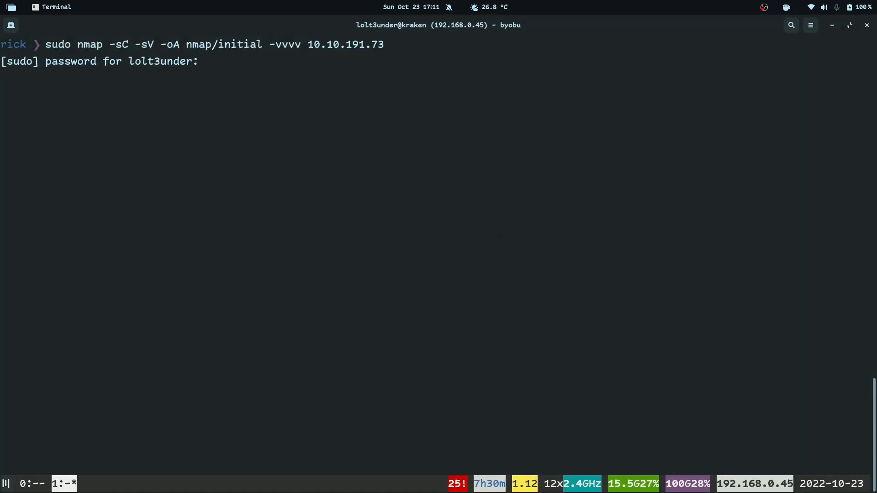
Run the scan and highlight port 22 OpenSSH 7.2p2 and port 80 Apache 2.4.18 in the results
key(Return)
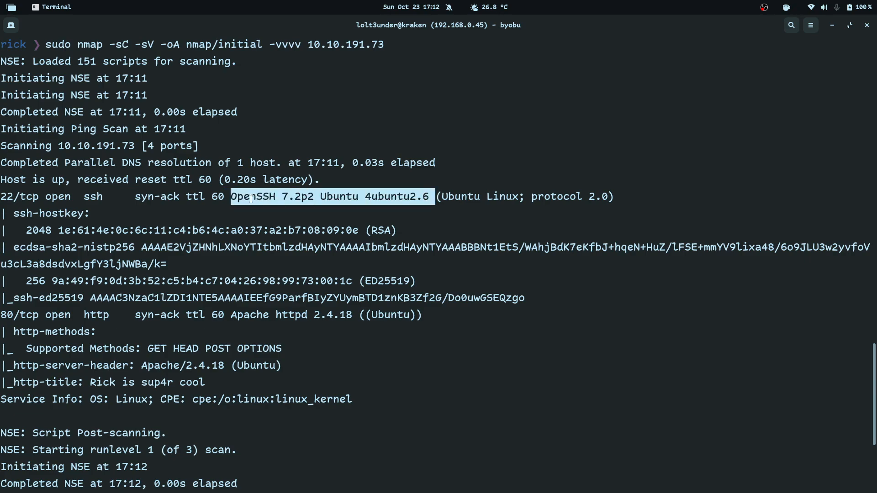
click(456, 200)
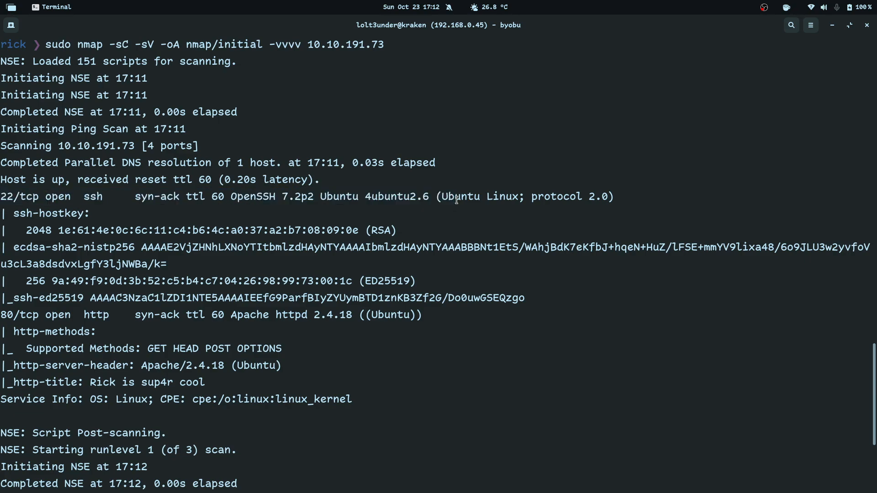
mouse_move(218, 317)
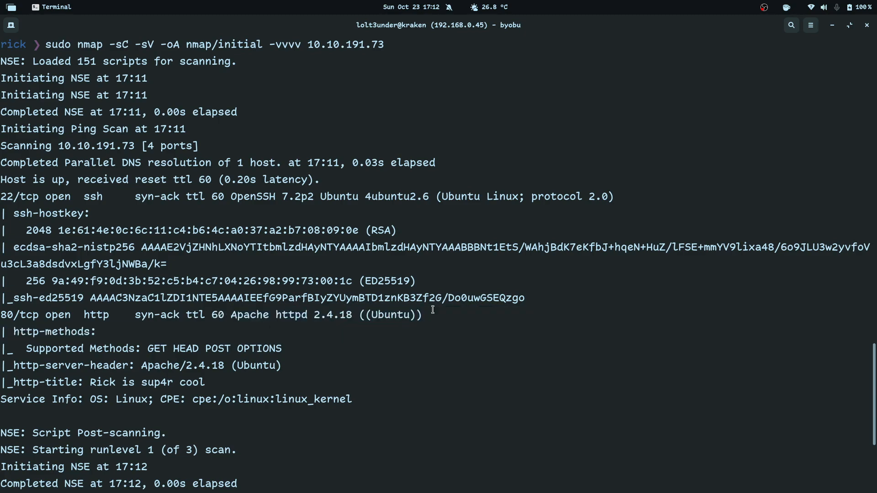
mouse_move(353, 351)
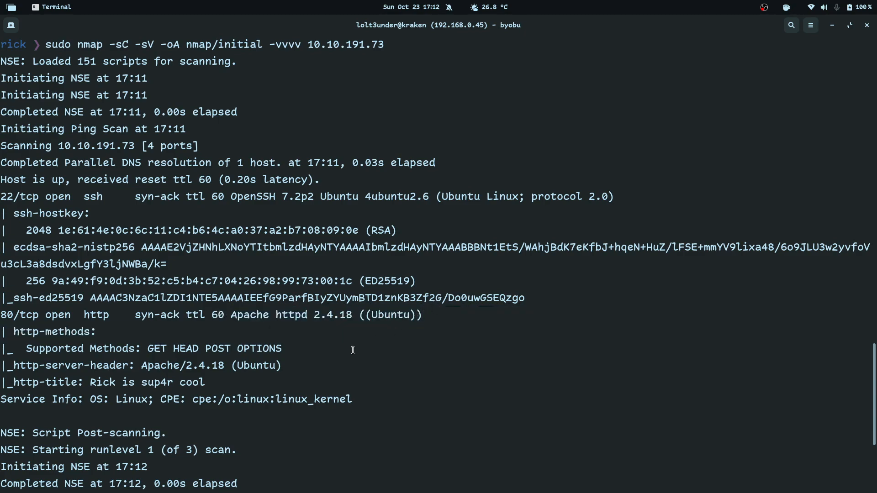
mouse_move(5, 348)
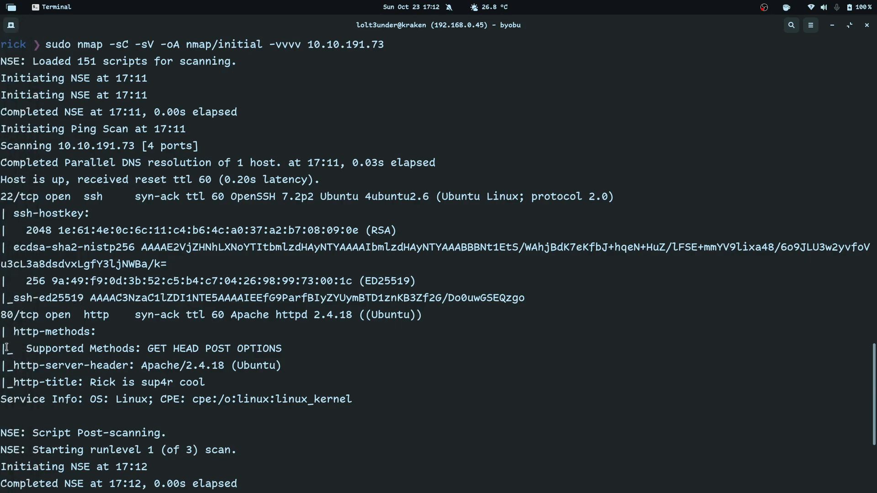
double_click(19, 197)
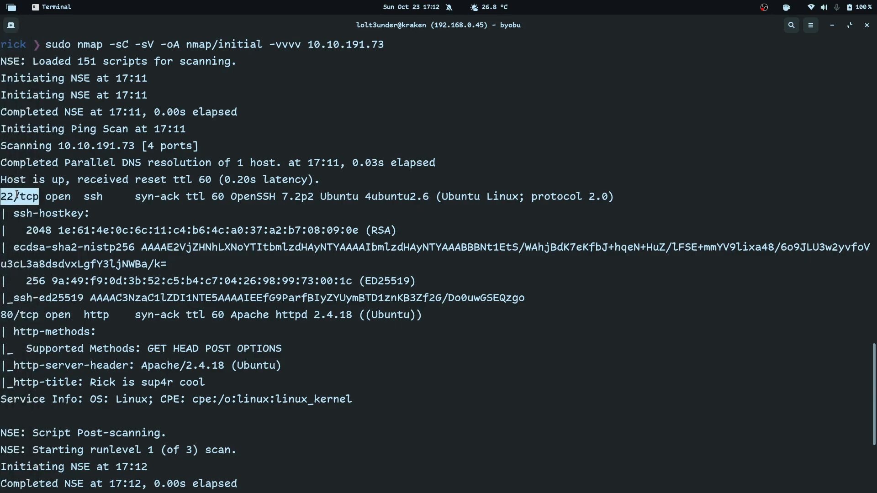
mouse_move(410, 348)
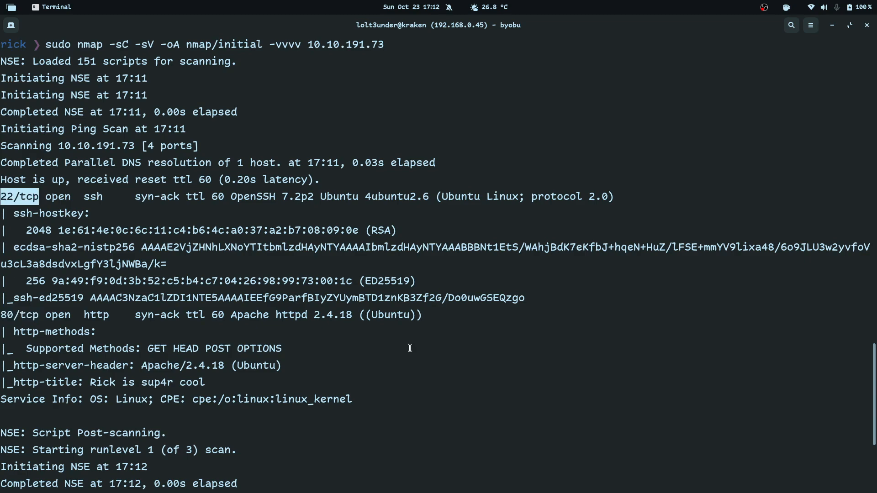
mouse_move(8, 91)
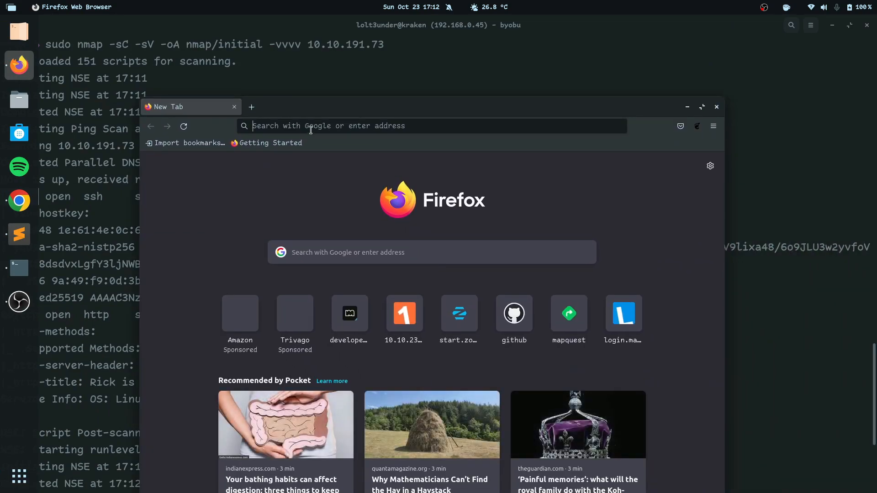
text(htt'p)
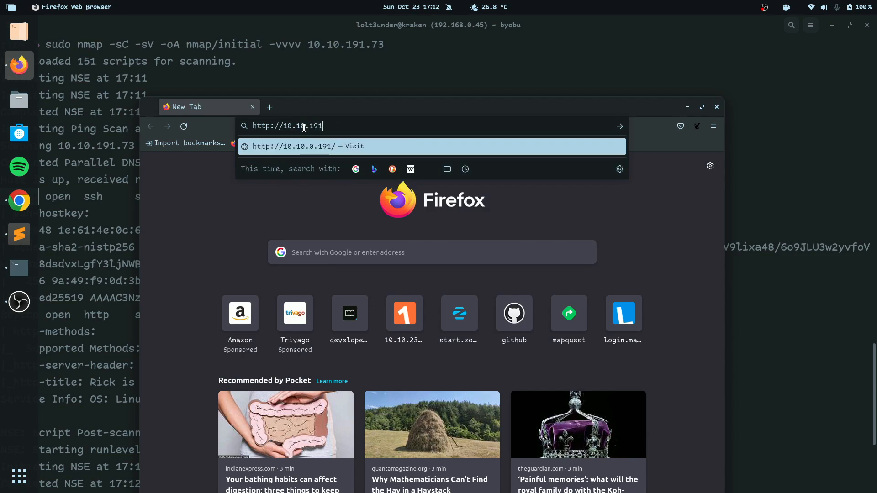
text(.7)
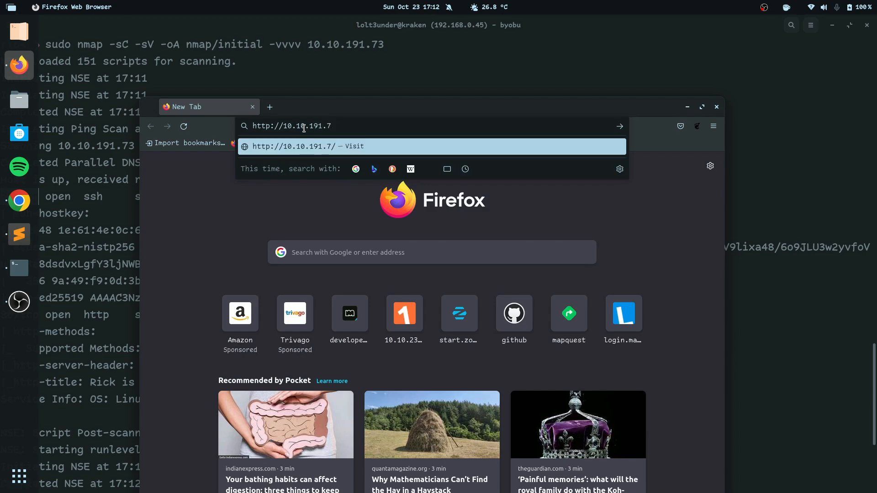
key(Return)
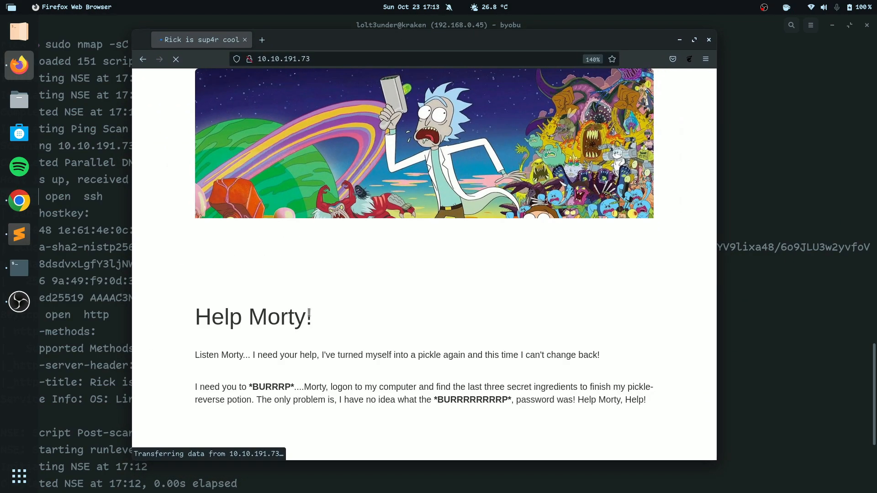
click(694, 40)
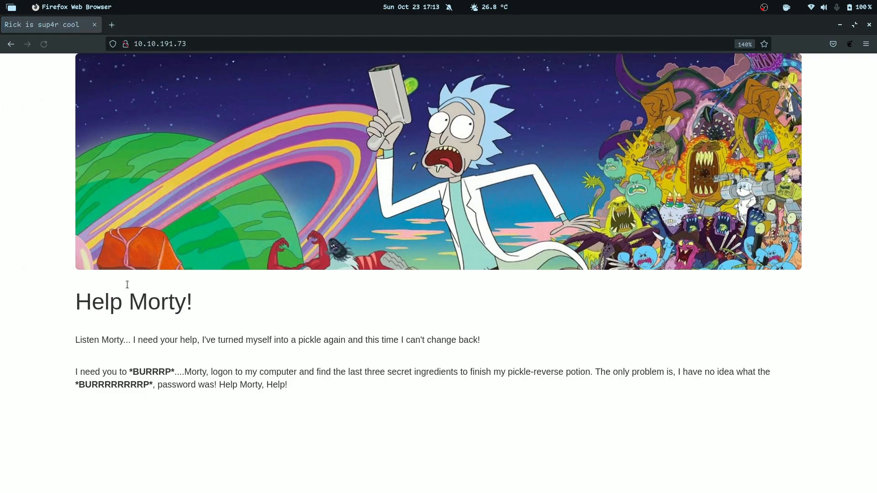
double_click(133, 301)
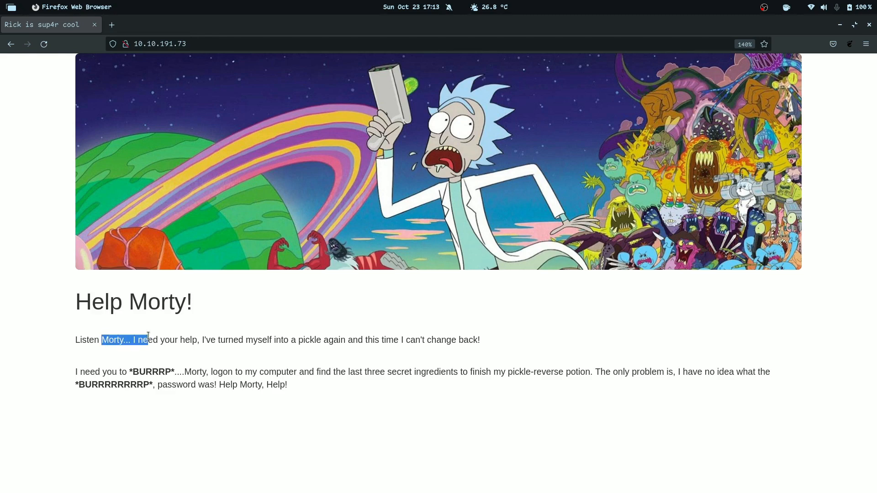
click(303, 340)
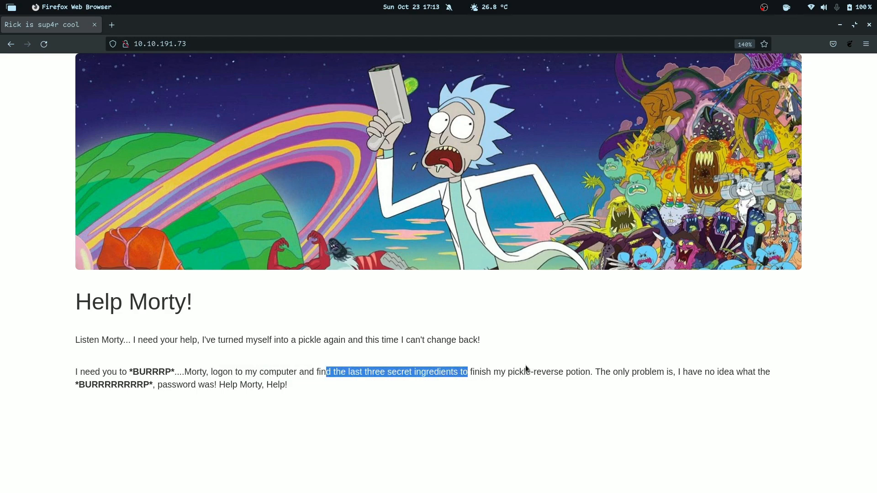
click(495, 381)
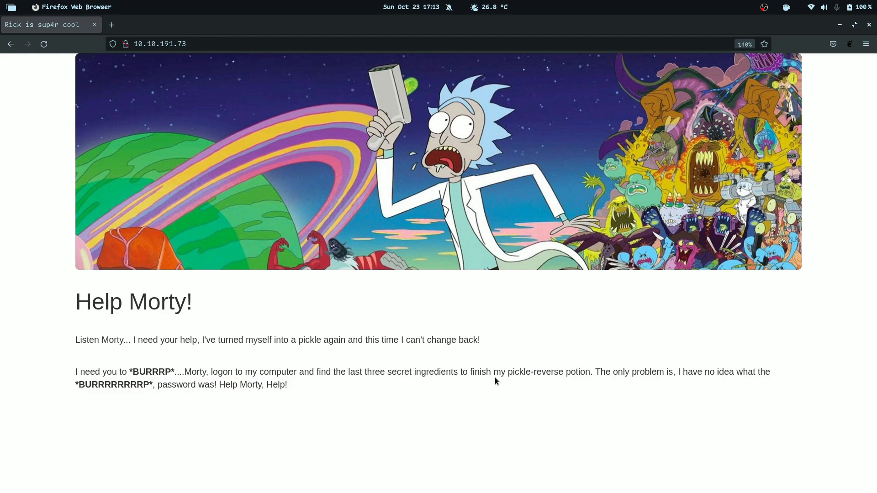
mouse_move(218, 393)
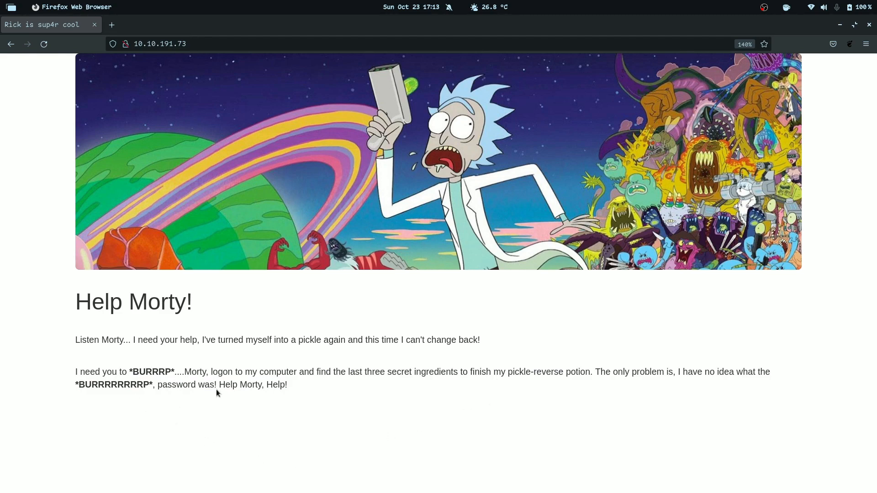
mouse_move(219, 14)
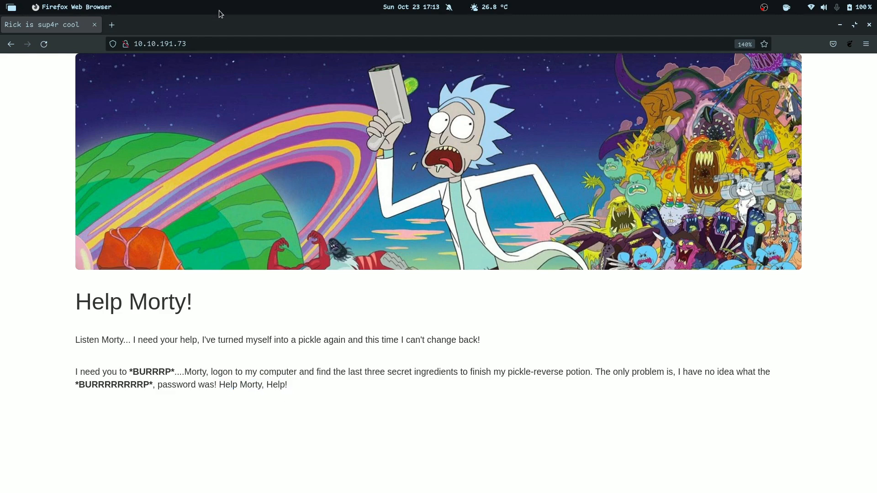
Load 10.10.191.73/robots.txt, revealing the string Wubbalubbadubdub
click(159, 44)
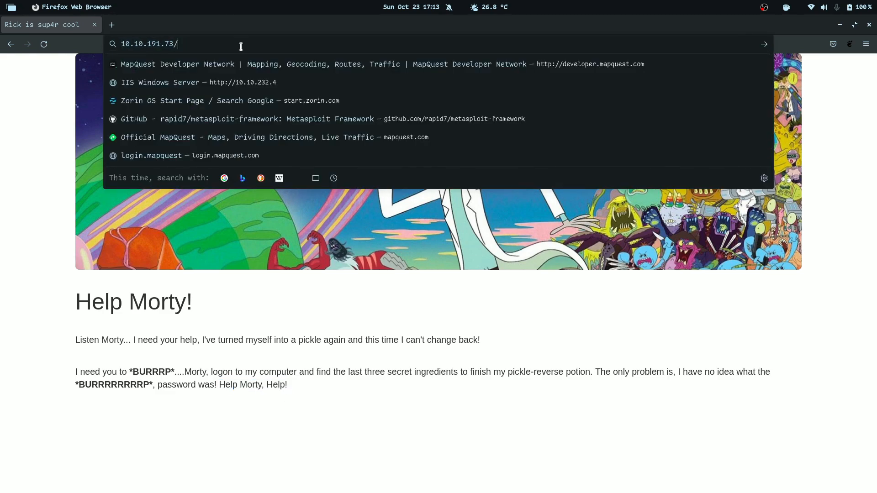
text(rovo)
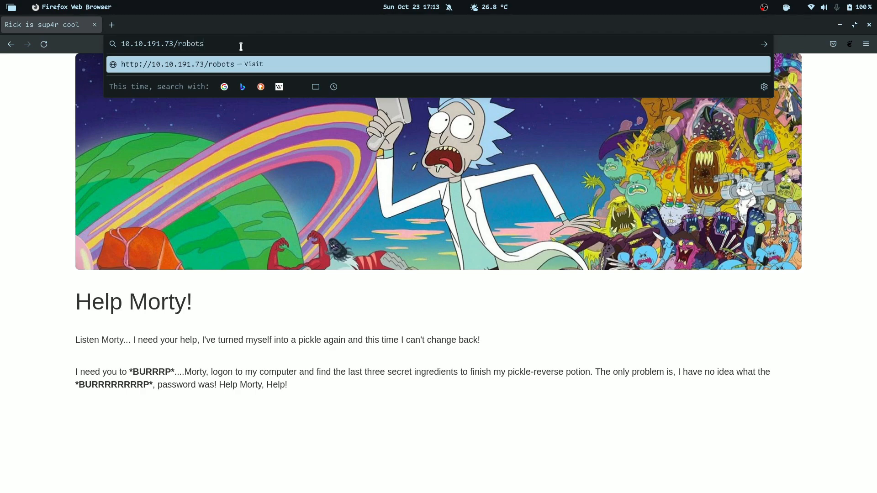
text(.txt)
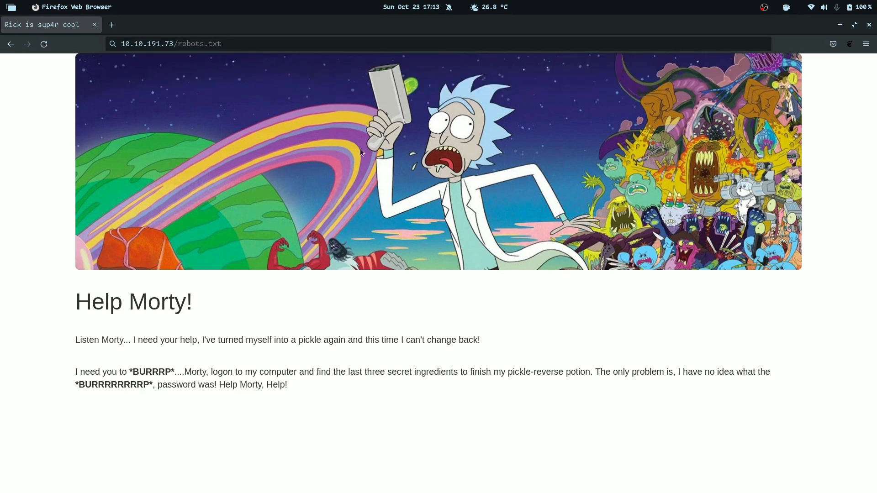
mouse_move(335, 163)
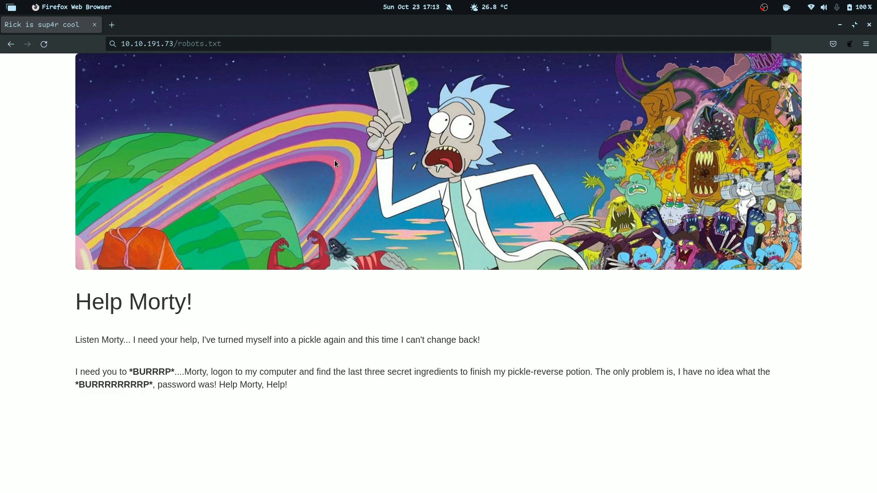
mouse_move(274, 54)
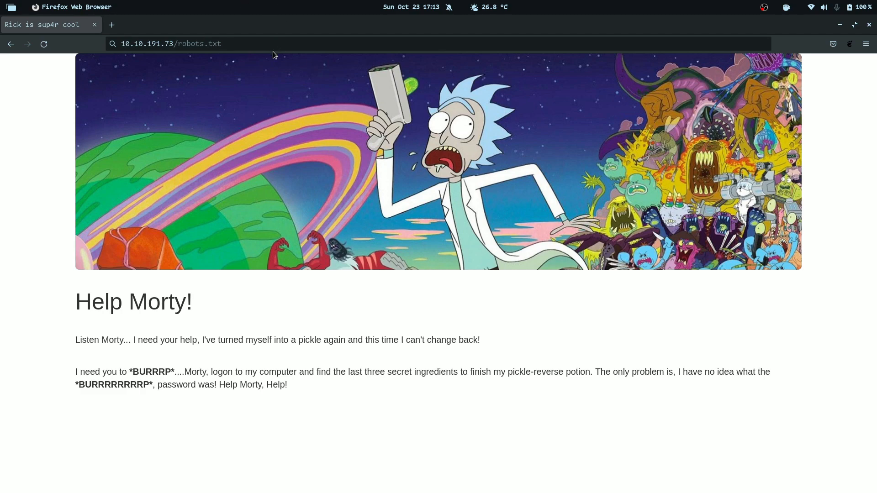
key(Return)
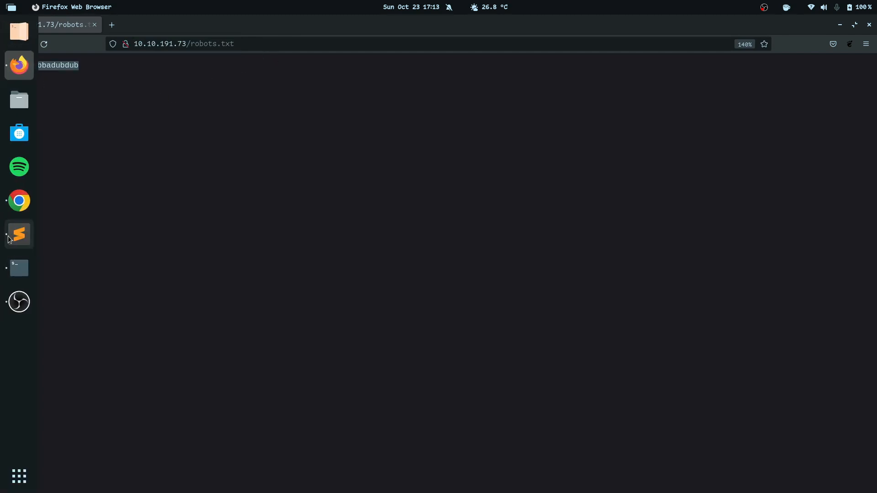
click(18, 234)
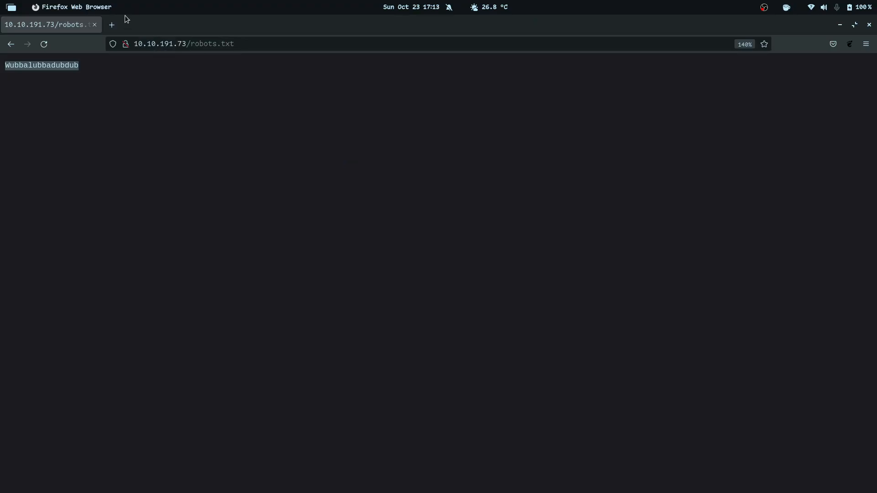
click(184, 44)
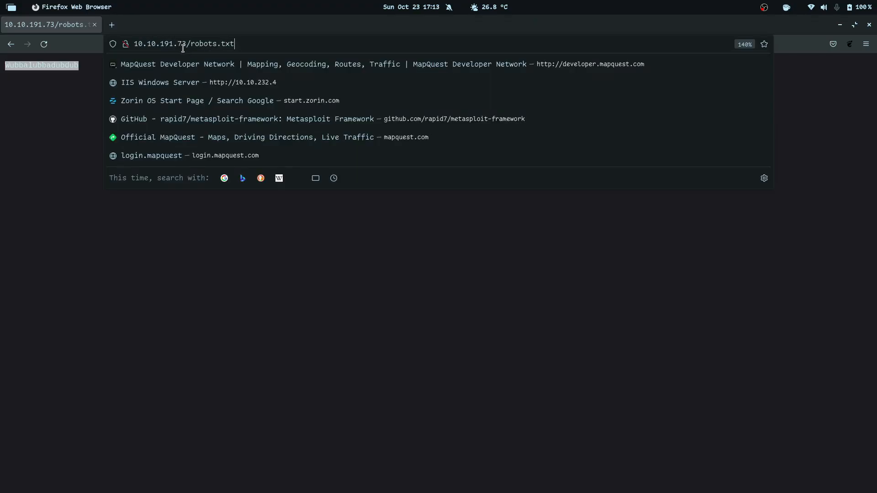
key(BackSpace)
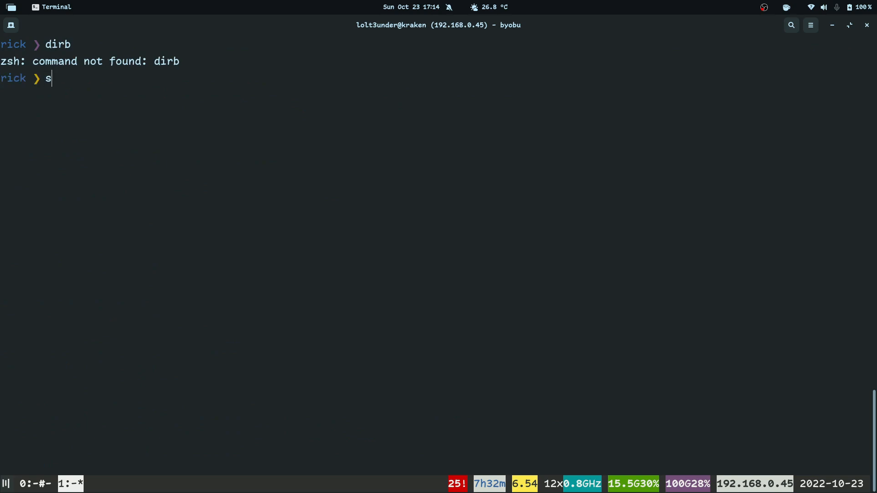
Enter sudo apt install dirb in the byobu terminal after dirb was not found
text(udo apt install d)
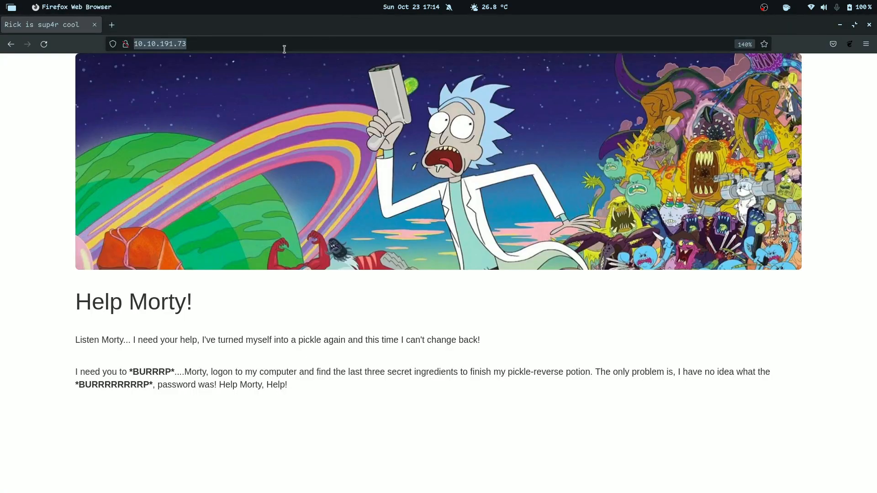
Load the site's /index.html page in Firefox
text(/inde)
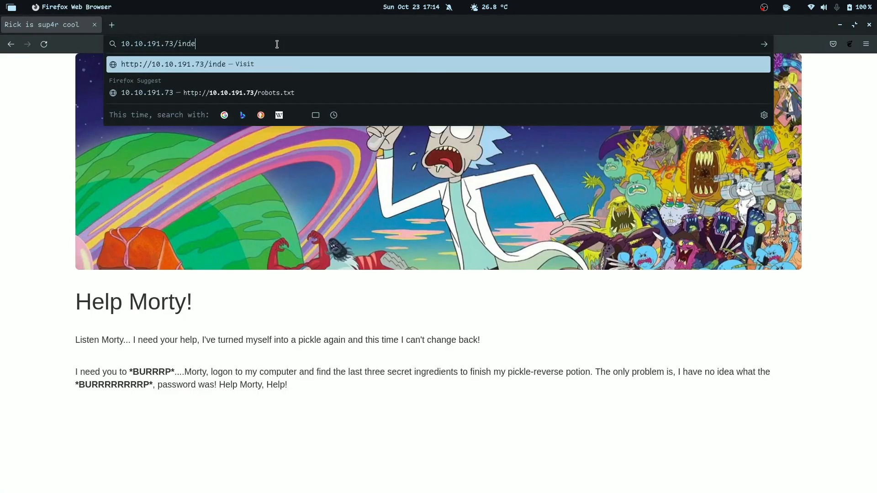
text(x.h)
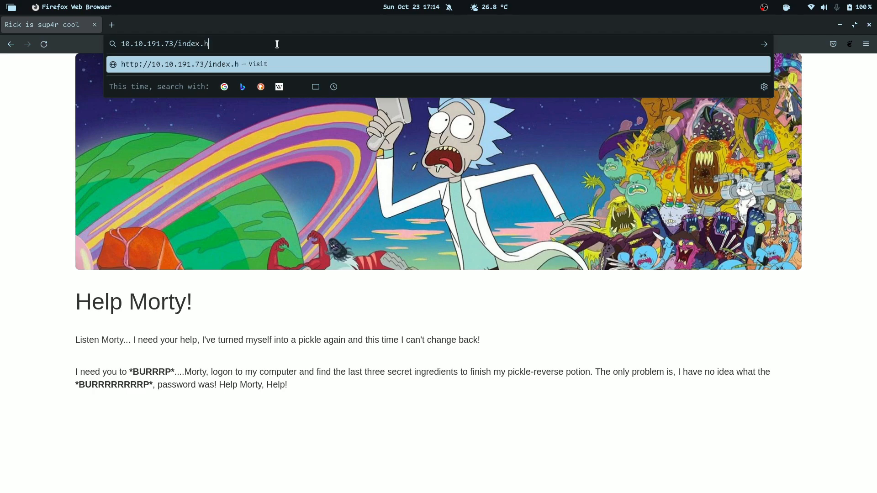
key(Return)
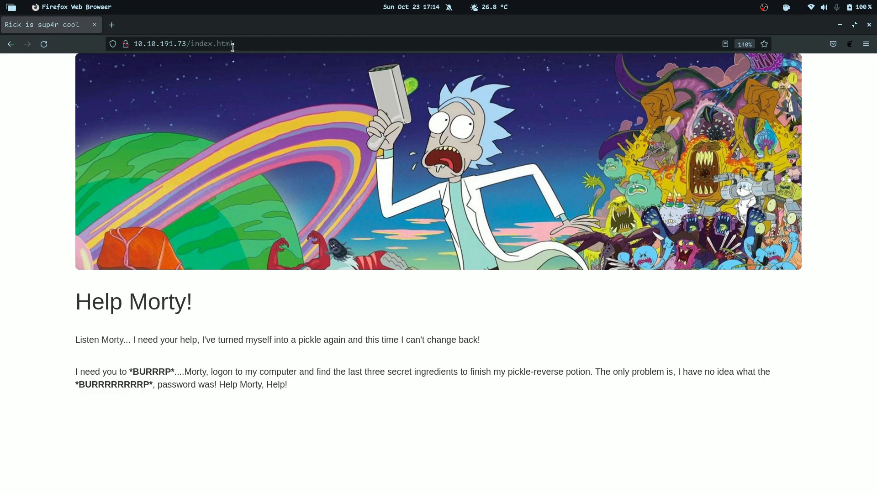
click(179, 44)
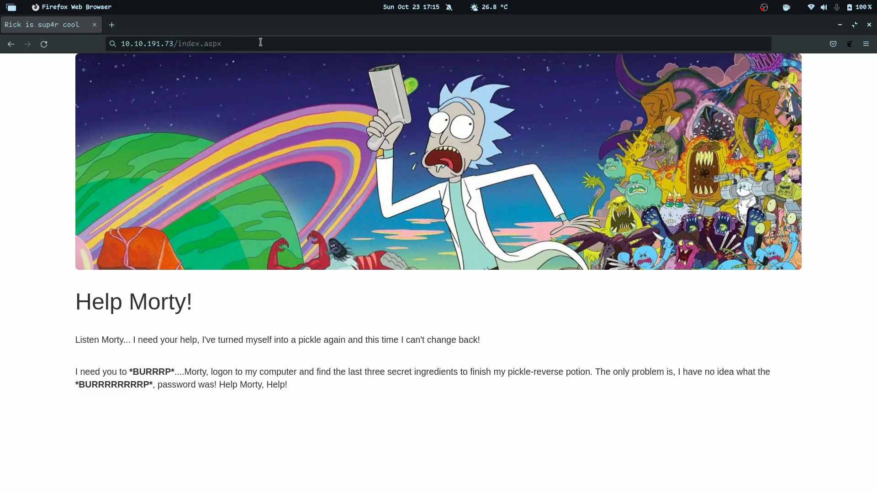
Try /index.aspx and /index.php (404), return to index.html and view its source
click(196, 44)
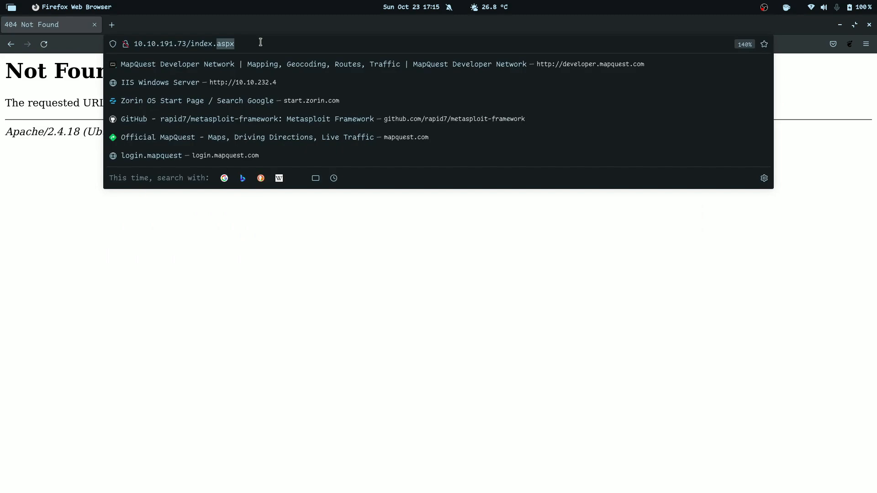
key(Return)
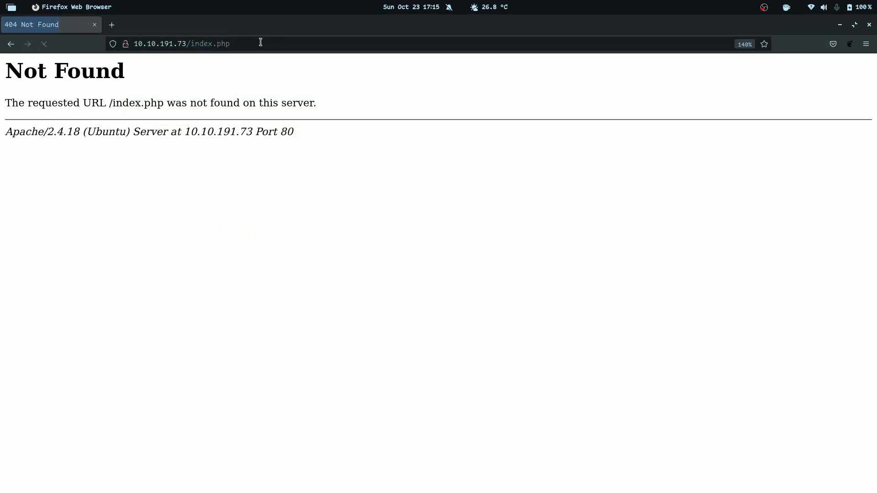
click(182, 44)
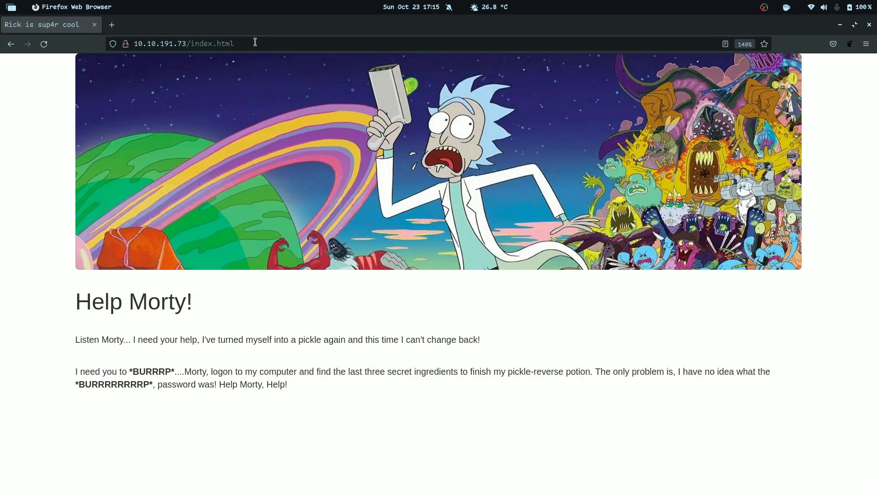
mouse_move(540, 303)
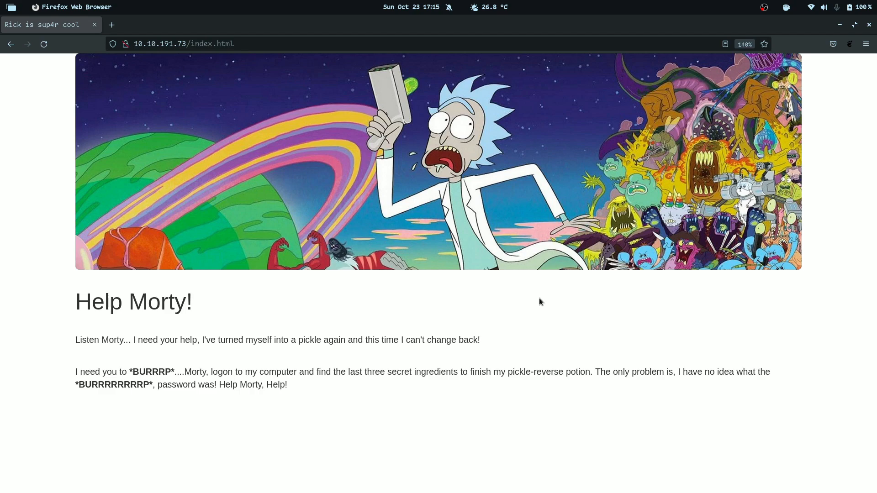
mouse_move(428, 326)
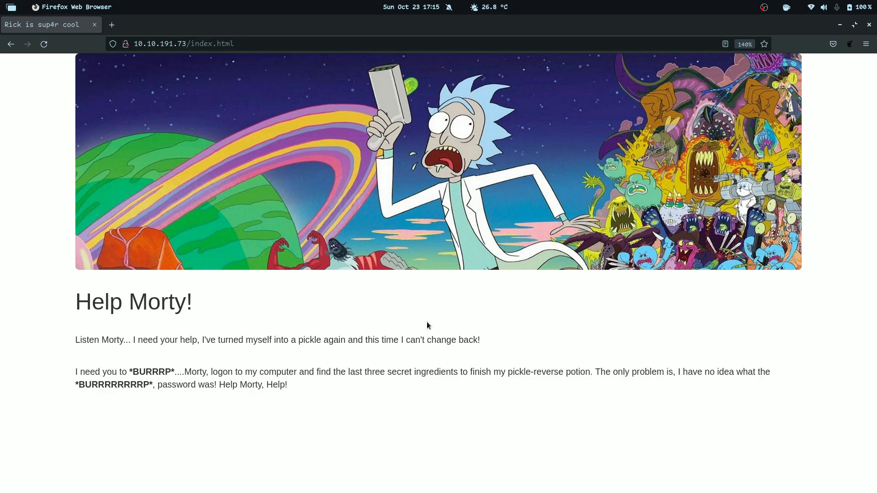
key(ctrl+u)
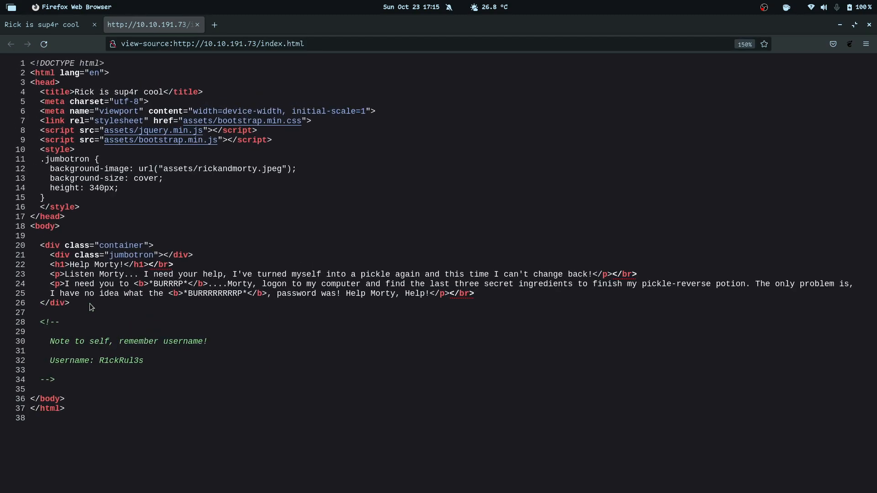
mouse_move(42, 341)
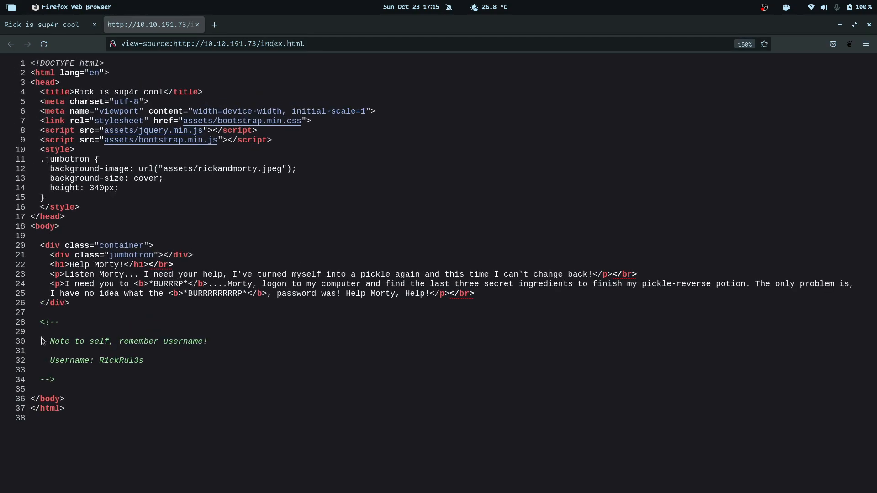
mouse_move(118, 352)
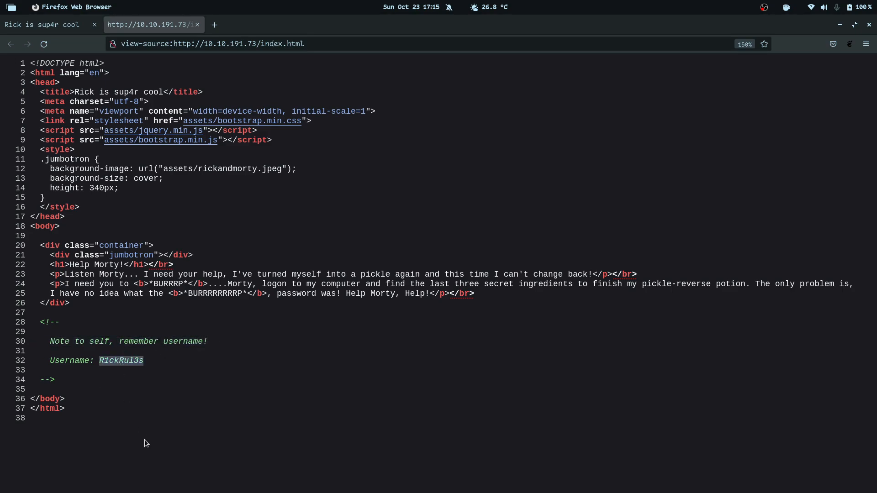
mouse_move(101, 397)
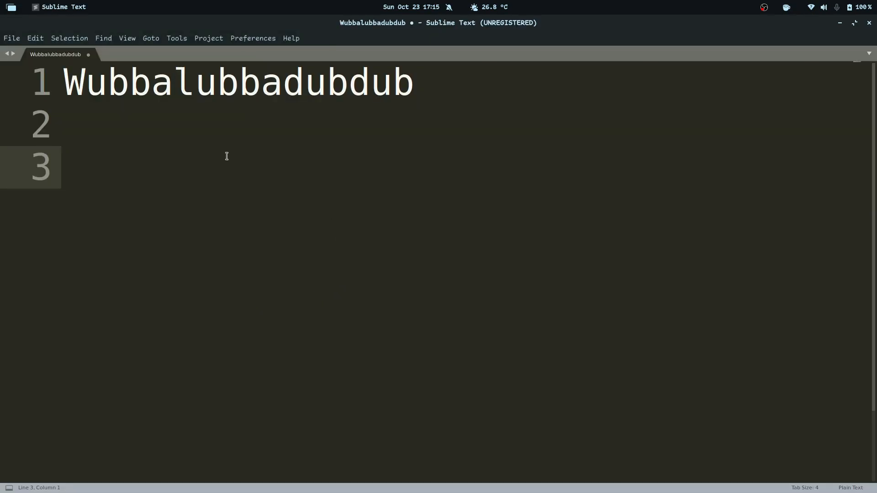
text(R1ckRul3s)
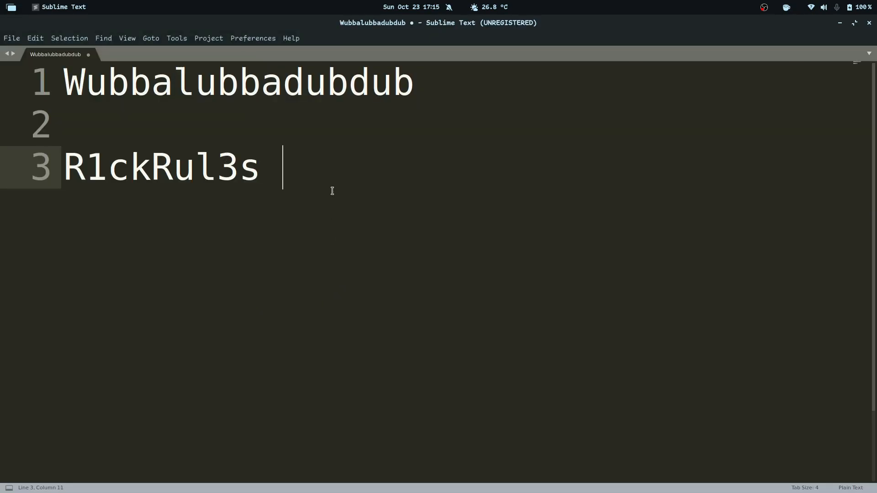
text(- Username)
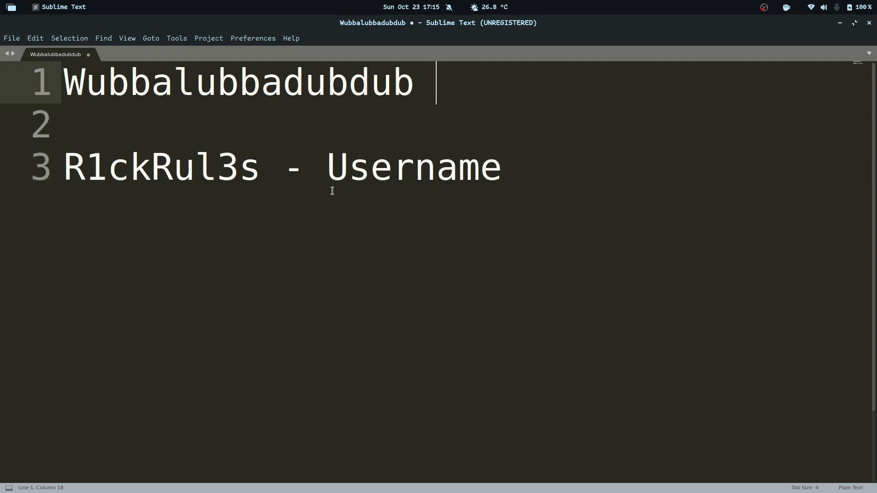
text(- somet)
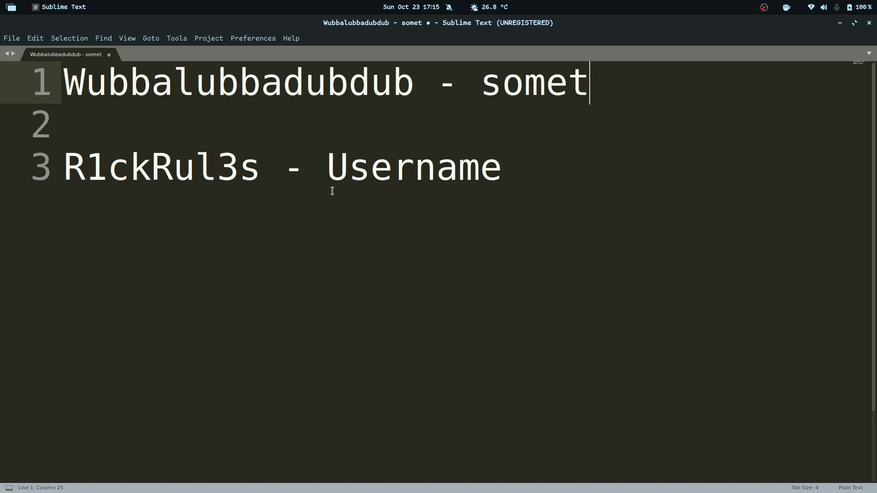
text(ing)
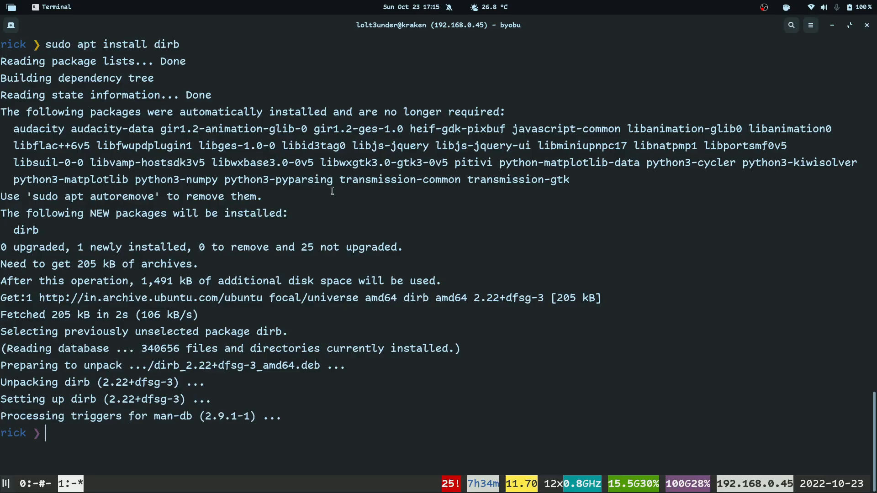
mouse_move(338, 262)
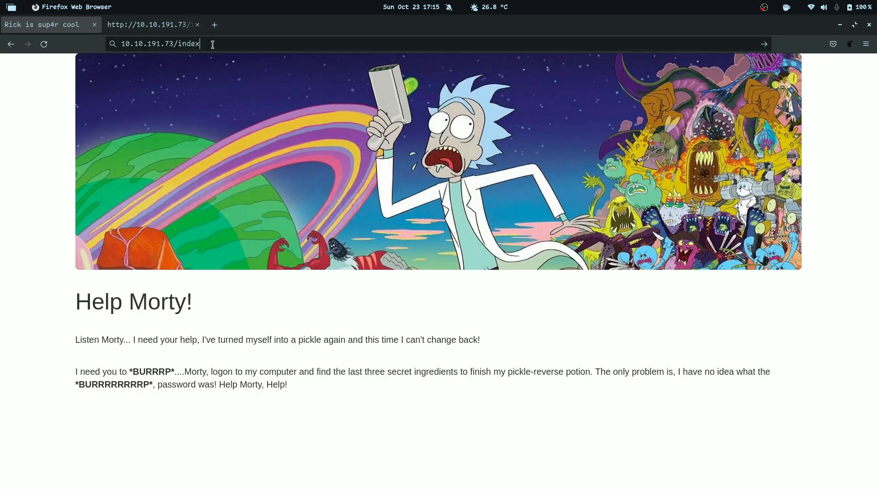
Try /index and /login.html, then load the Portal Login Page at login.php
key(Return)
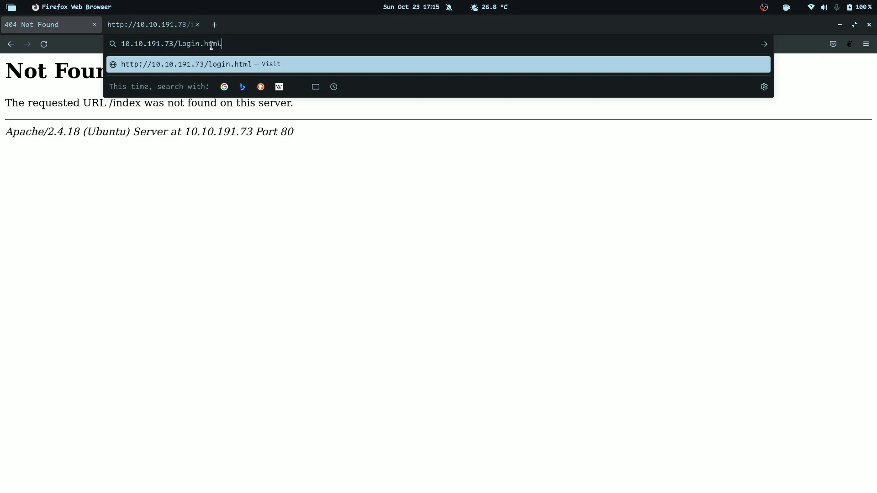
key(Return)
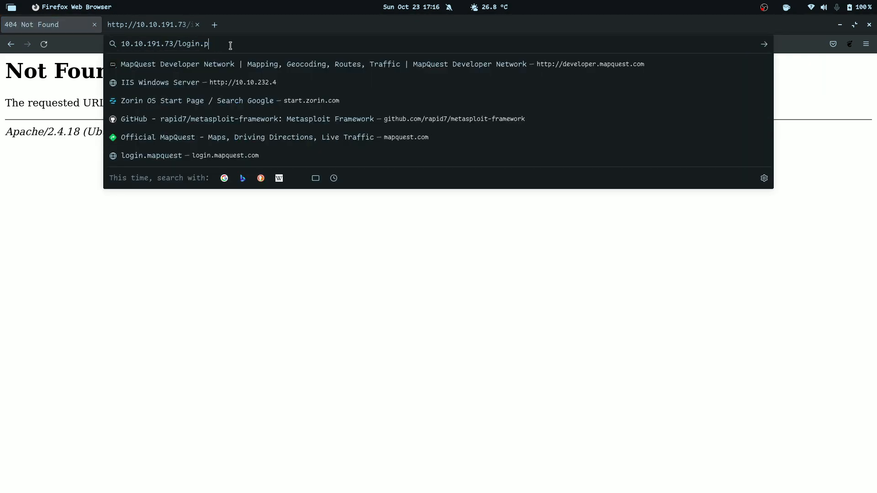
key(Return)
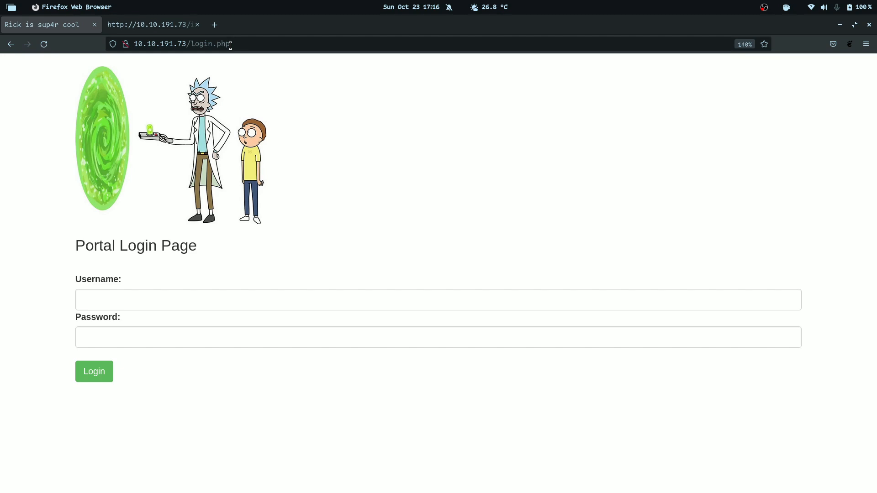
mouse_move(128, 360)
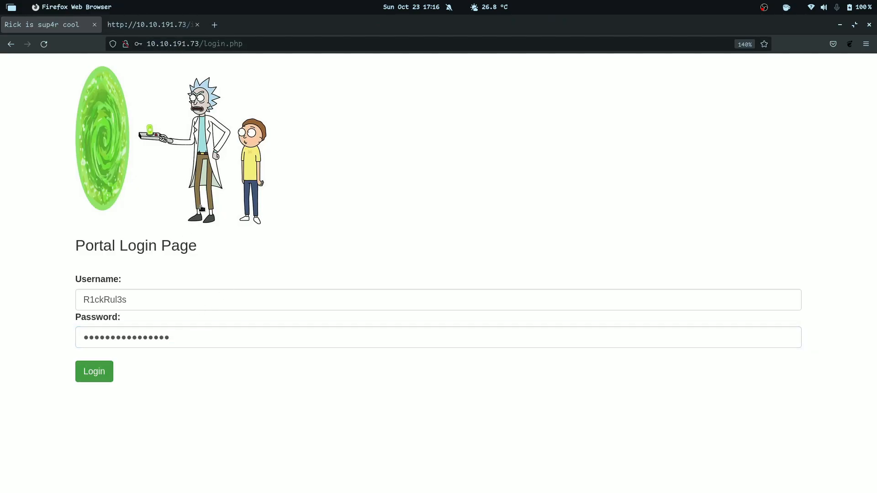
Log in as R1ckRul3s and decline saving the credentials, reaching the Command Panel
click(94, 372)
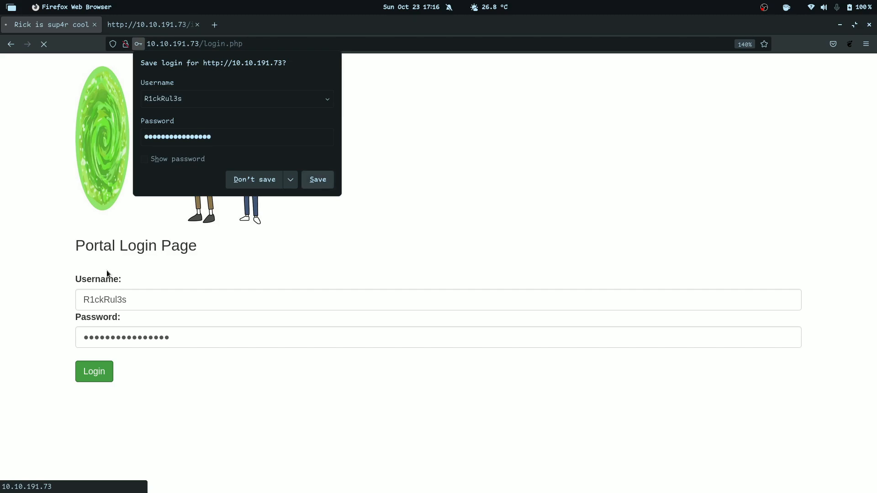
click(94, 372)
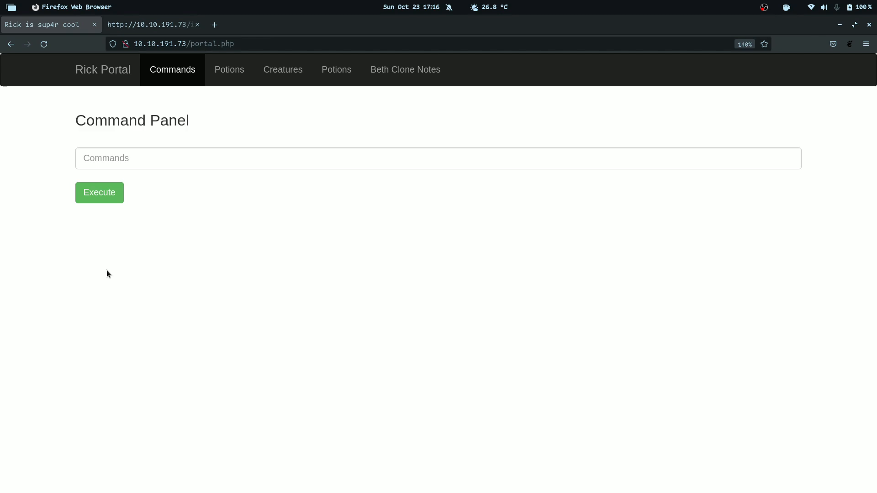
mouse_move(225, 44)
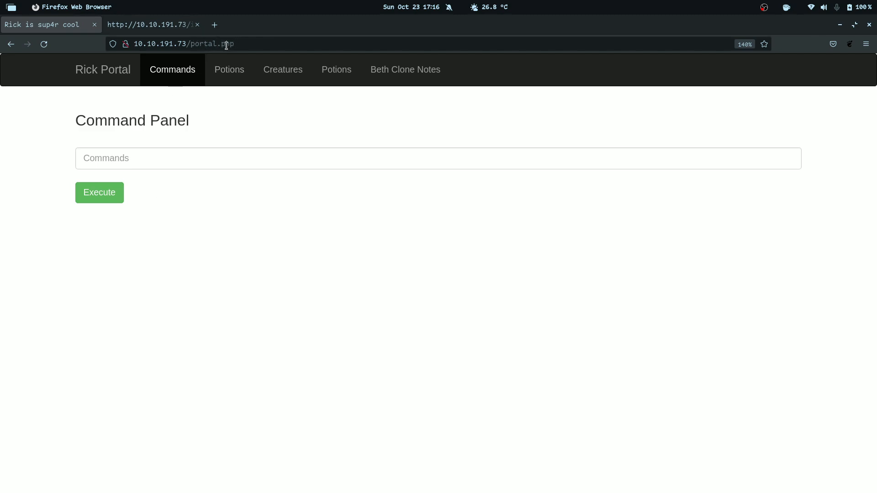
mouse_move(182, 367)
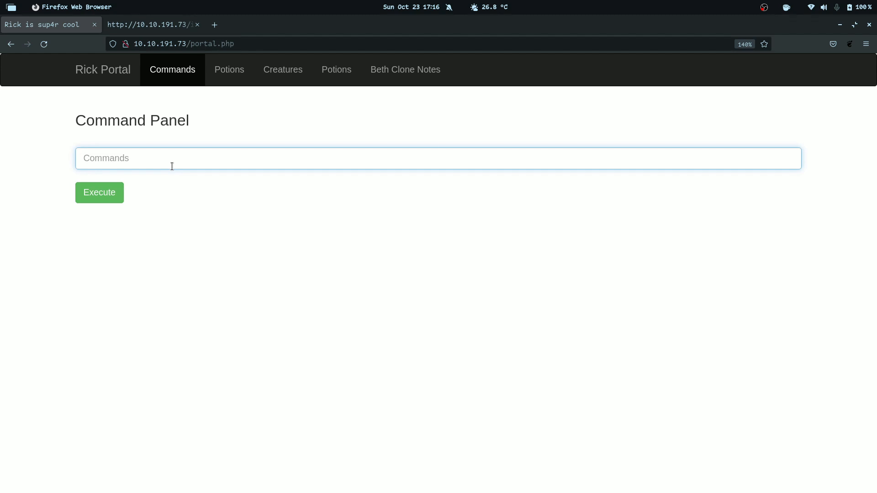
Execute ping -c 3 google.com in the Command Panel, showing 100% packet loss
text(ping -c 3)
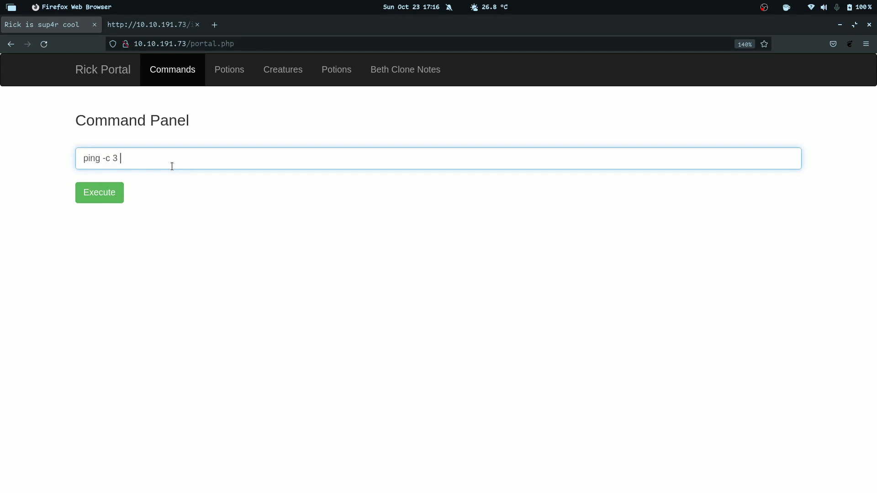
text(google.co)
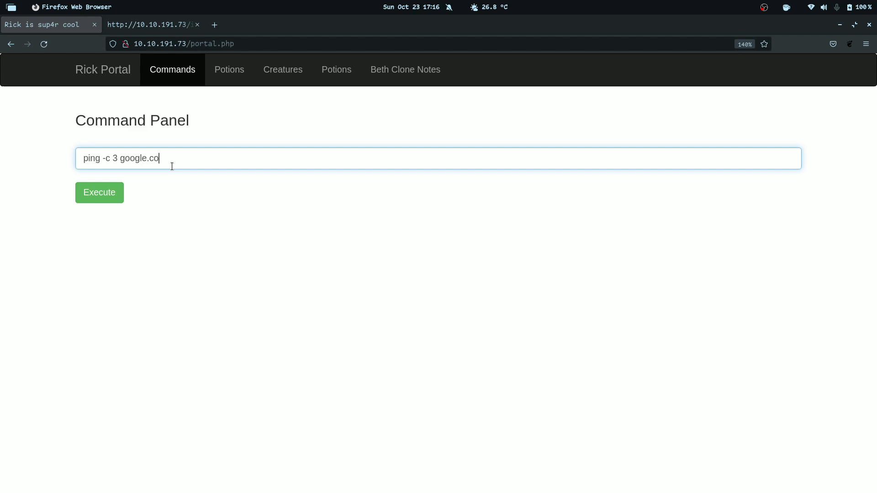
text(m)
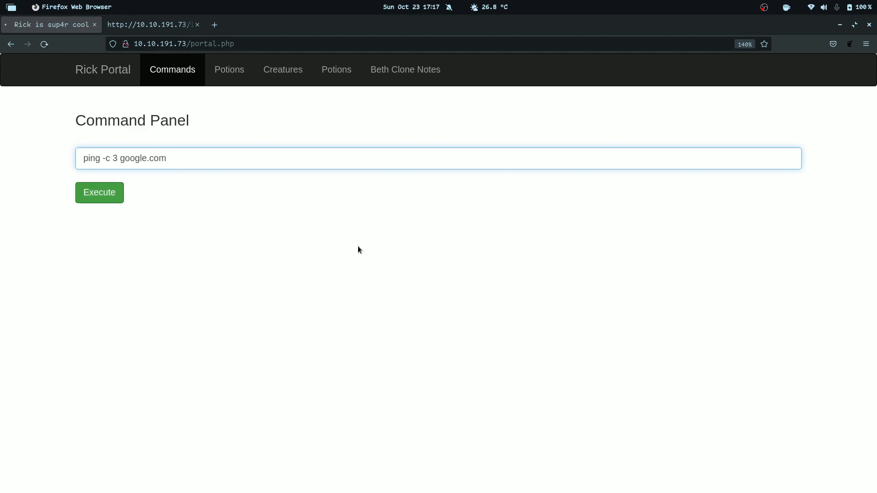
click(99, 193)
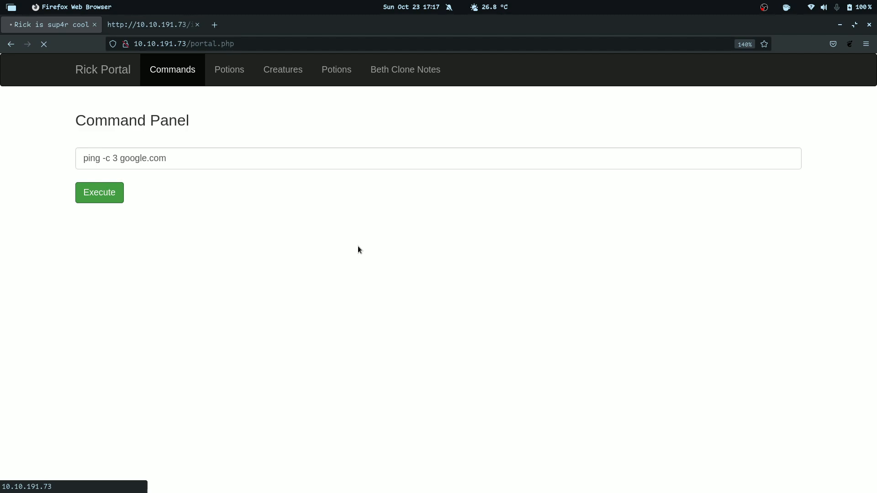
click(99, 193)
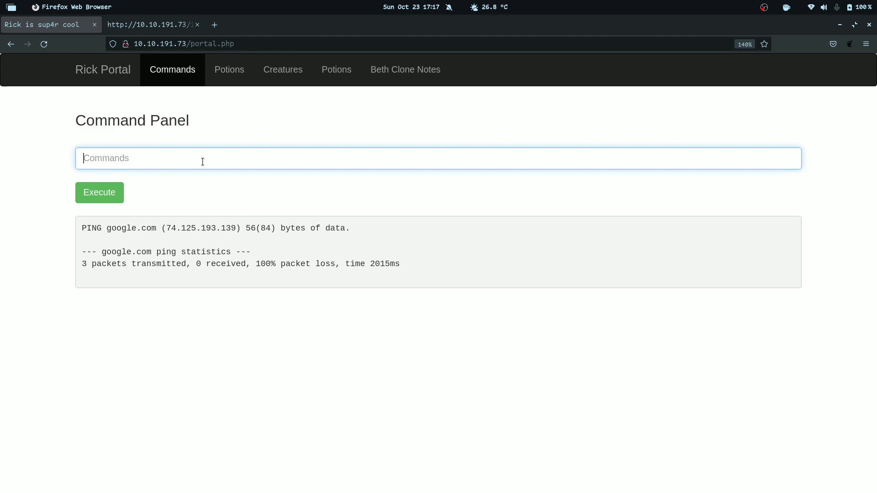
Execute ping -c 3 localhost, showing 3 packets received with 0% loss
text(ping -c 3 google.com)
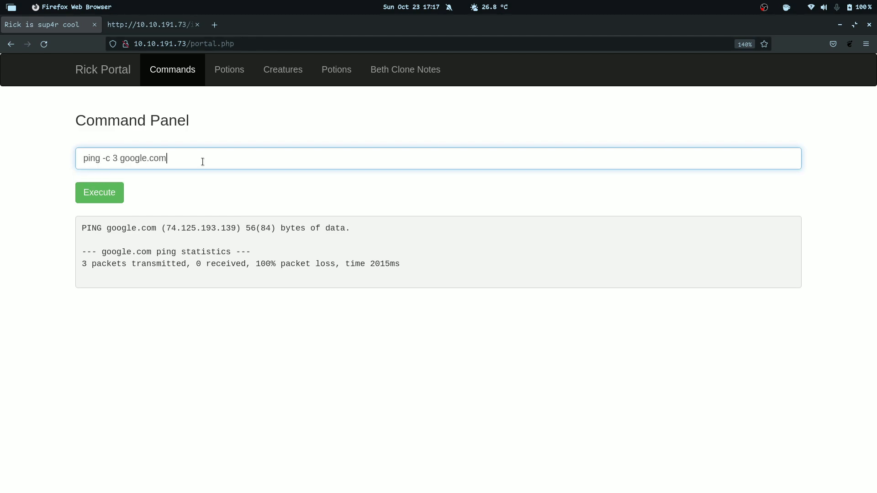
key(BackSpace)
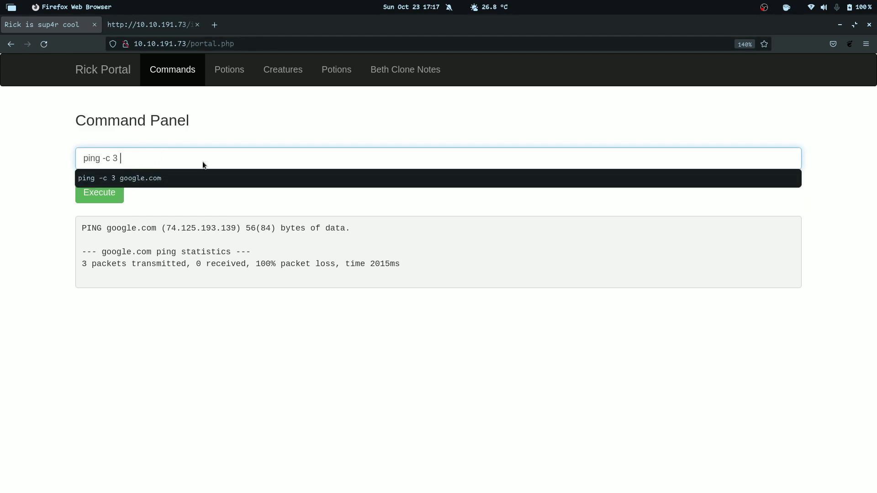
text(localhost)
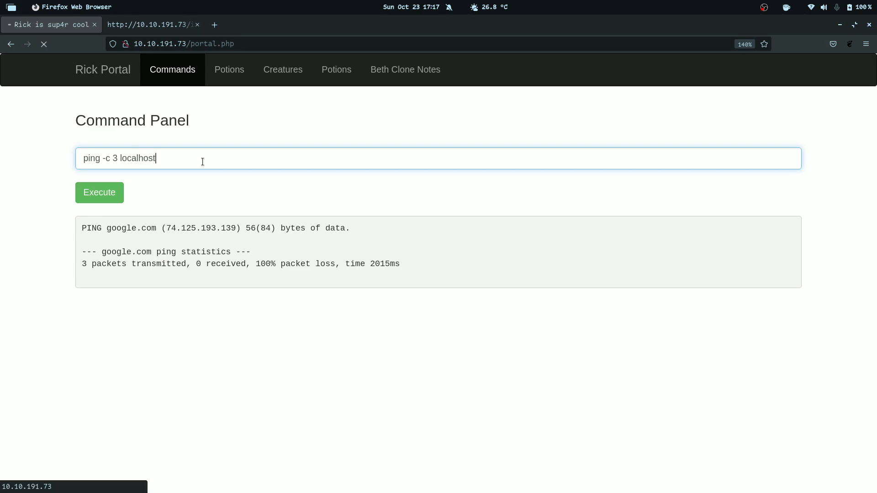
click(98, 192)
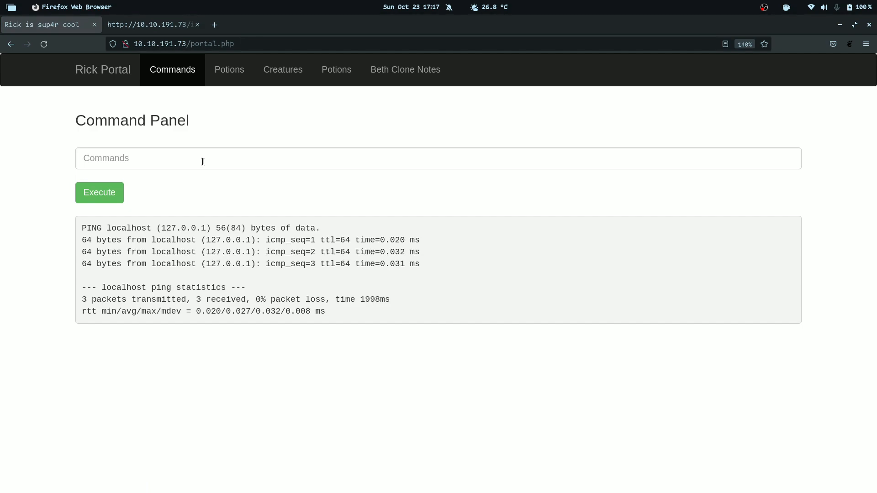
mouse_move(95, 227)
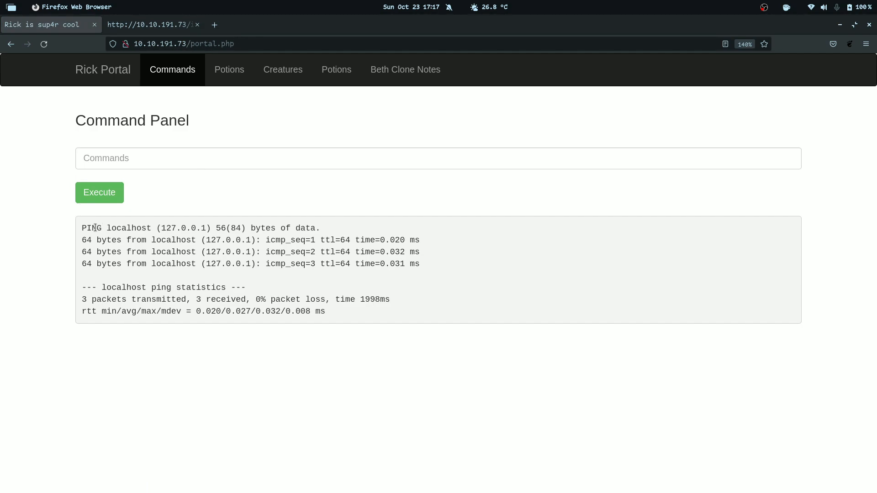
double_click(91, 229)
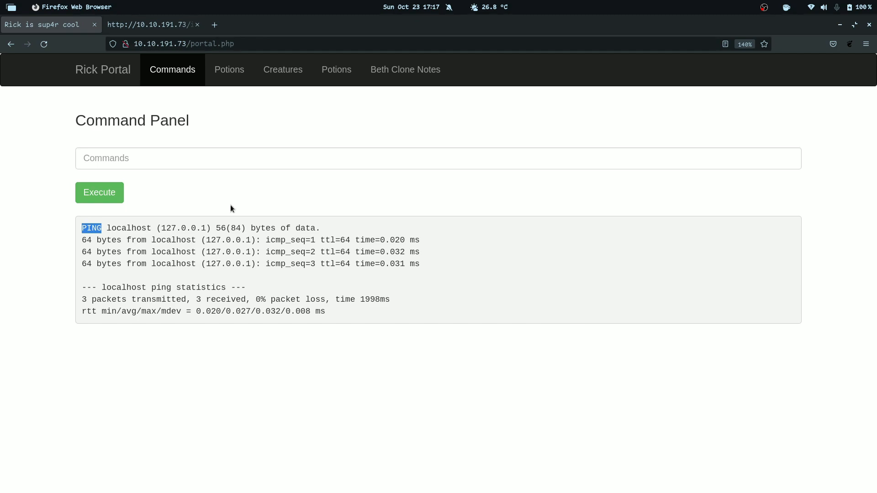
Execute ls -llah, listing Sup3rS3cretPickl3Ingred.txt, clue.txt and the assets folder
text(ls)
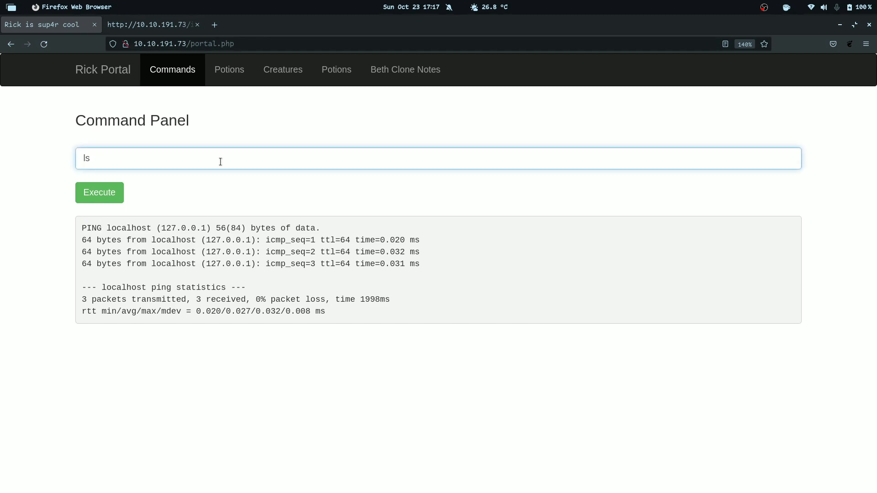
text(-llah)
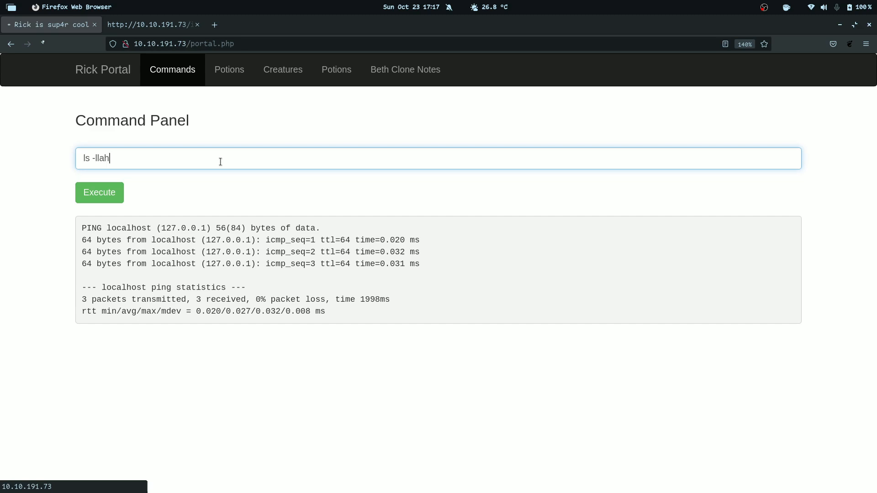
click(99, 193)
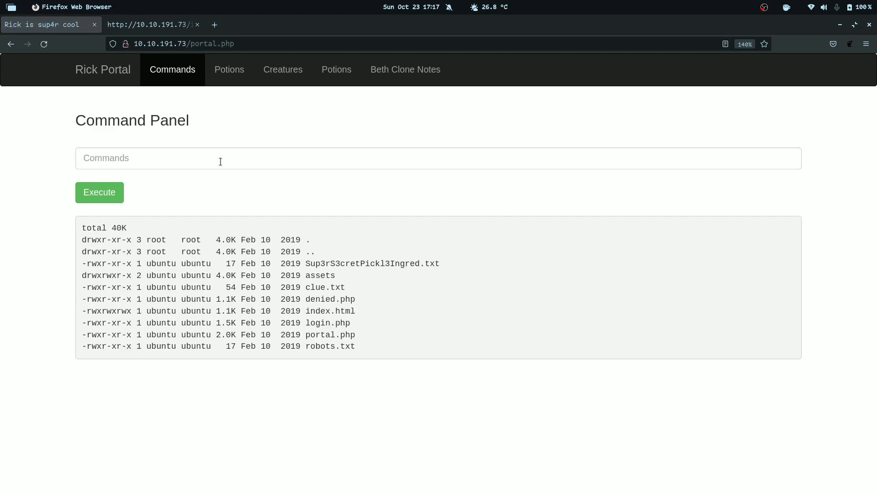
mouse_move(344, 265)
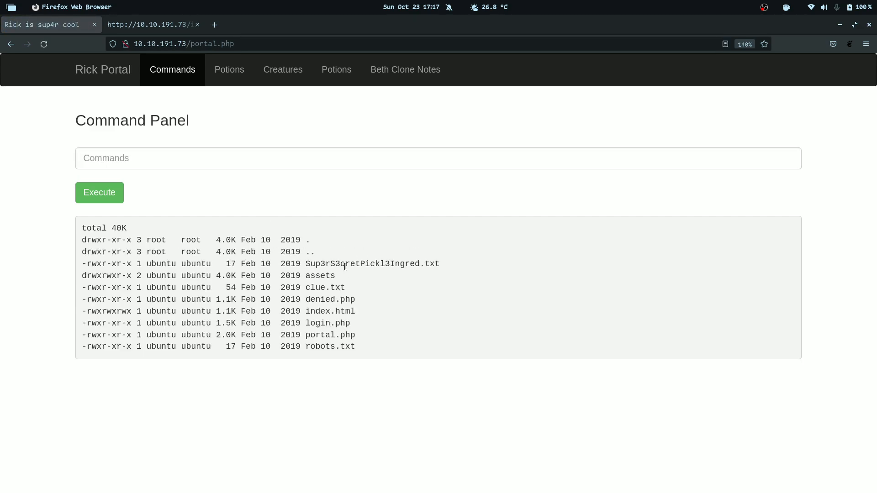
double_click(320, 300)
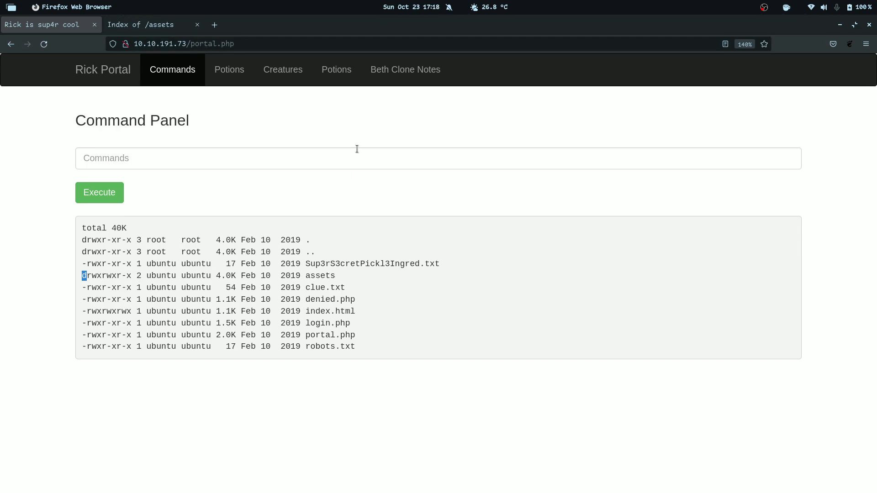
View fail.gif and picklerick.gif in the zoomed /assets listing, going back after each
click(146, 25)
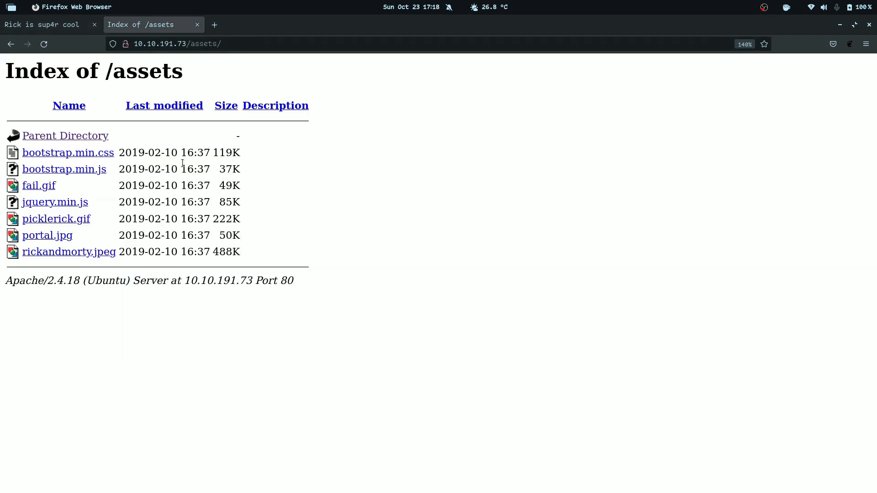
key(ctrl+plus)
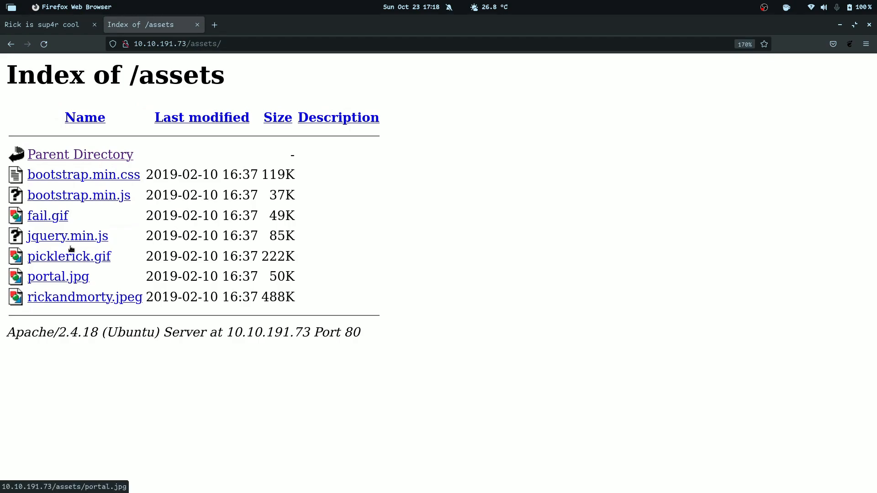
mouse_move(51, 223)
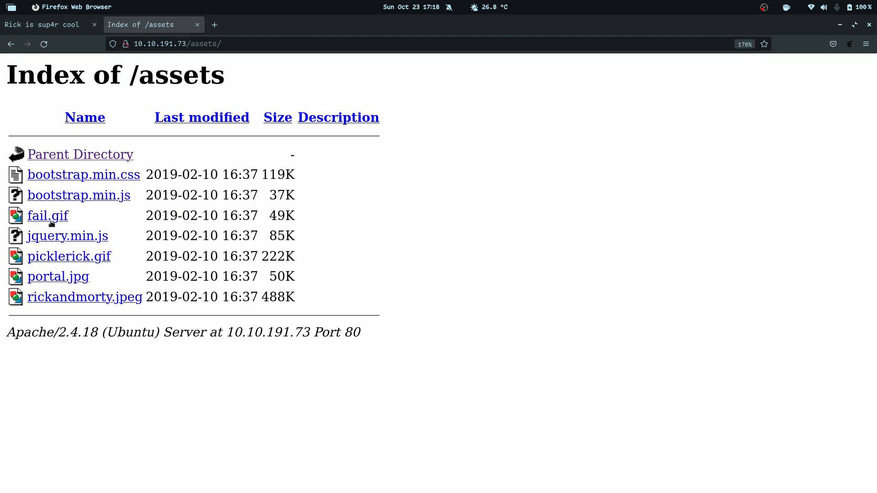
click(48, 216)
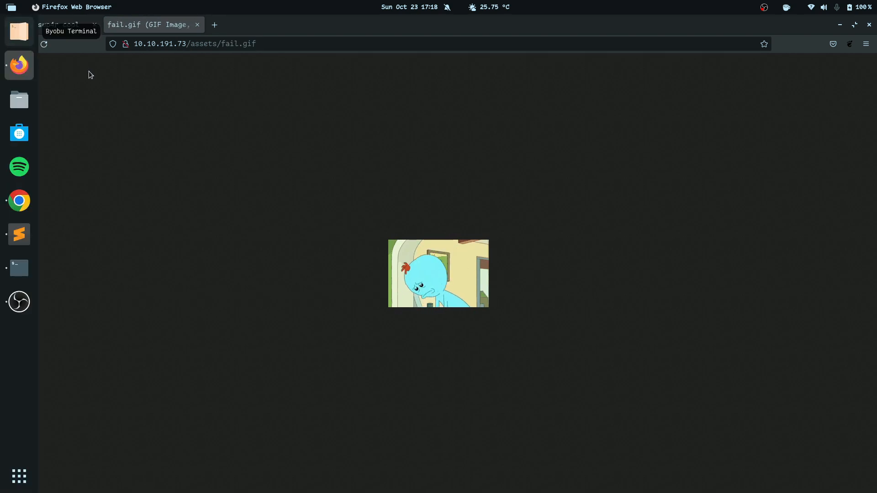
click(10, 44)
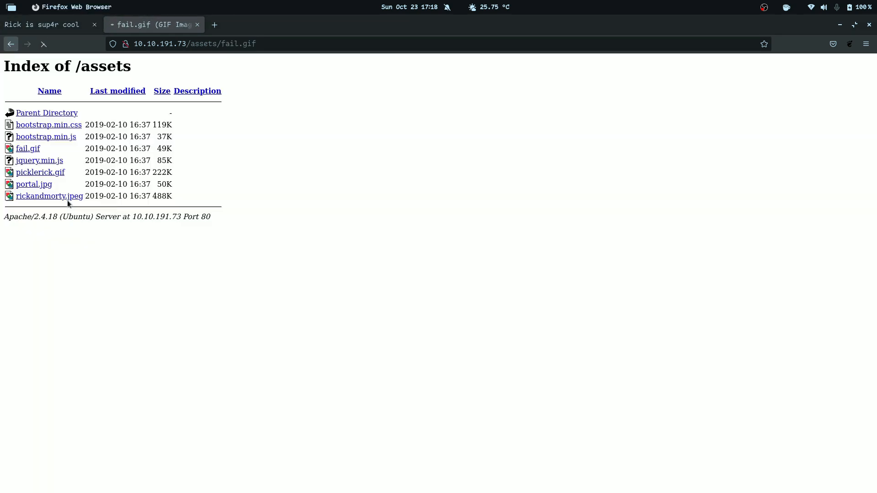
click(11, 44)
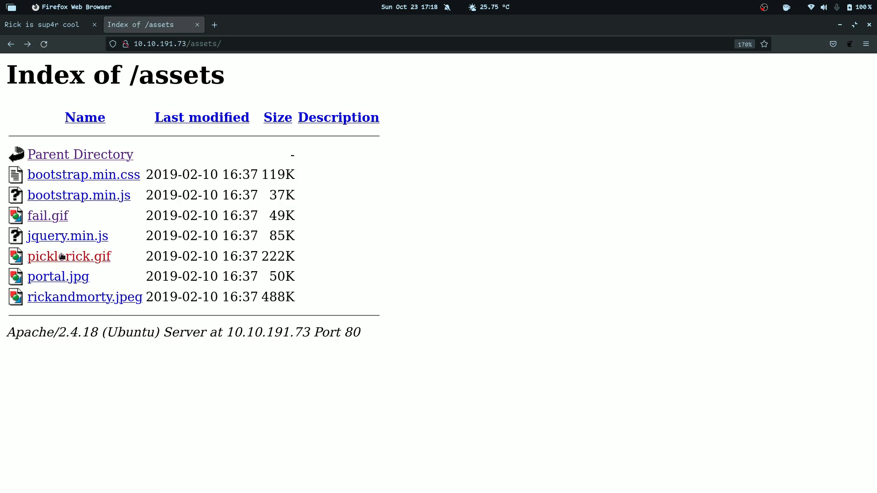
click(68, 255)
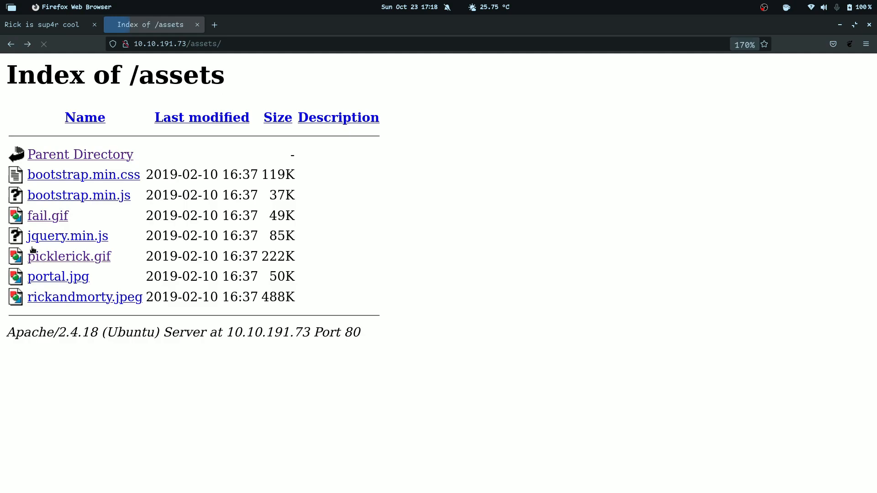
View rickandmorty.jpeg, go back and return to the Command Panel page
click(59, 276)
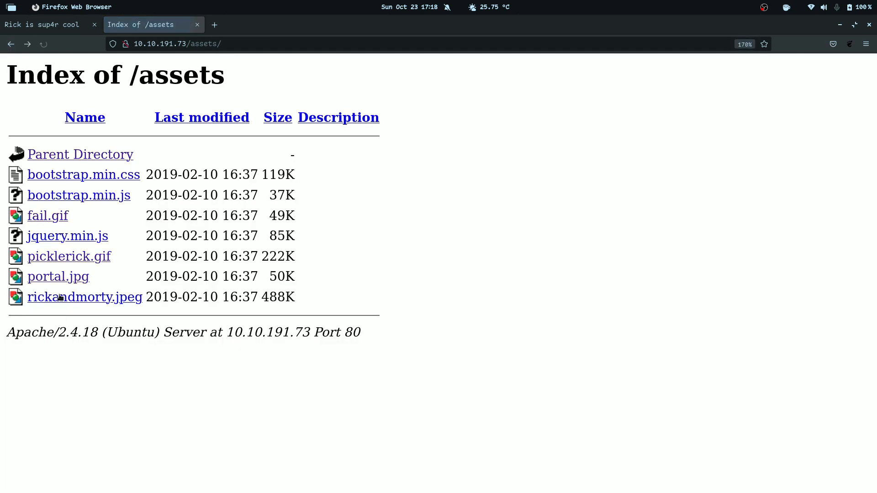
click(84, 297)
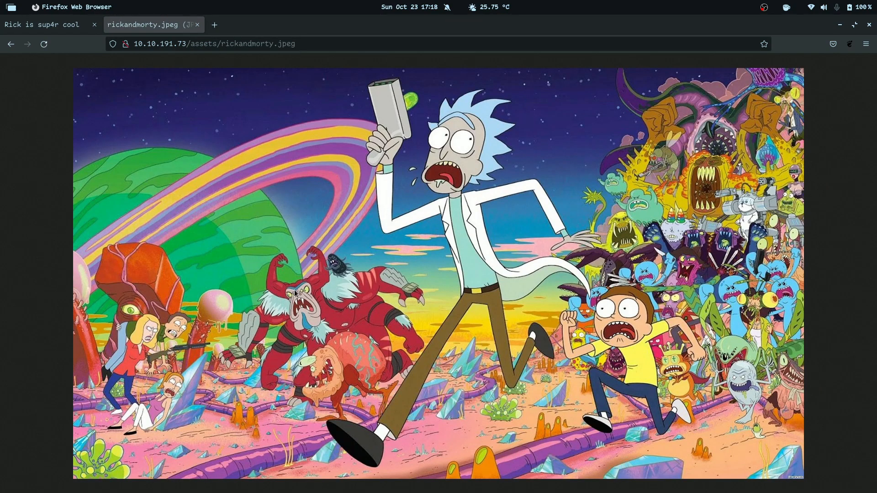
click(11, 44)
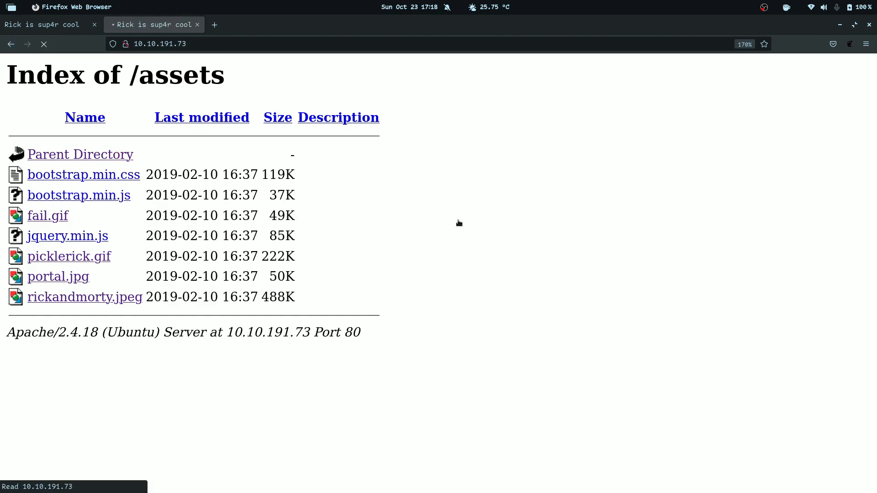
click(154, 23)
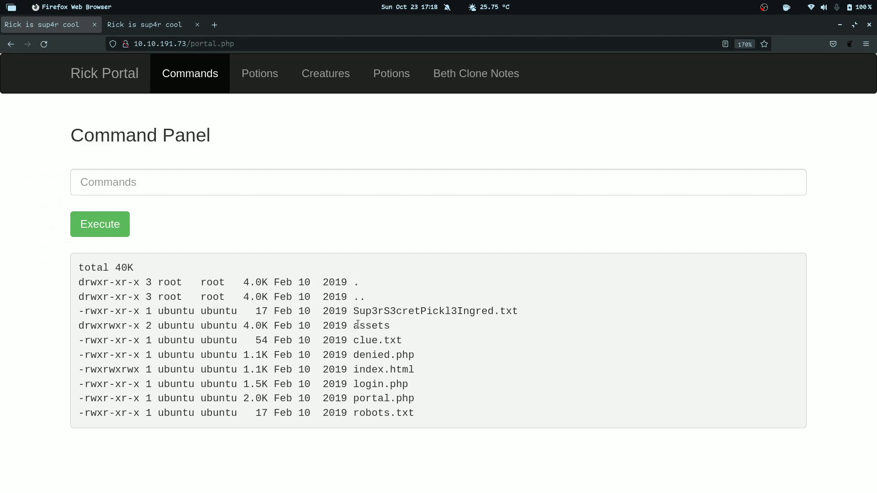
Load 10.10.191.73/Sup3rS3cretPickl3Ingred.txt and copy the revealed ingredient 'mr. meeseek hair'
double_click(423, 310)
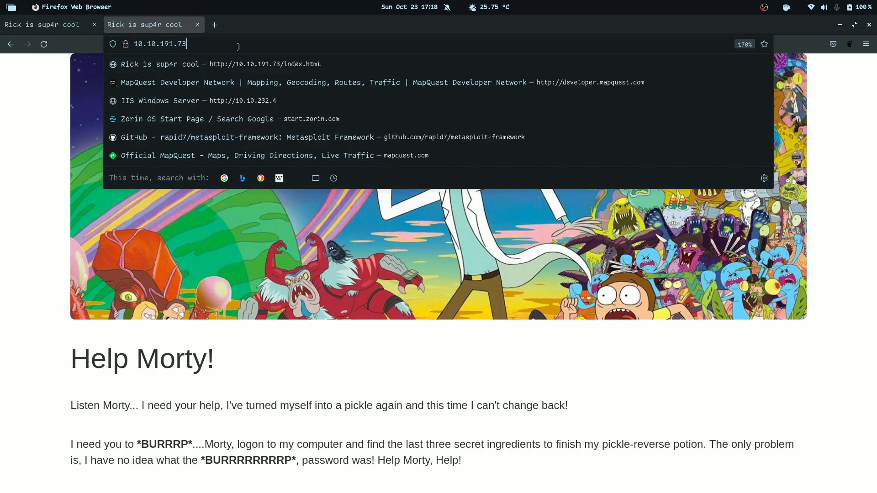
key(Return)
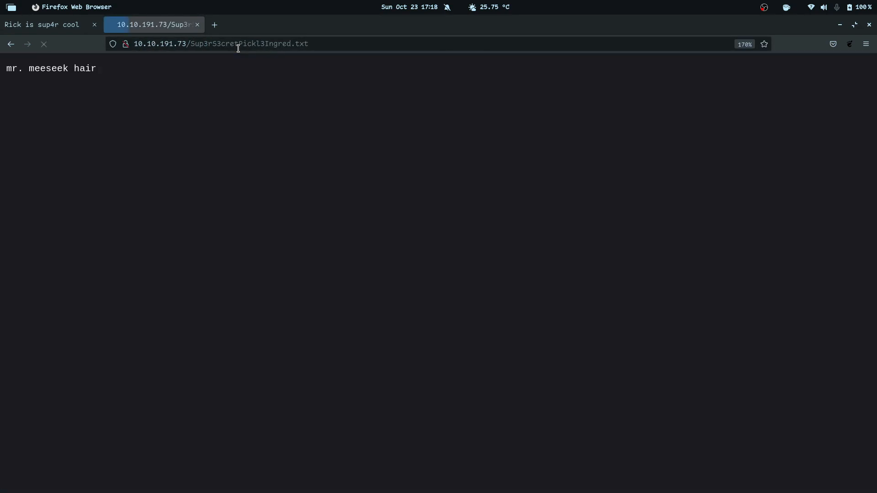
triple_click(50, 68)
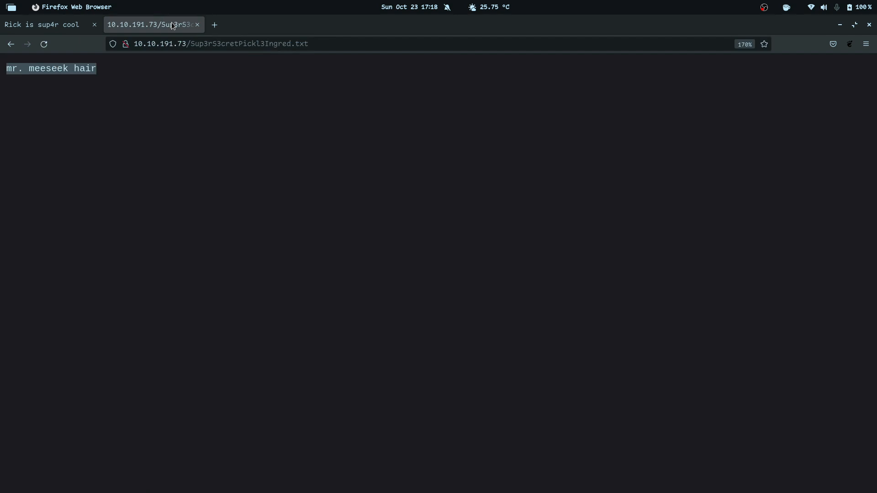
key(Super)
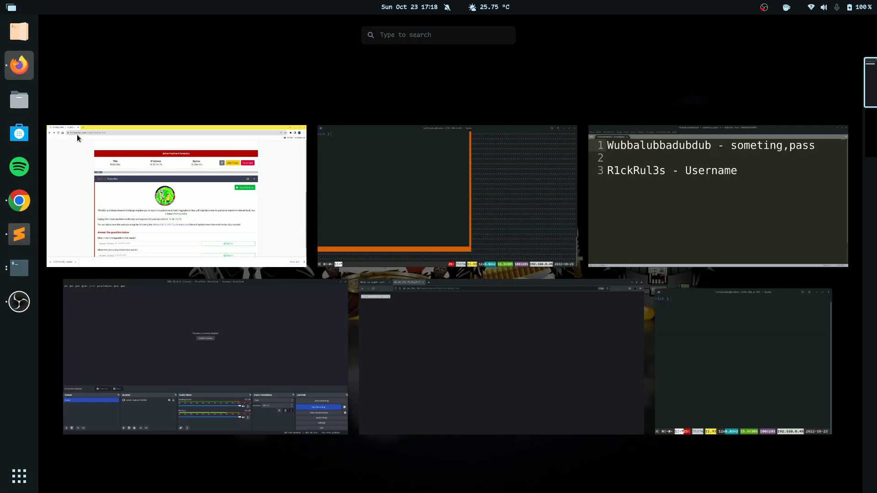
Submit 'mr. meeseek hair' on TryHackMe until it is accepted as the first ingredient
click(177, 195)
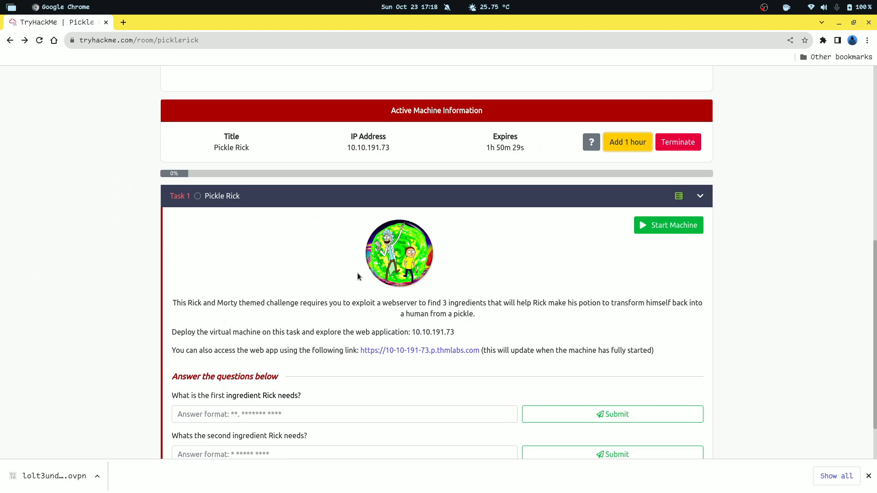
scroll(down, 3)
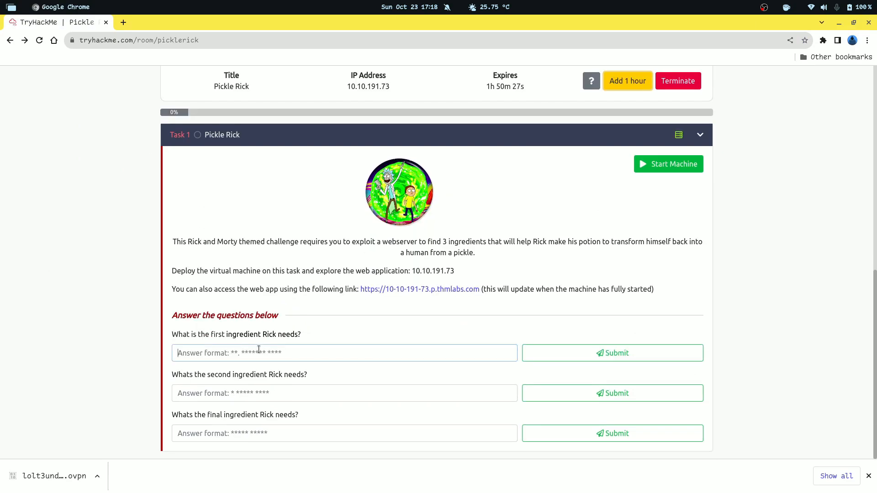
text(mr. meeseek hair)
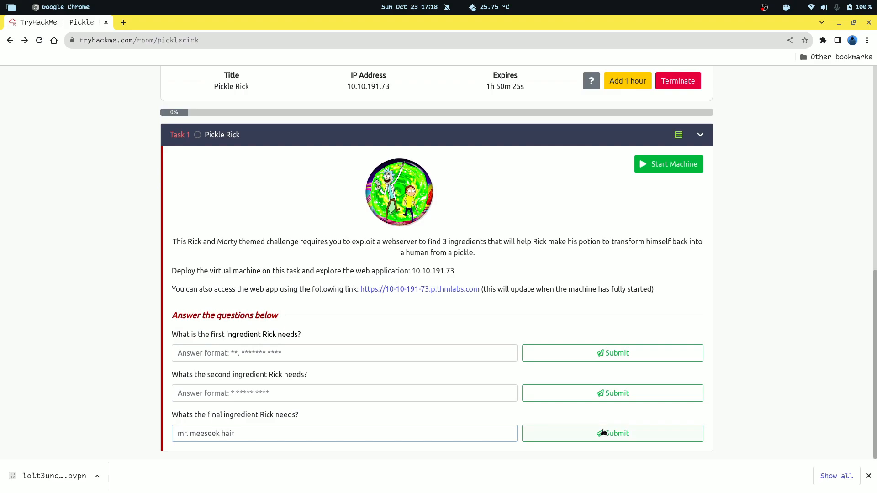
click(612, 433)
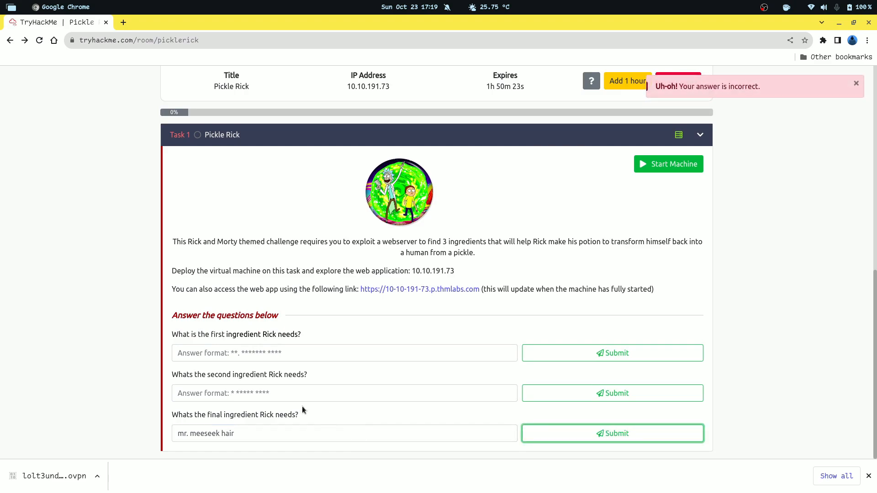
text(mr. meeseek hair)
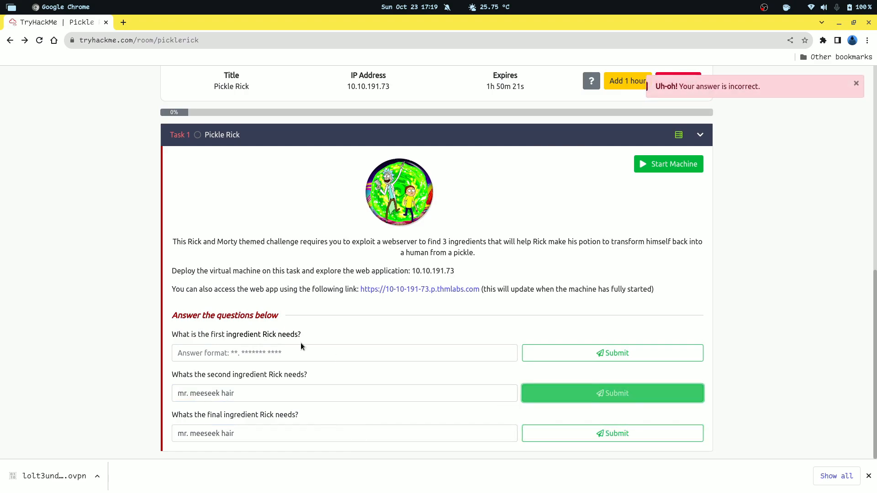
click(612, 353)
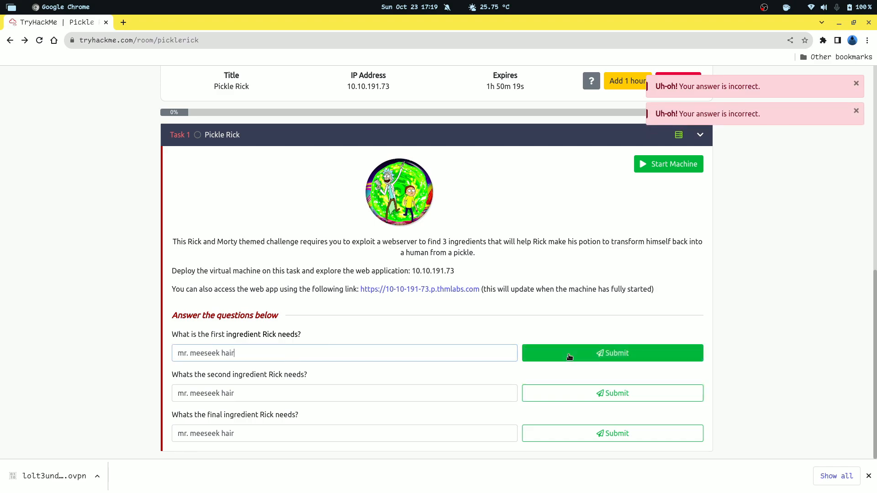
click(613, 352)
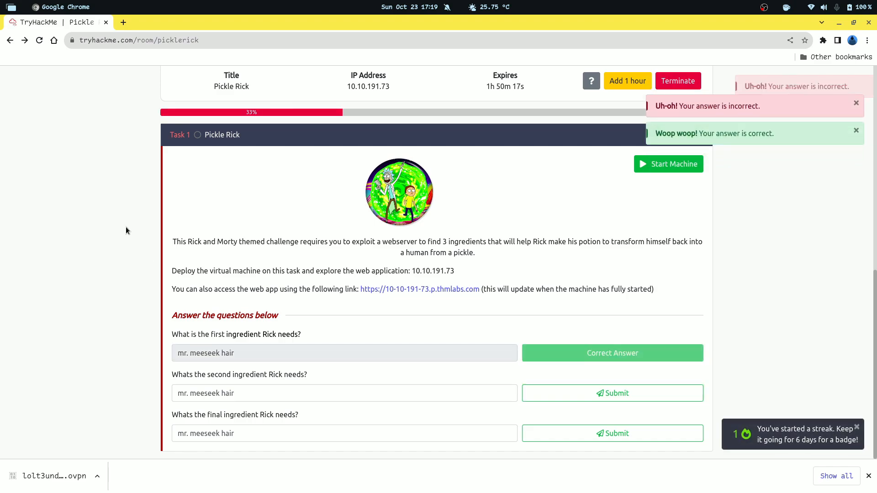
Return to the Firefox window showing the ingredient file
double_click(227, 393)
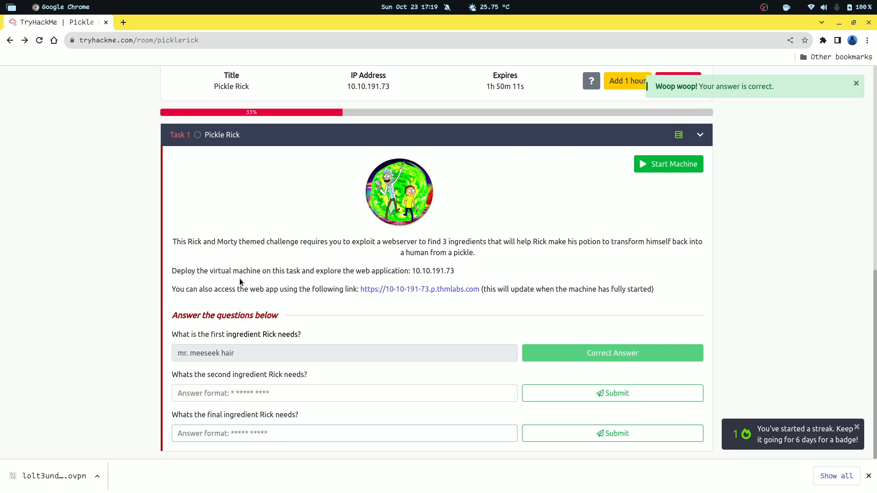
click(857, 83)
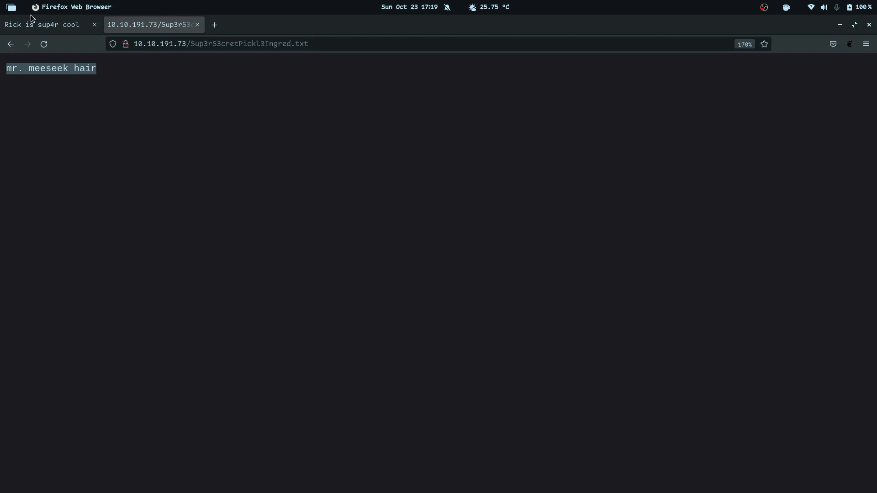
Read clue.txt from the web server and return to the Rick Portal Command Panel
click(42, 24)
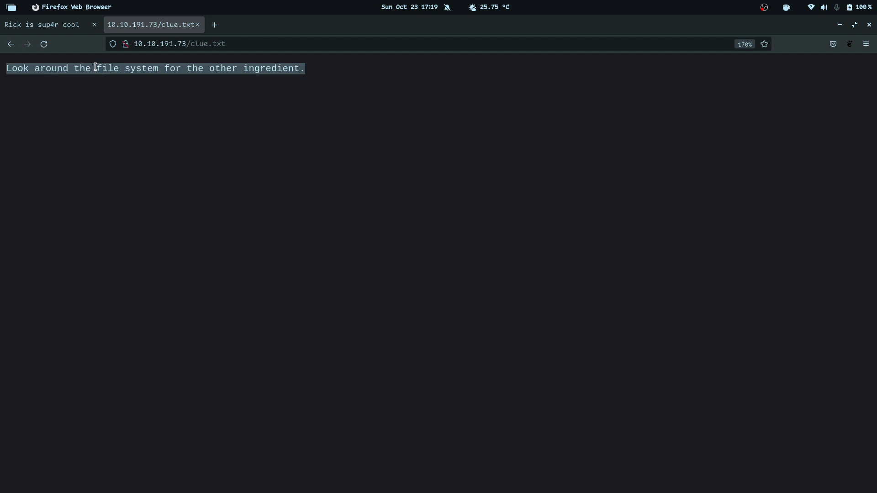
click(42, 23)
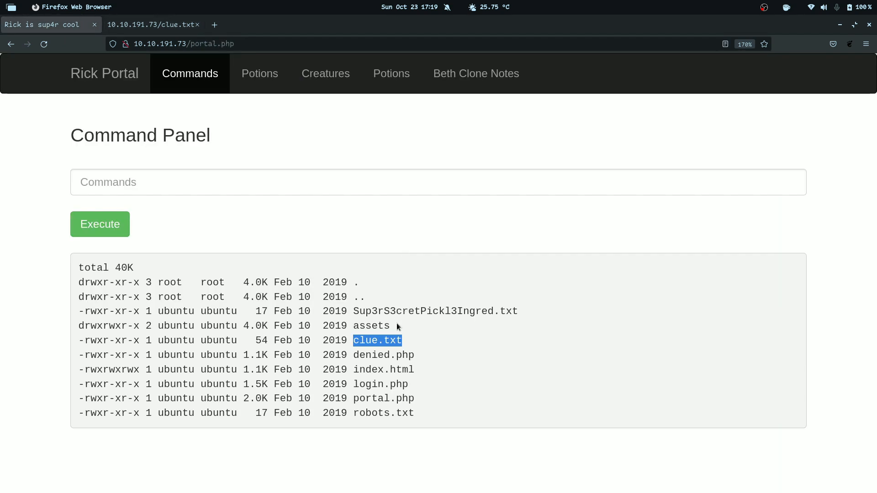
double_click(382, 355)
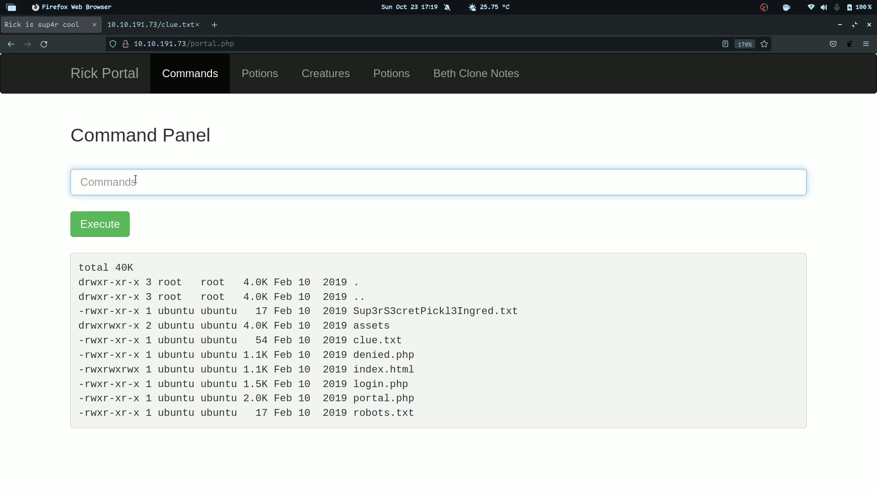
Run 'cd .. && ls -llah' to list the folder above the web root
text(cd)
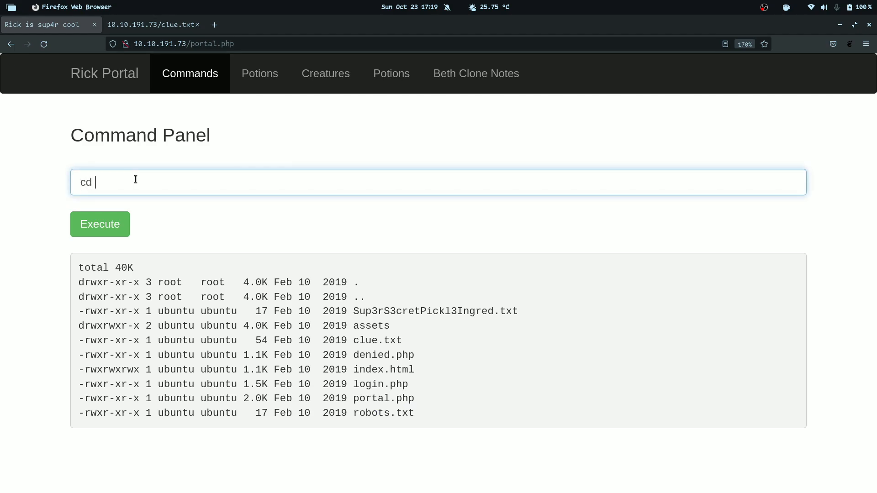
text(..)
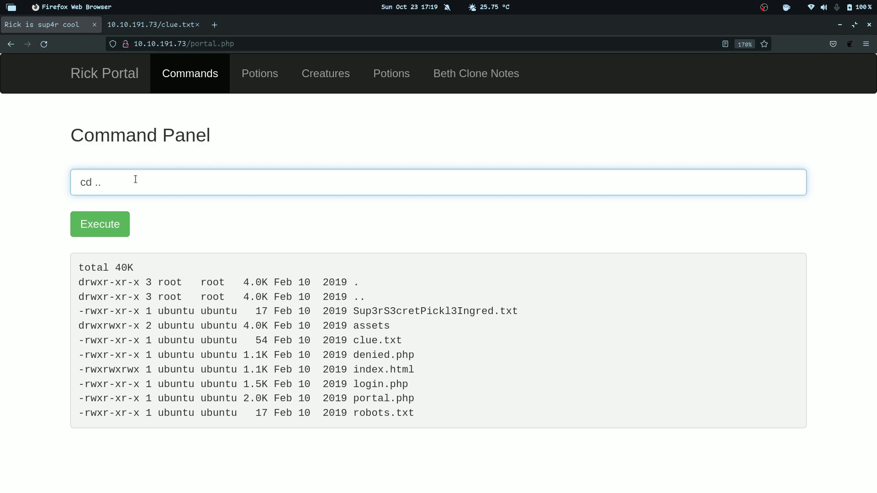
text(&& ld)
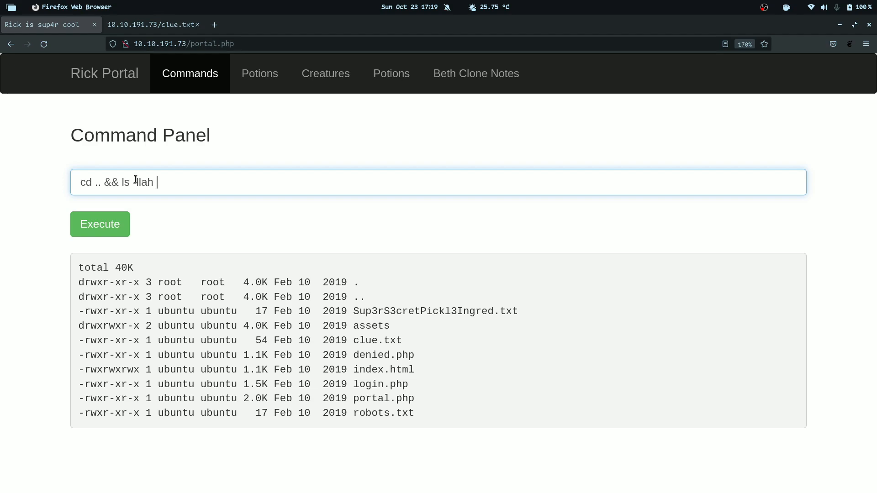
click(100, 224)
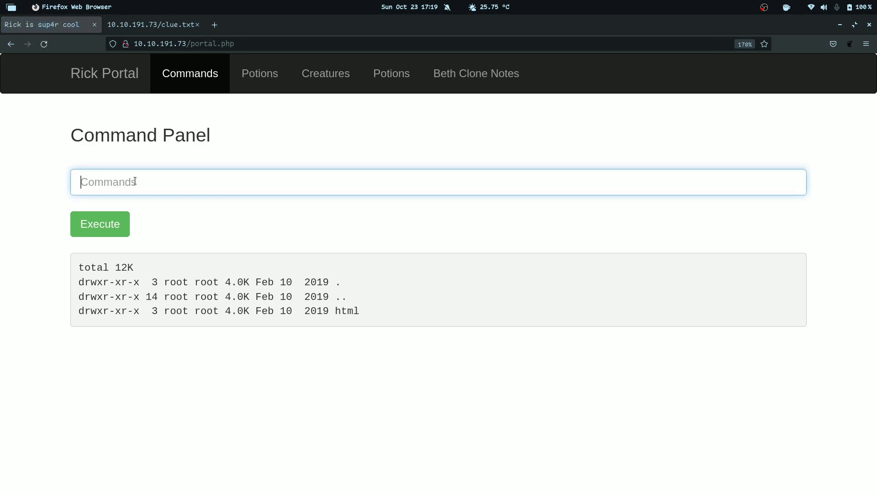
Run 'cd .. && cd .. && ls -llah' to list the folder two levels up (backups, cache, lib, log, tmp, www)
text(cd .. && &&ls -llah)
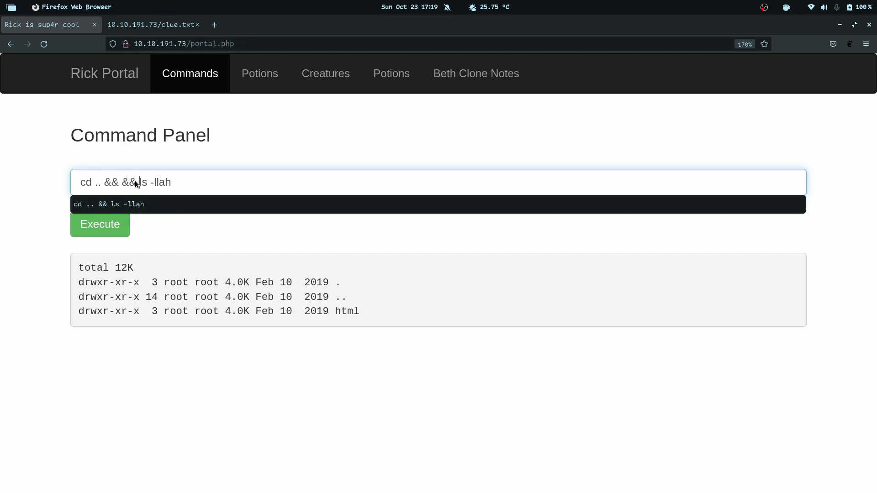
text(cd)
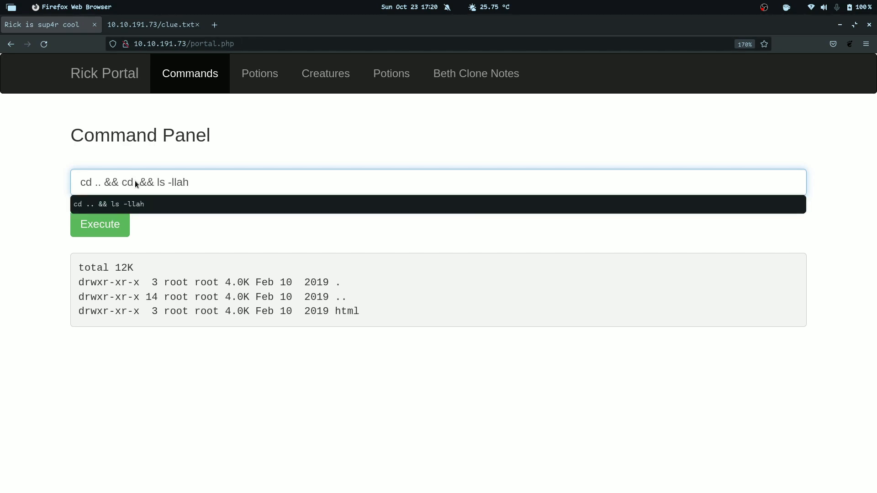
click(100, 224)
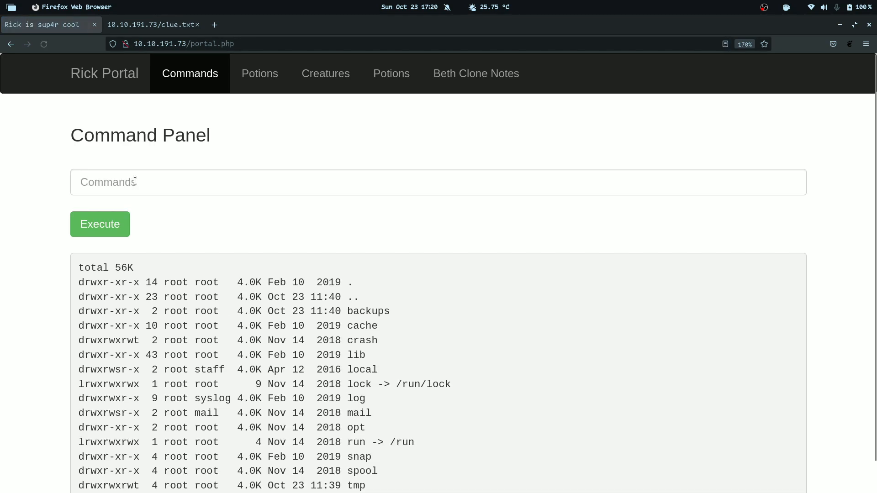
scroll(down, 3)
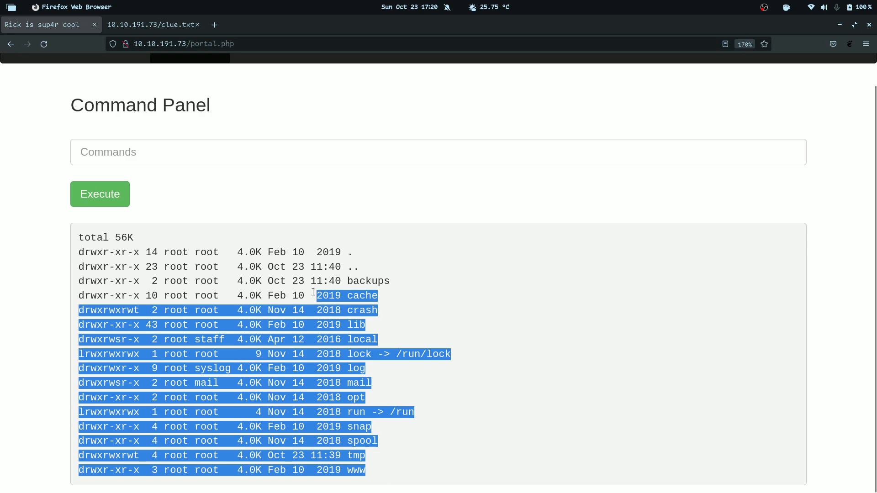
click(478, 306)
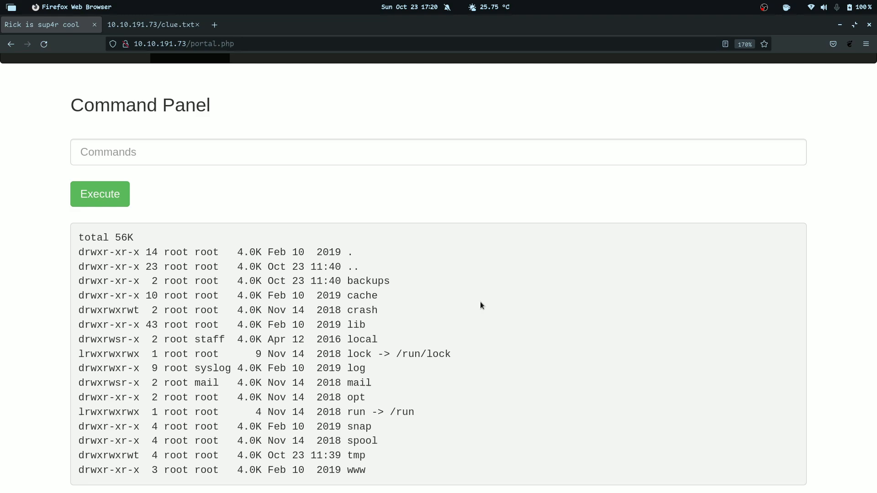
mouse_move(444, 335)
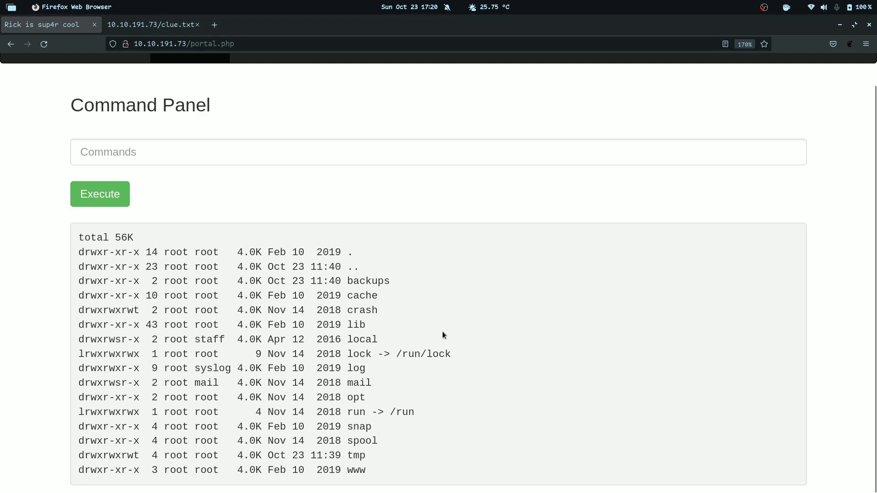
mouse_move(420, 285)
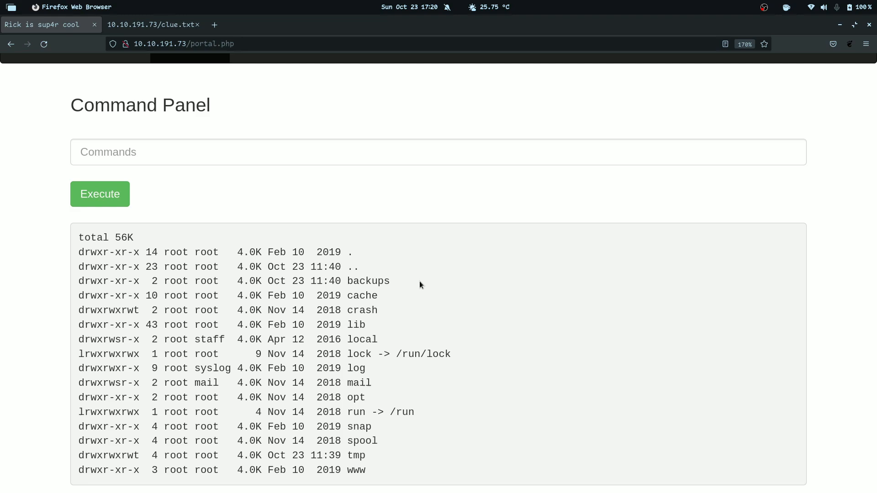
mouse_move(259, 197)
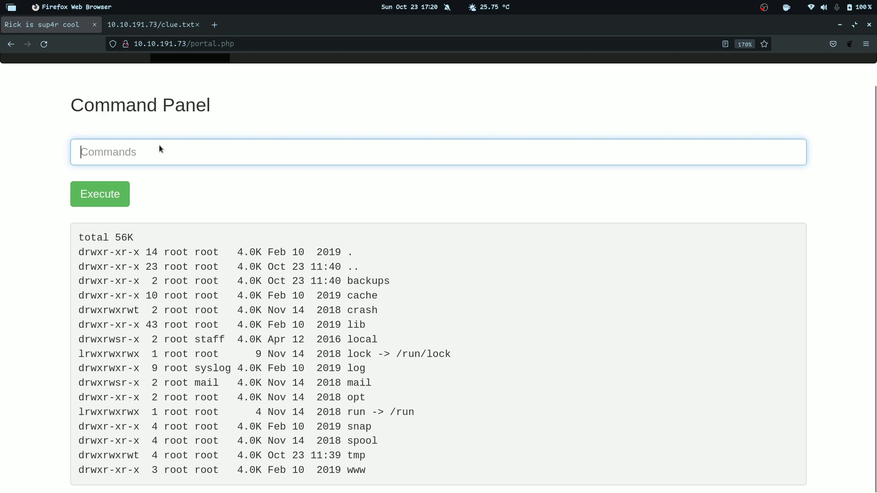
Run 'cd .. && cd .. && cd .. && ls -llah' to list the filesystem root (bin, boot, etc, home, root, var)
text(cd .. && cd .. && ls -llah)
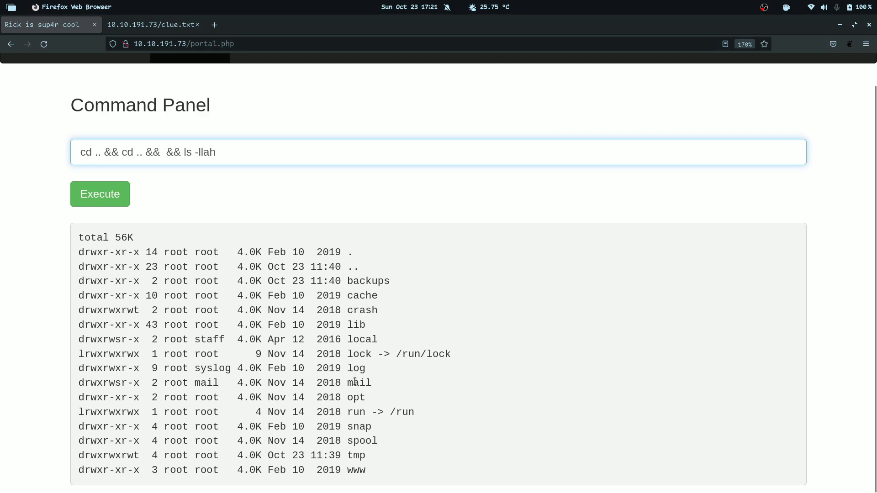
double_click(362, 295)
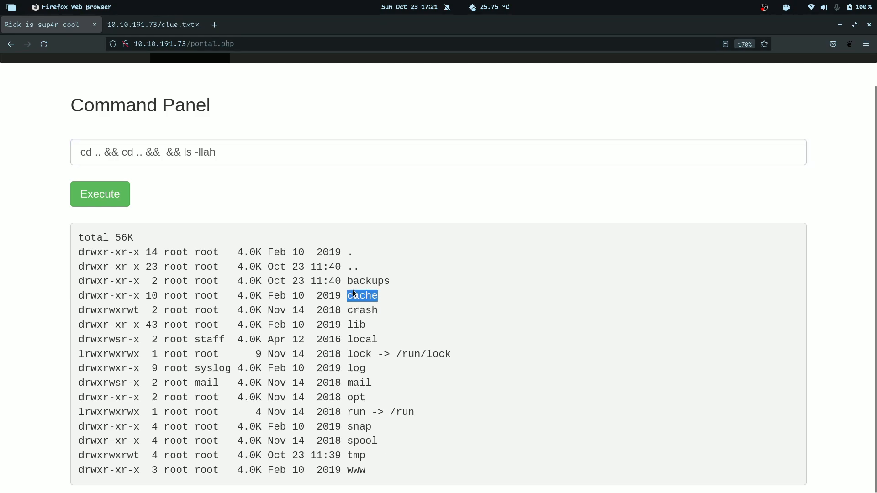
double_click(368, 281)
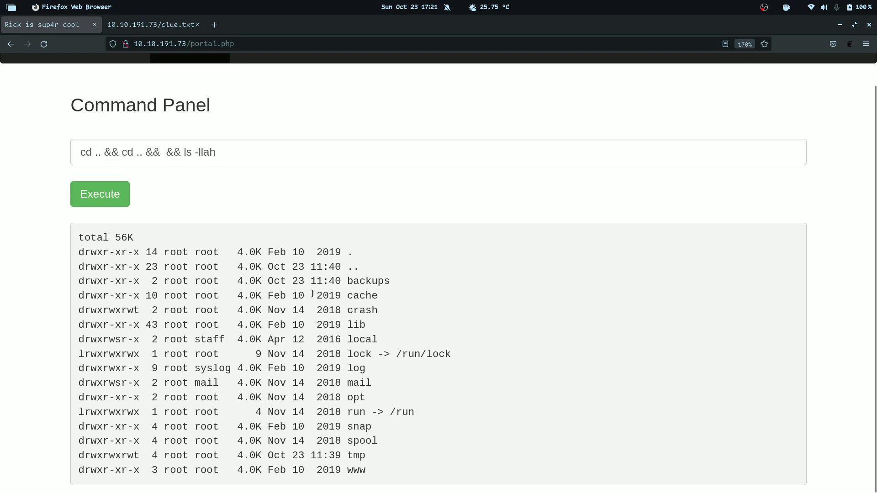
mouse_move(390, 461)
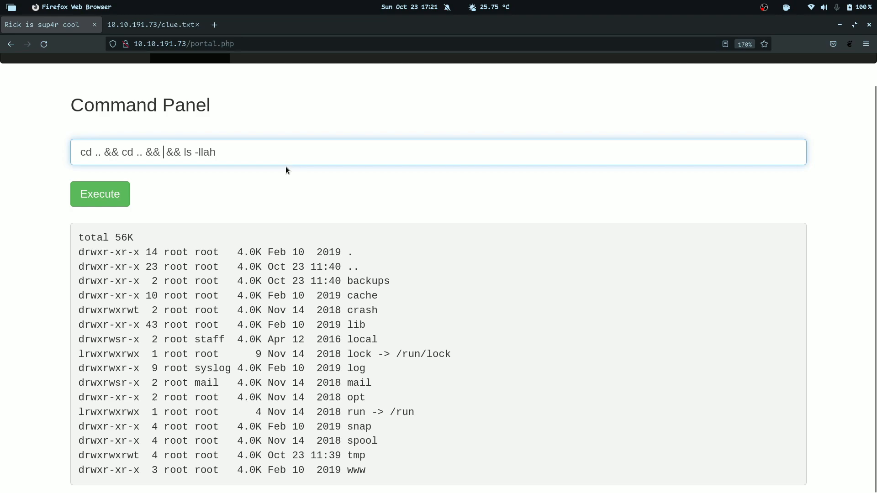
click(100, 194)
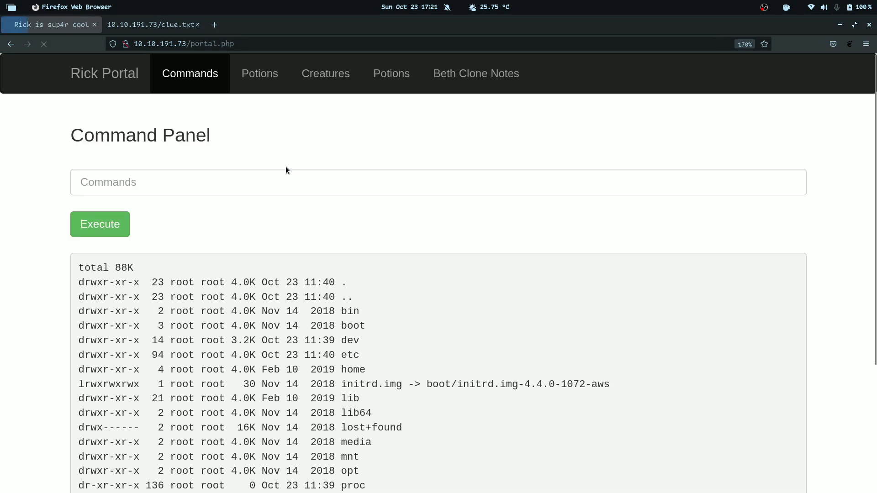
scroll(down, 3)
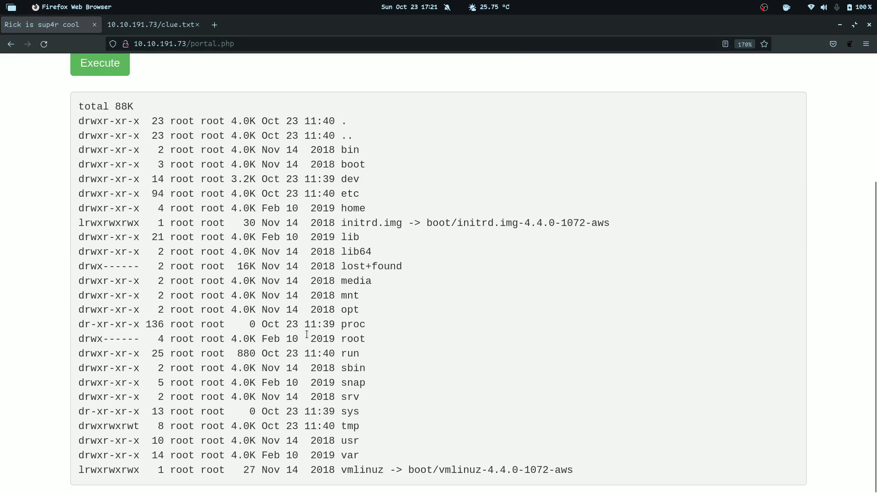
scroll(up, 3)
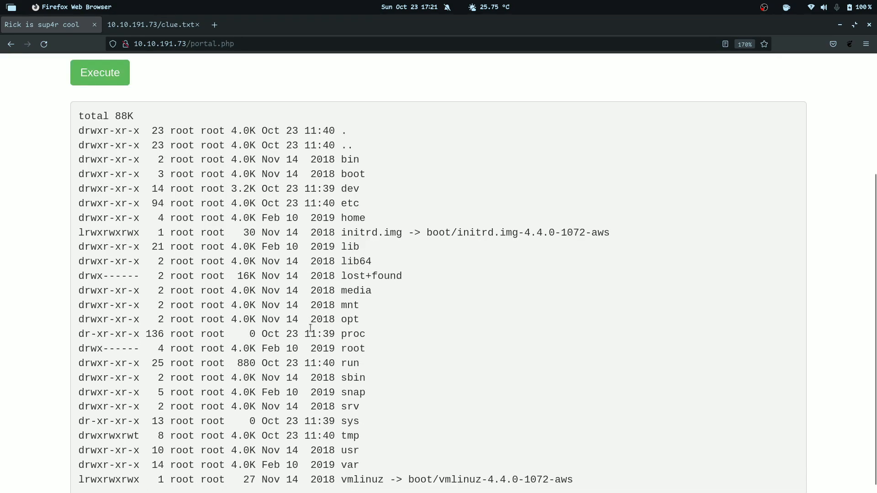
scroll(up, 3)
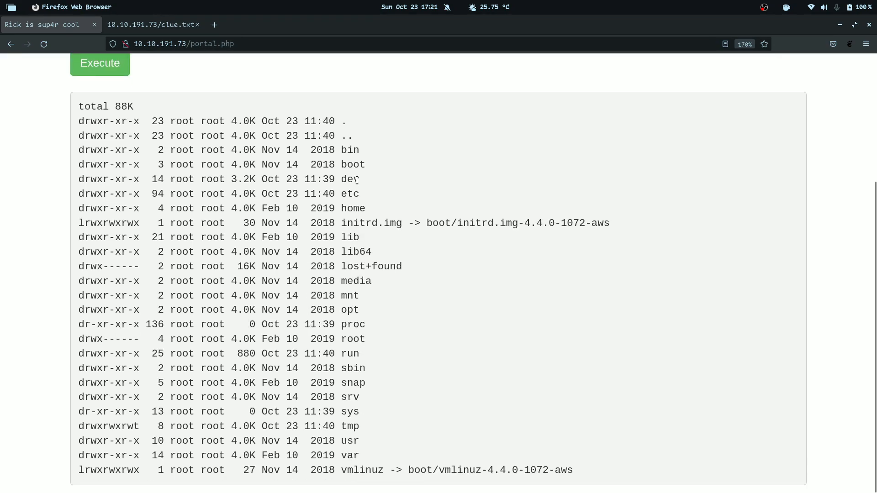
double_click(352, 340)
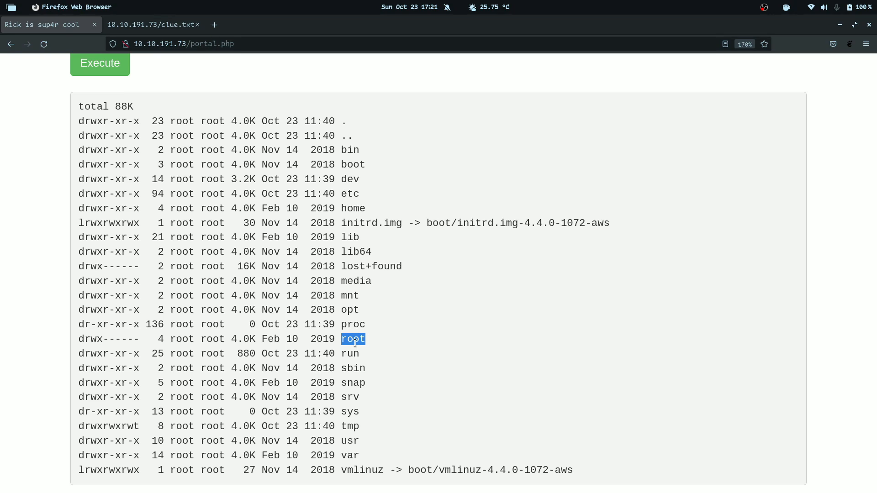
scroll(up, 3)
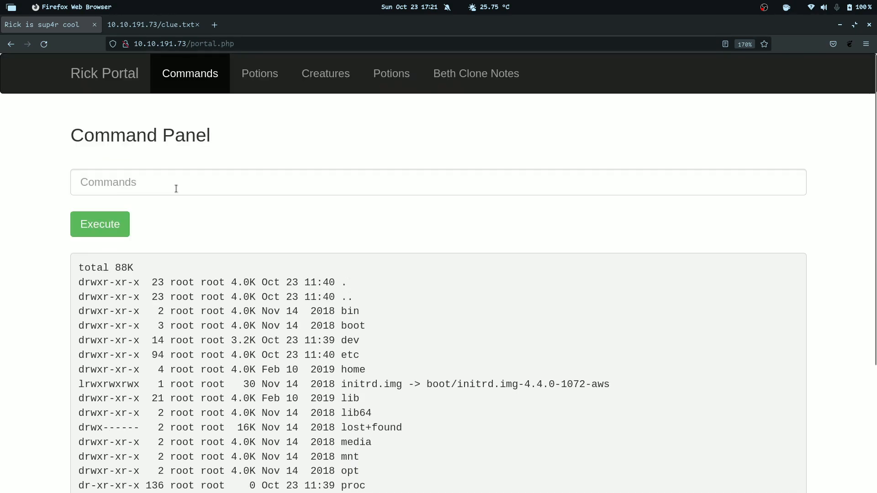